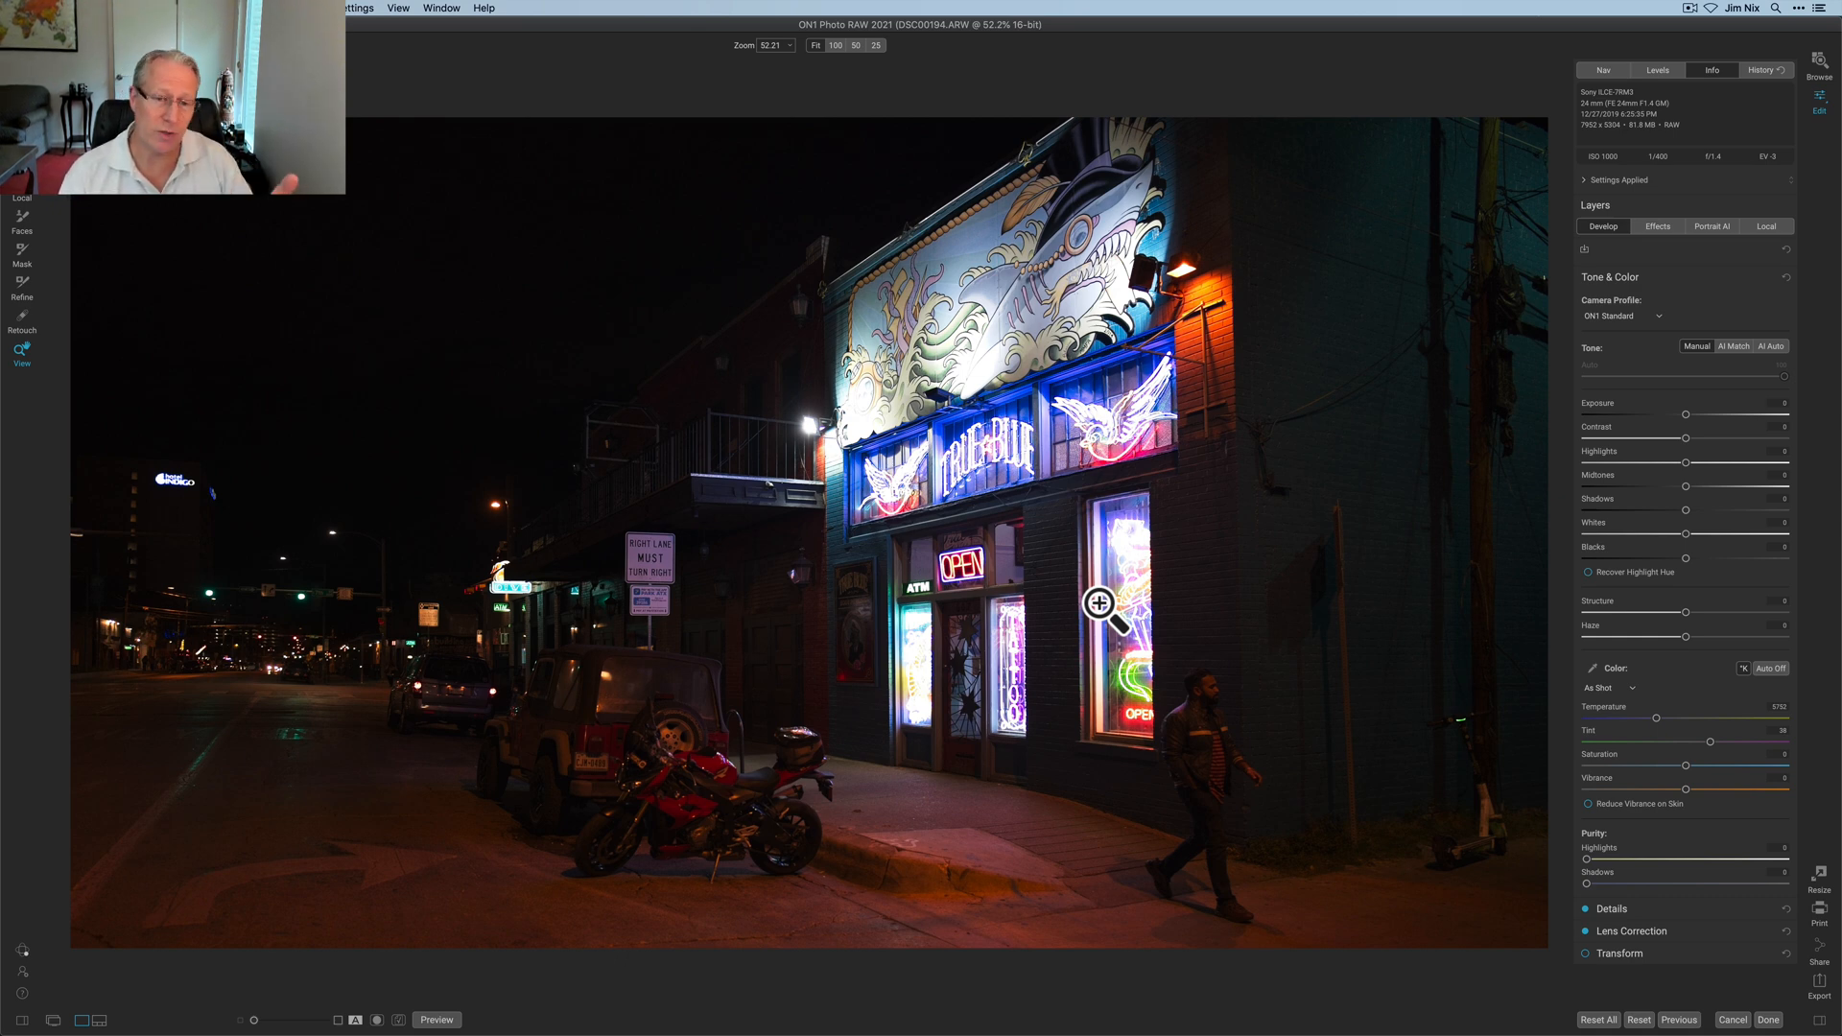
mouse_move(1582, 490)
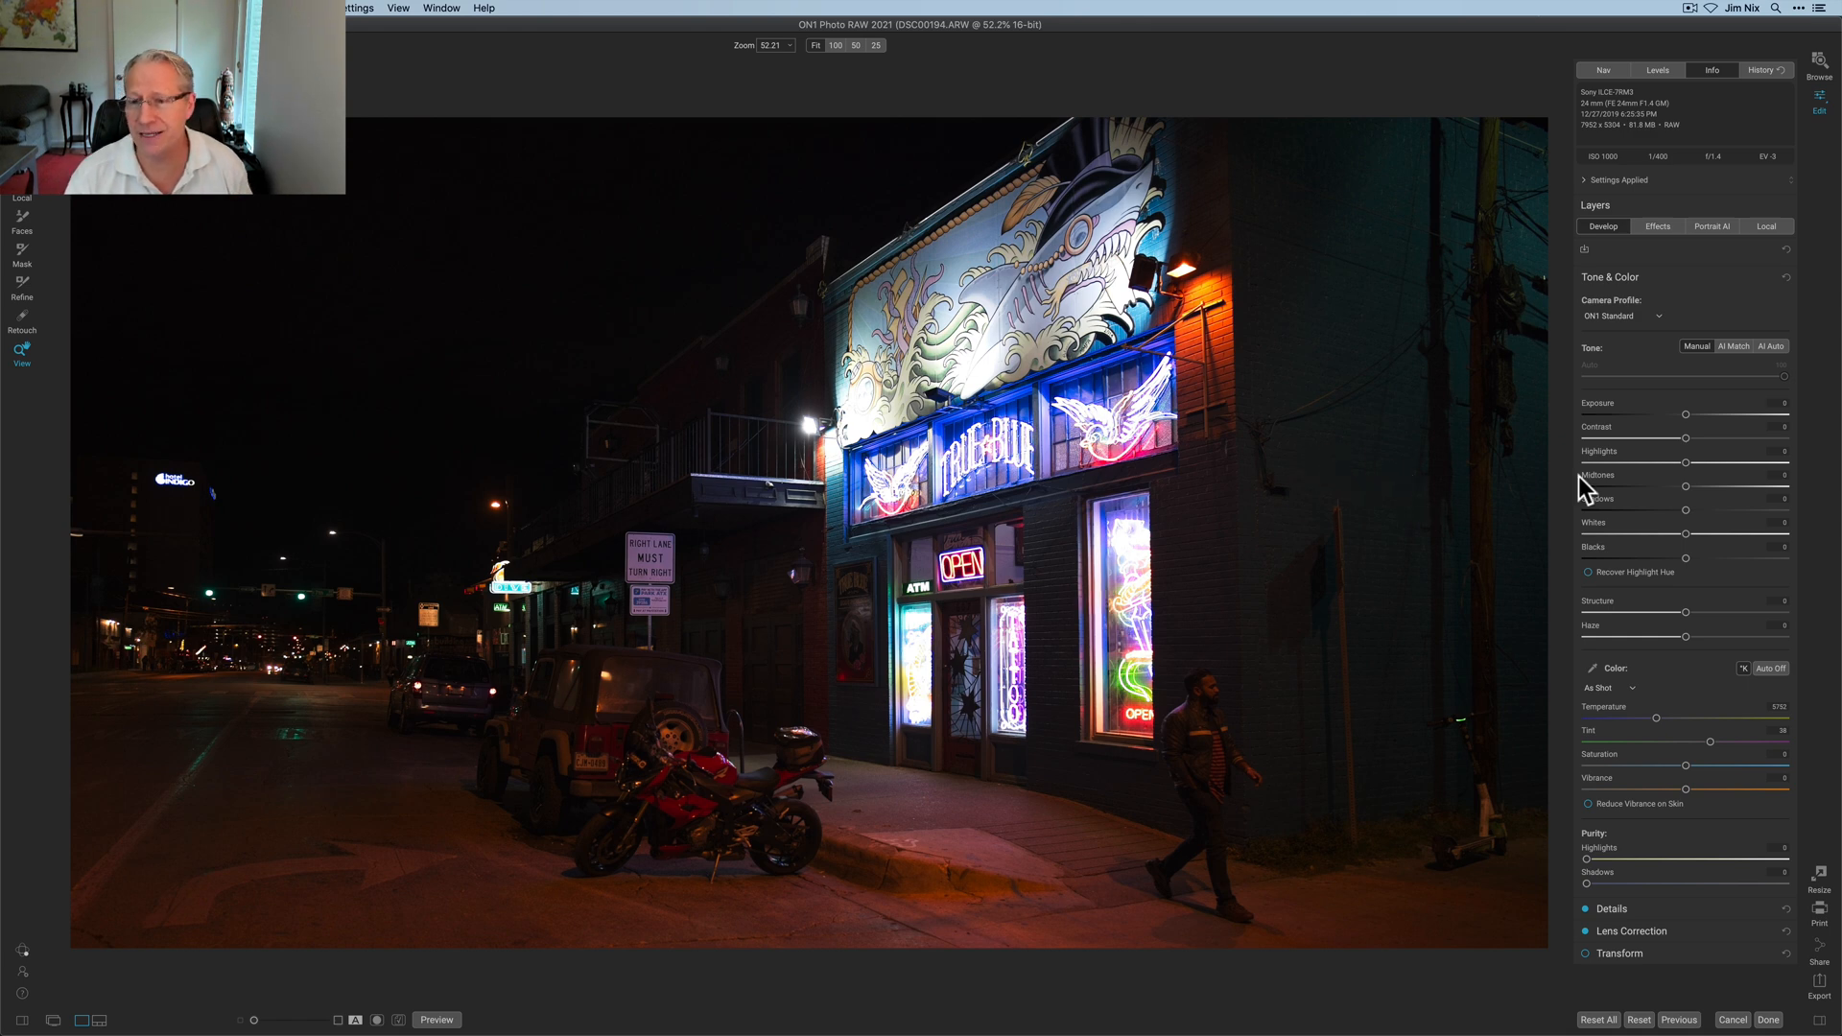
mouse_move(1686, 450)
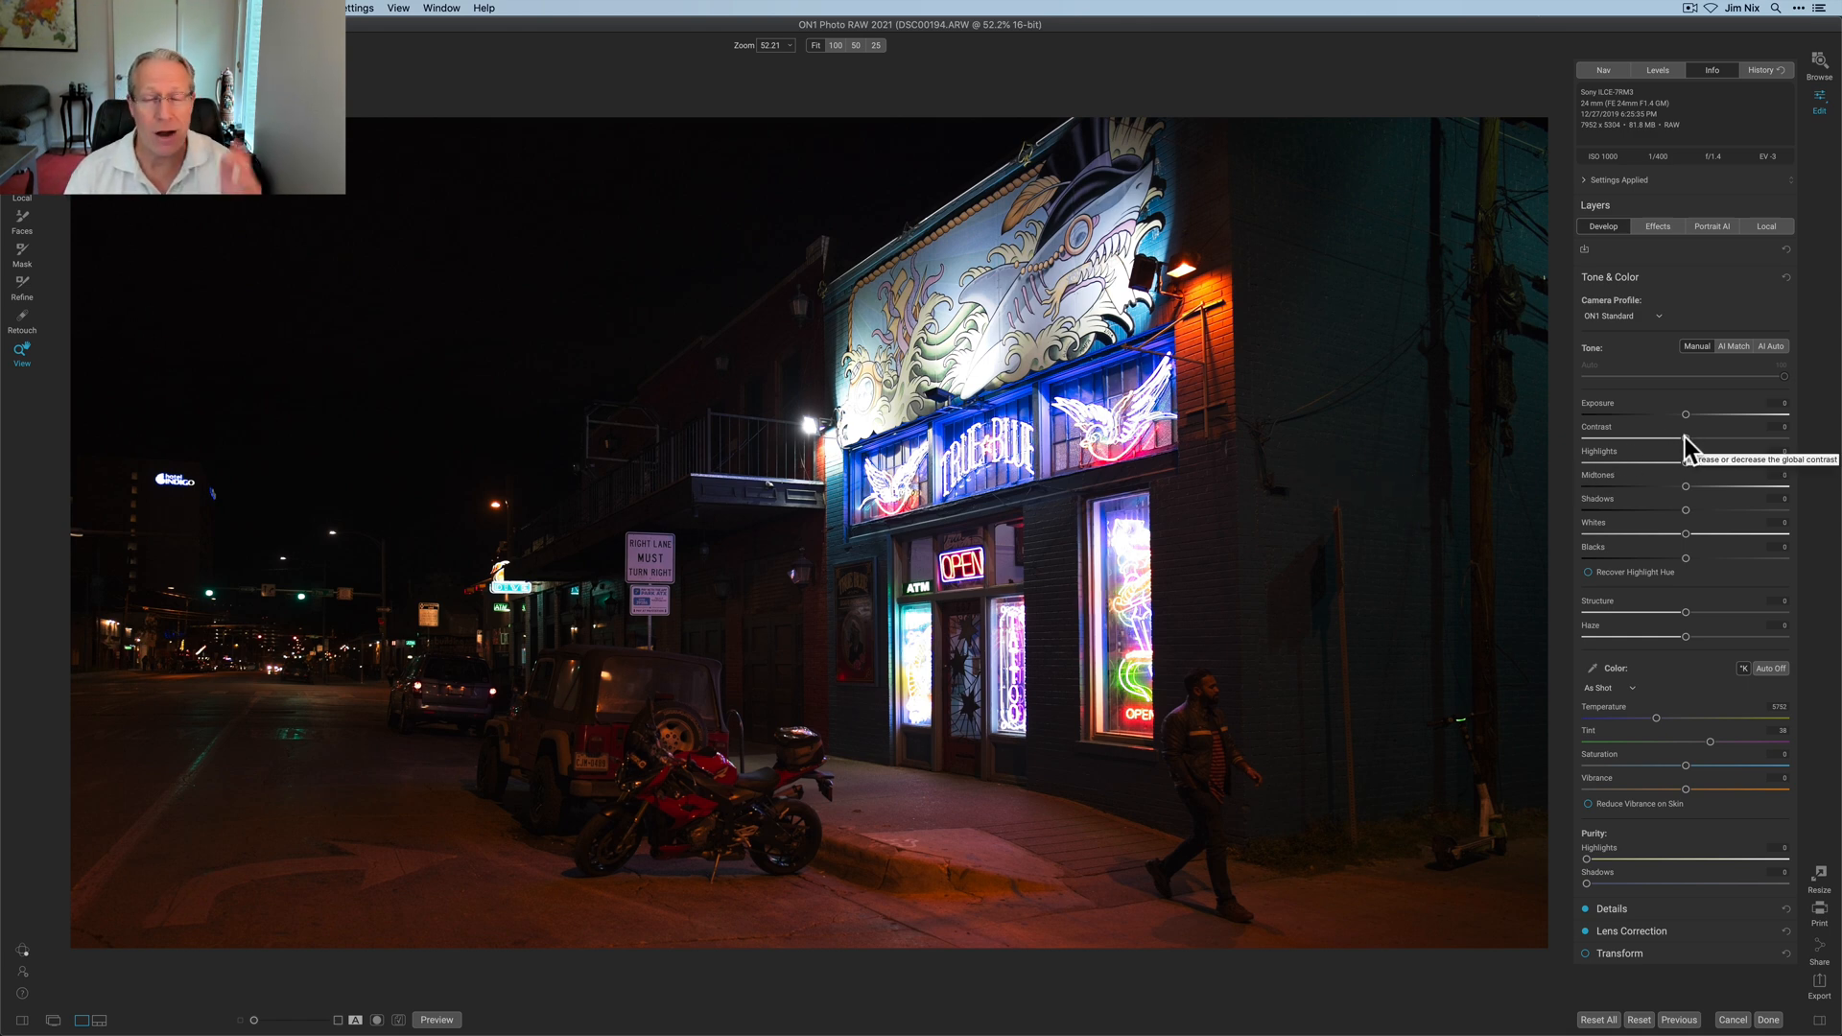
With the Tone & Color sliders, raise Contrast, lower Highlights, lift Midtones and Shadows, and cool Temperature.
left_click_drag(1686, 438, 1697, 439)
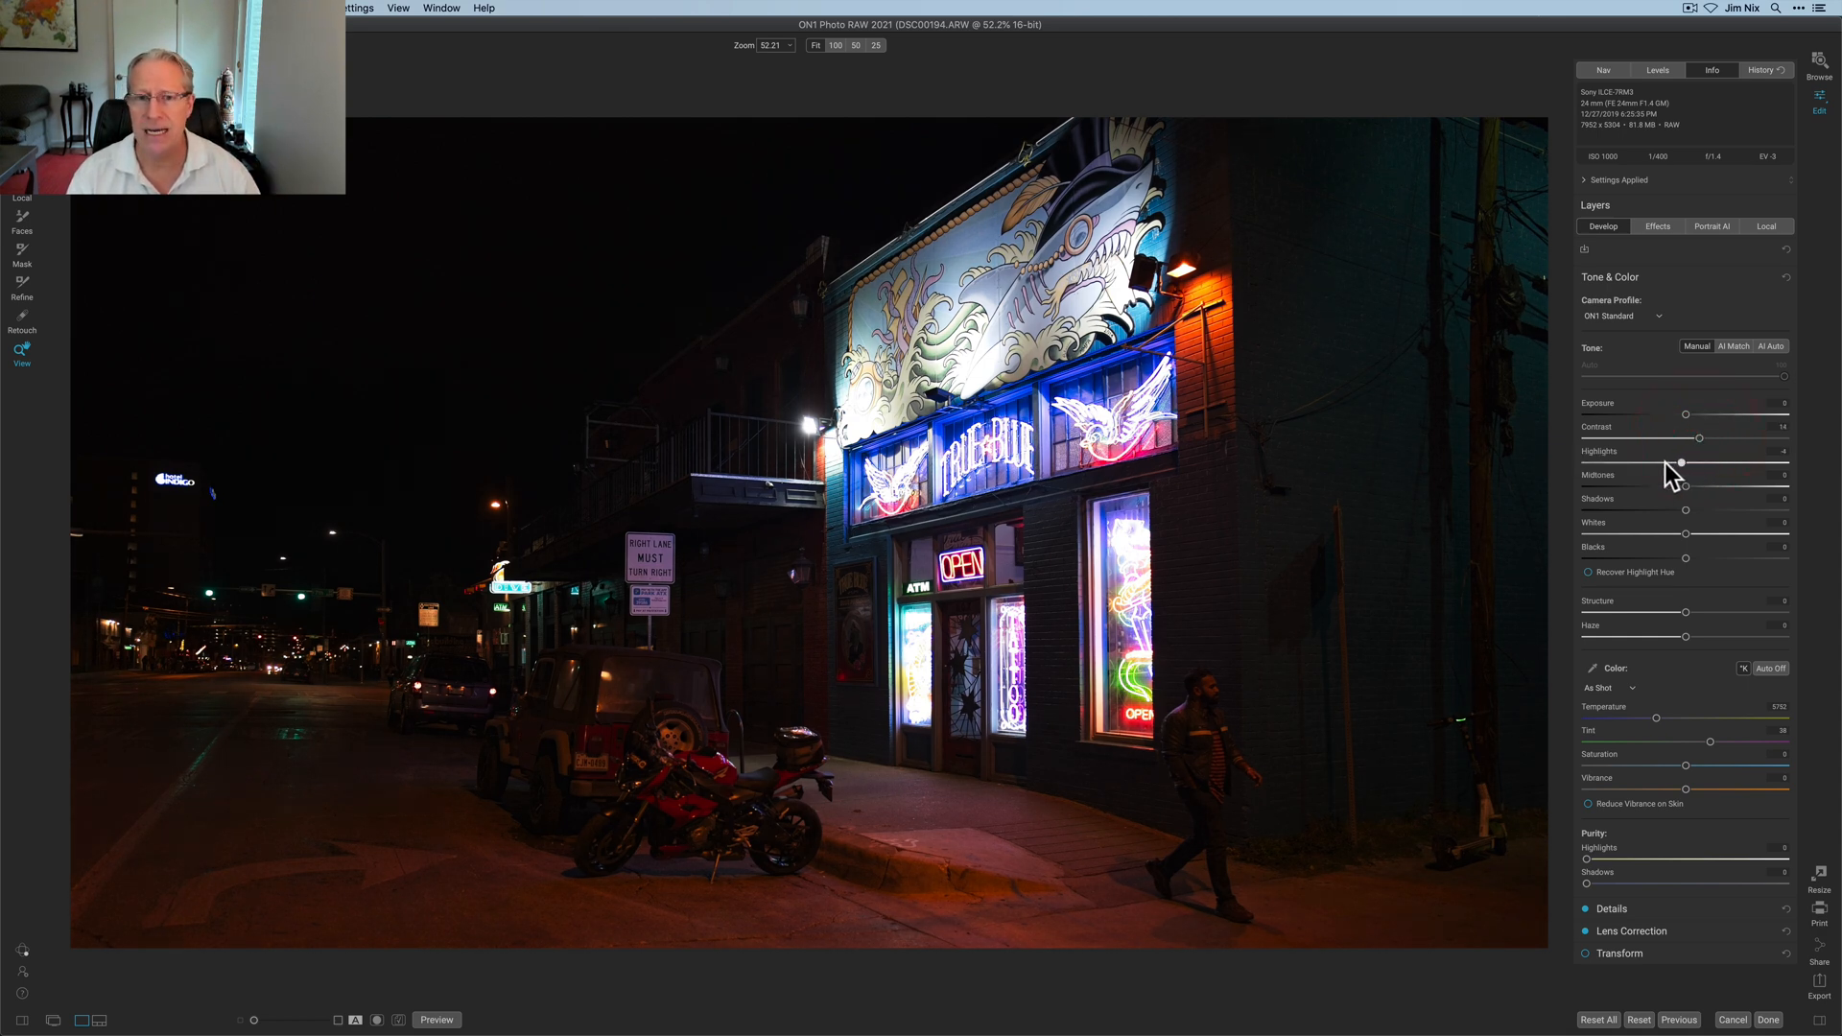
left_click_drag(1680, 463, 1643, 463)
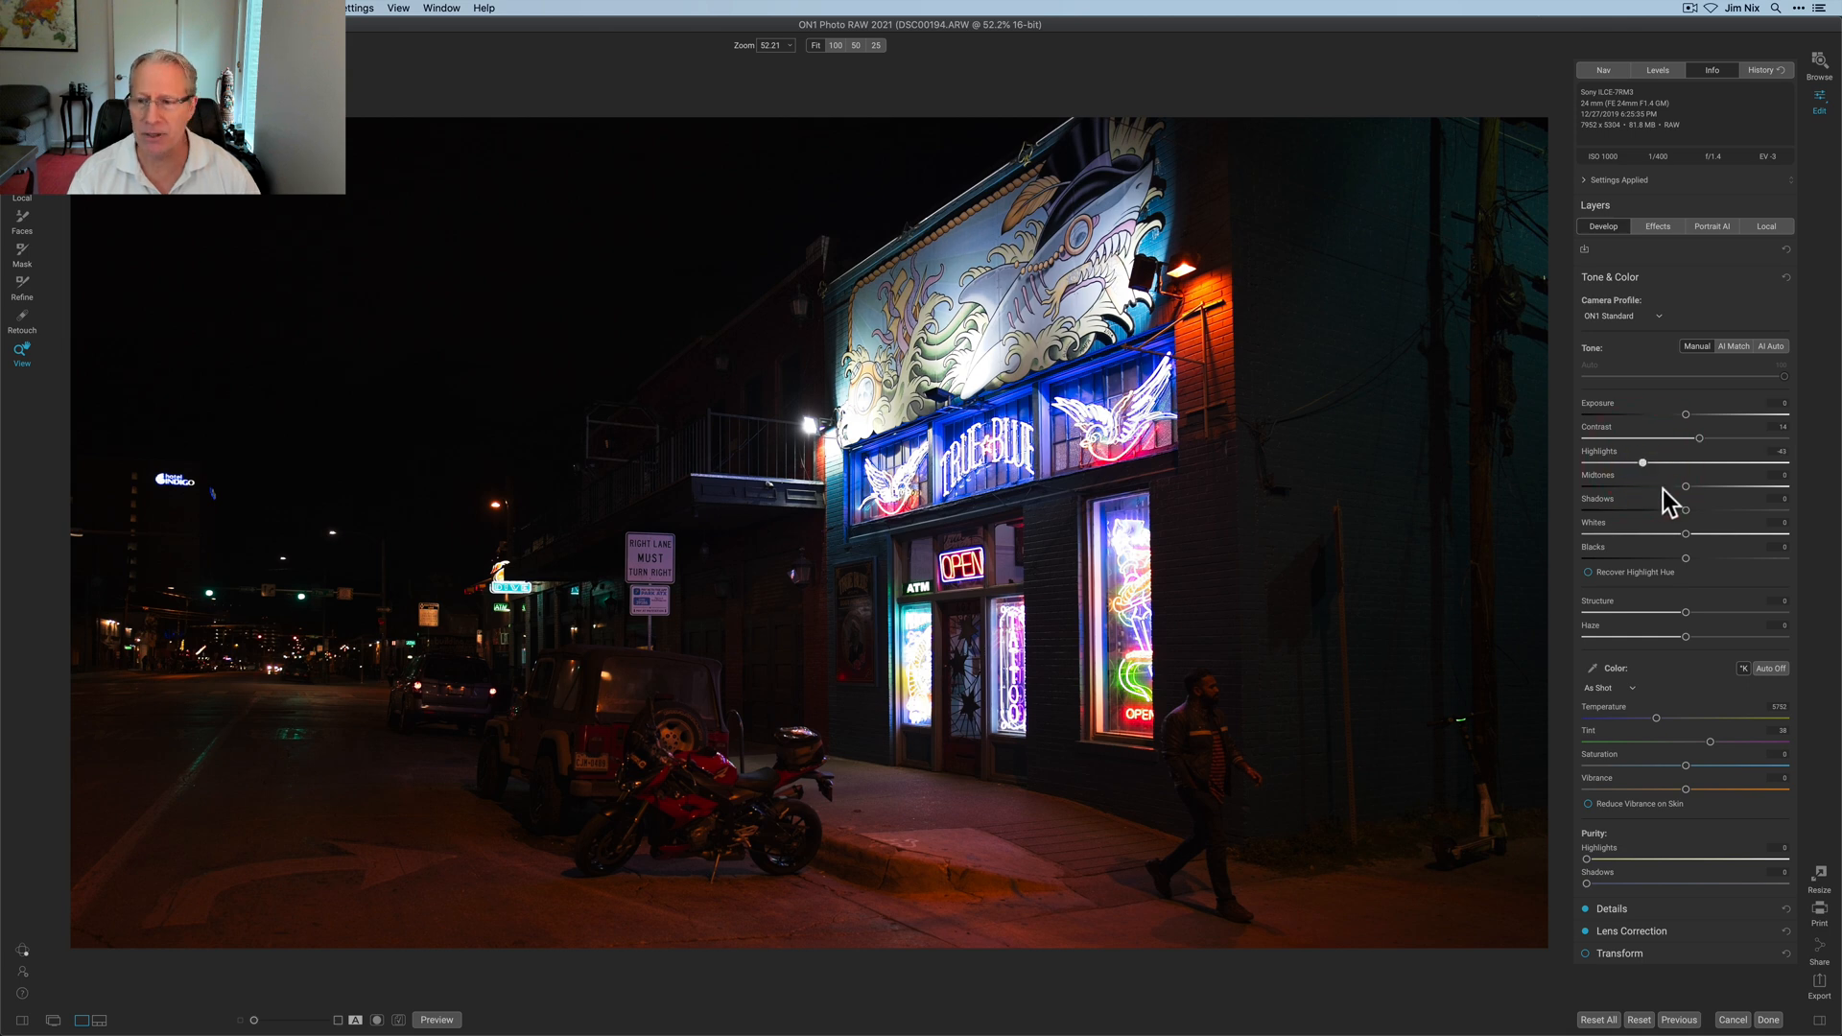
left_click_drag(1685, 486, 1700, 487)
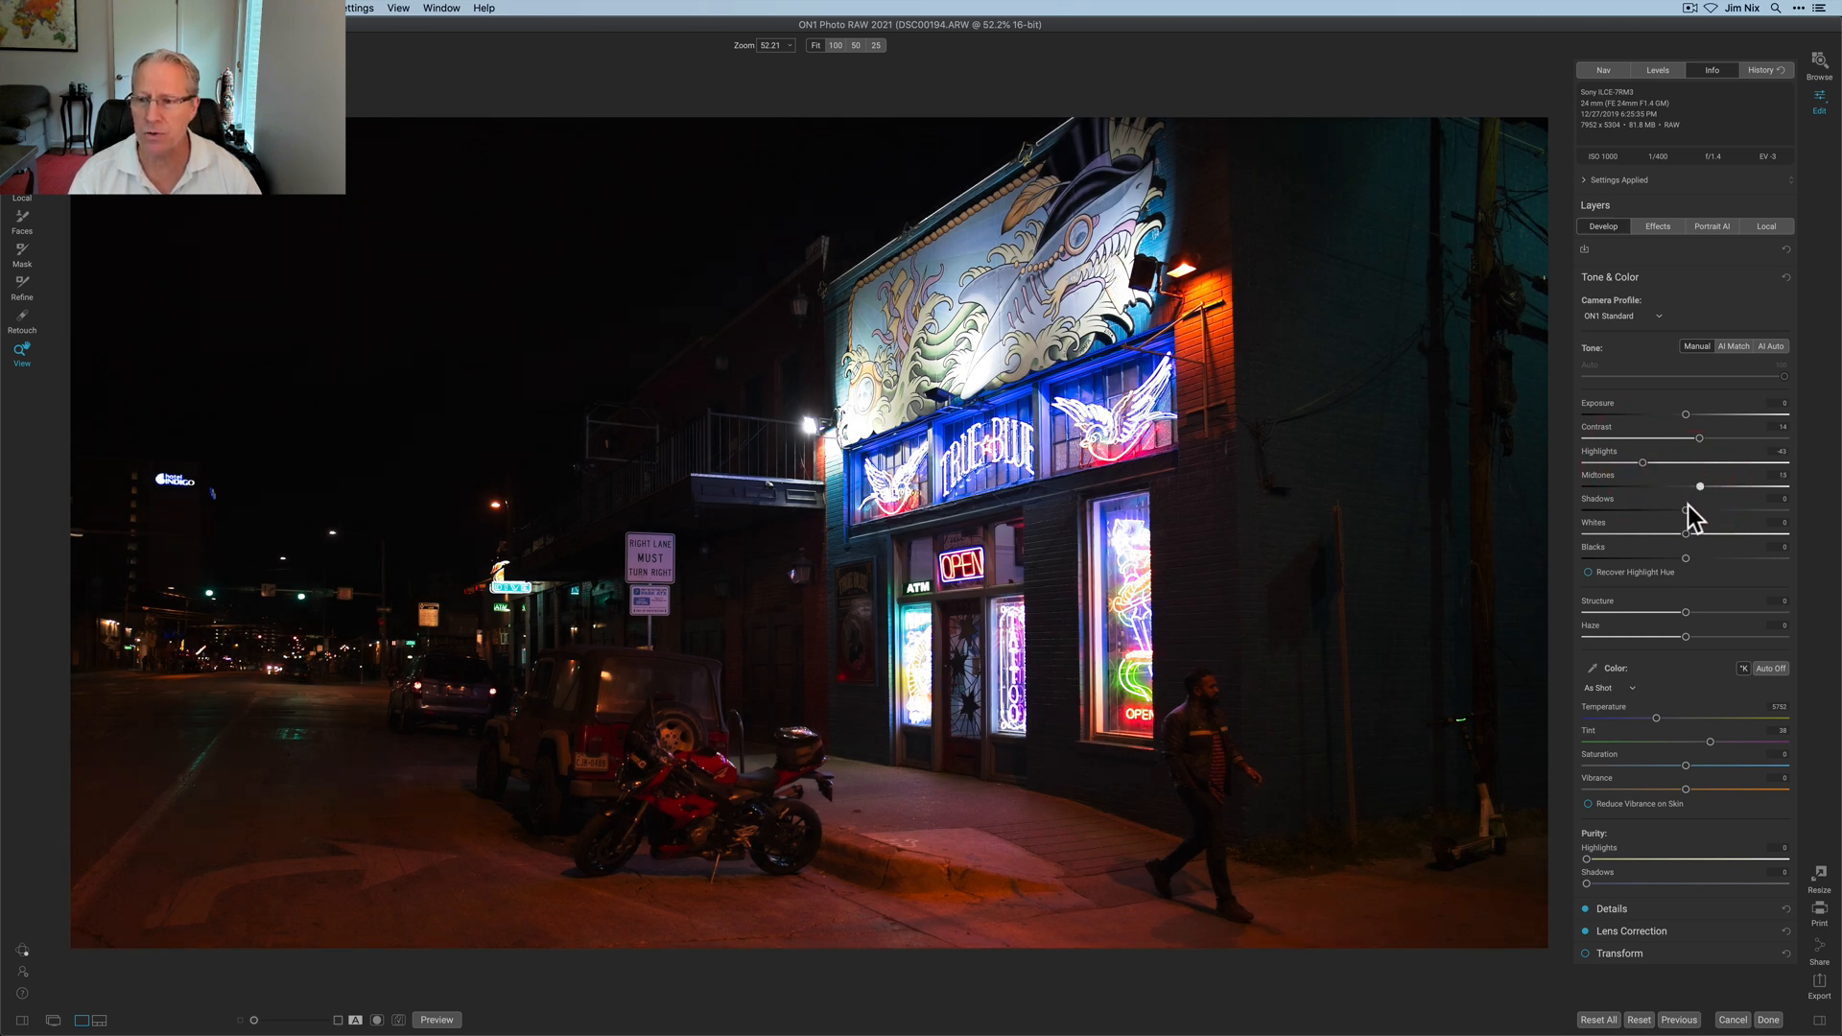
left_click_drag(1685, 512, 1710, 511)
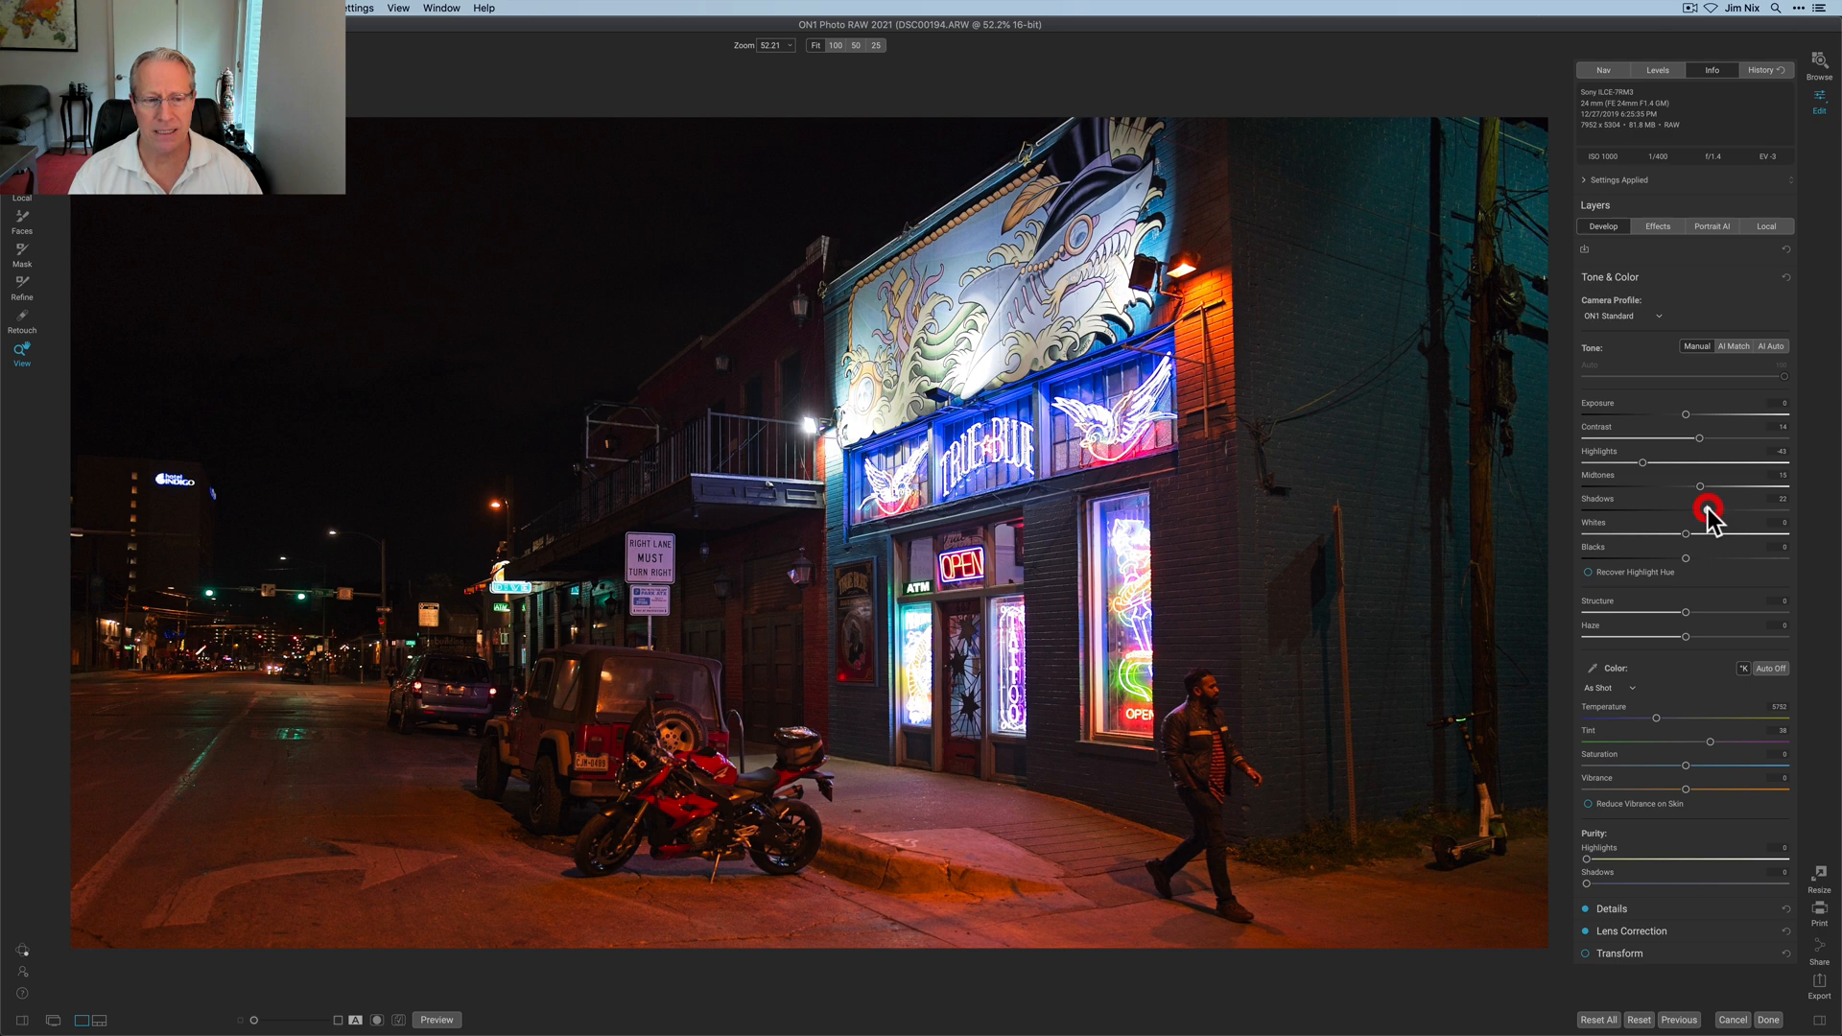
left_click_drag(1676, 509, 1710, 508)
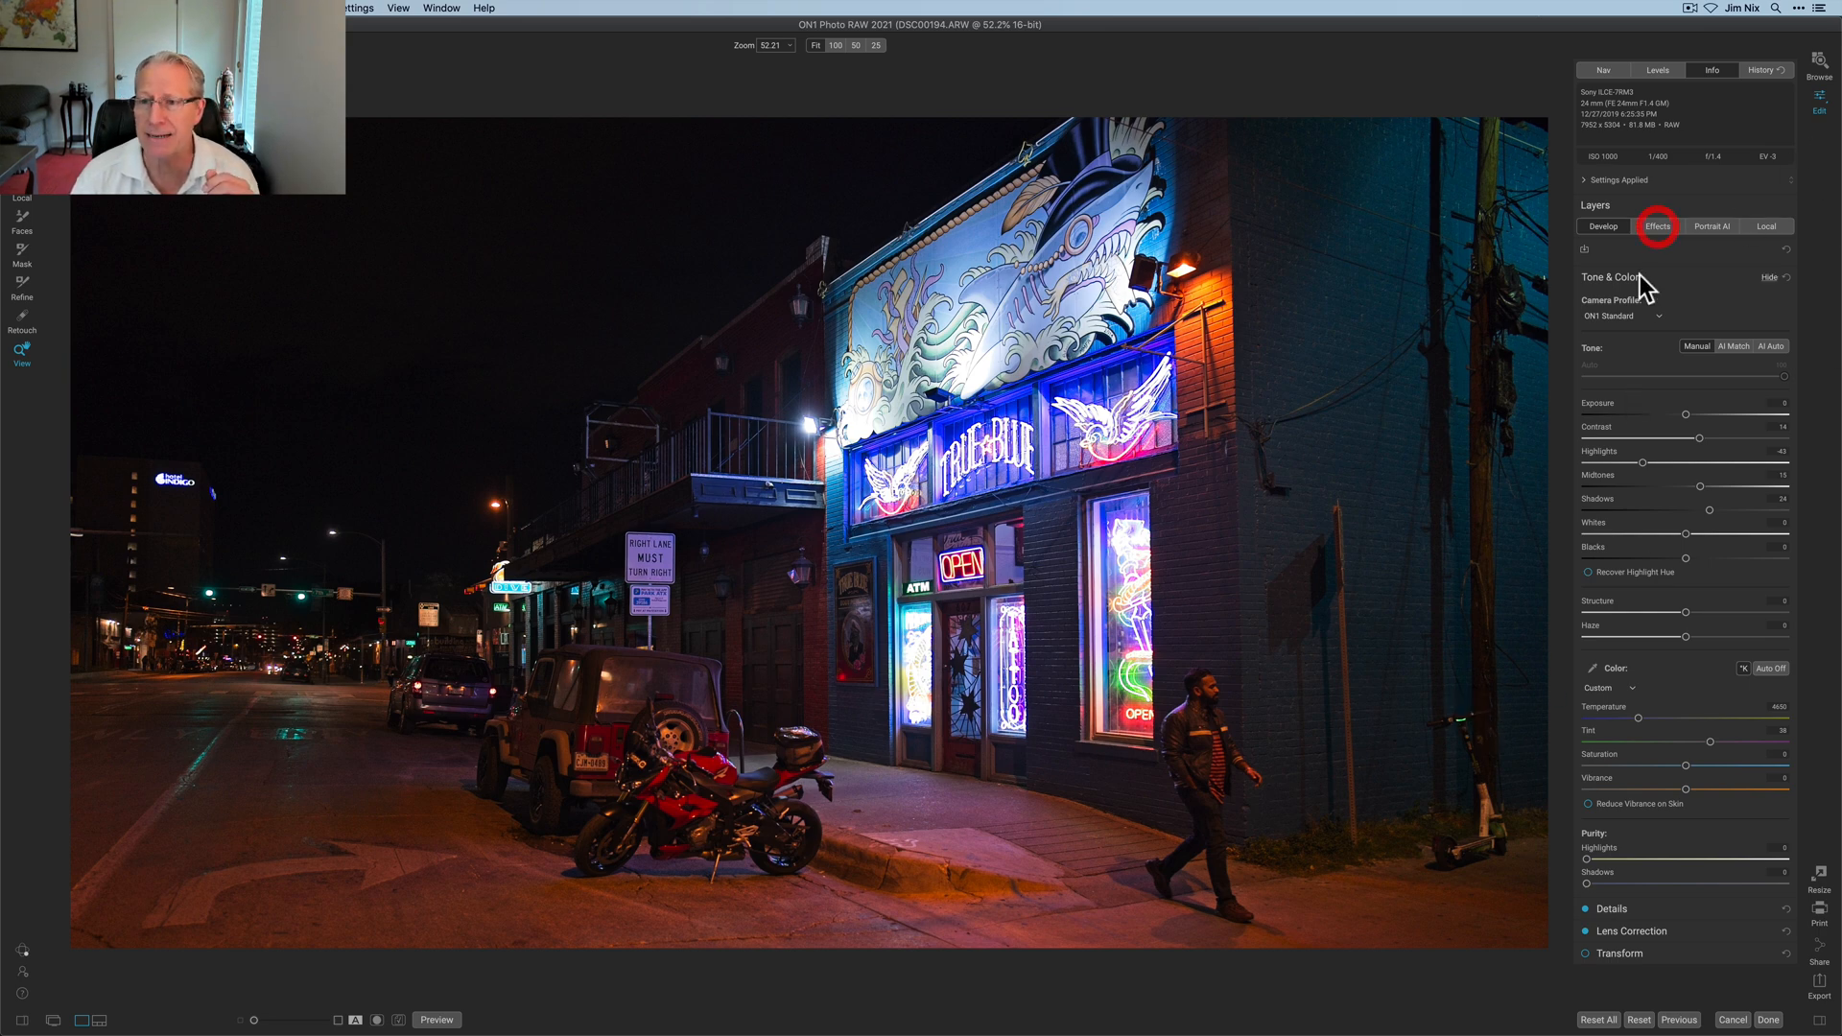
Show the HDR Look effect and add a Dynamic Contrast filter from the Filters browser.
left_click(1689, 273)
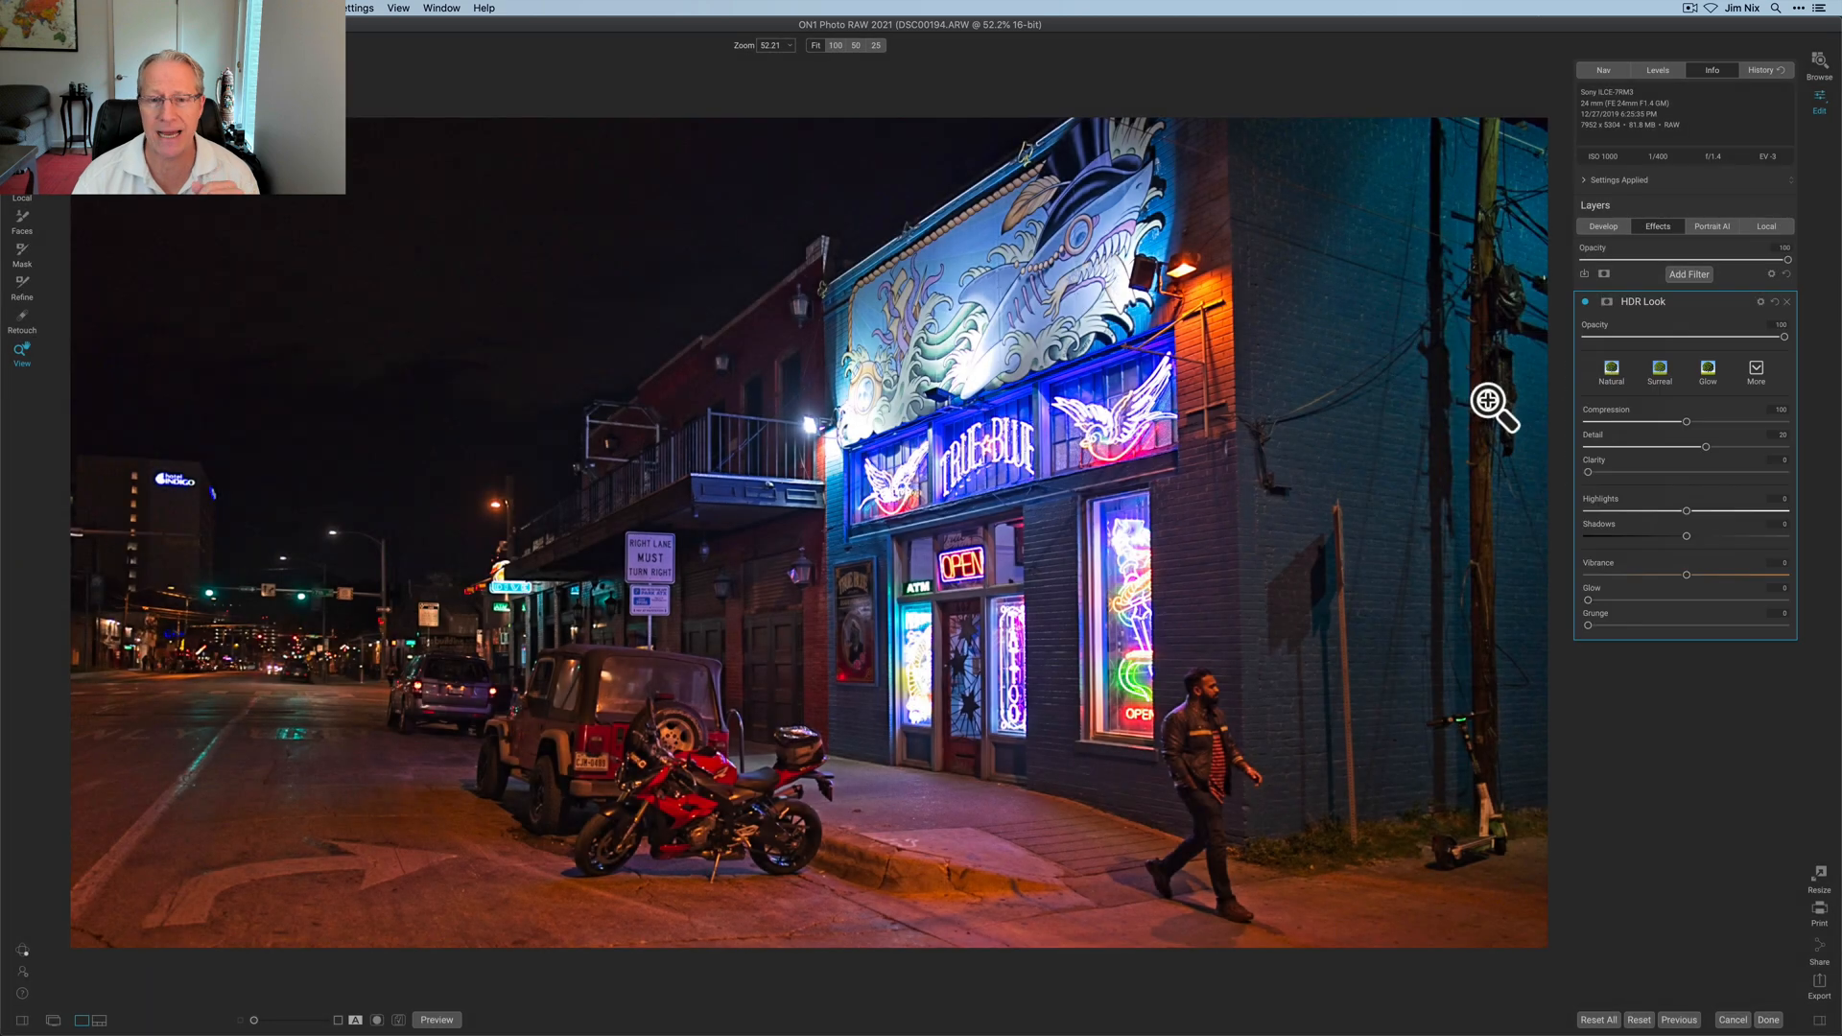
mouse_move(1704, 575)
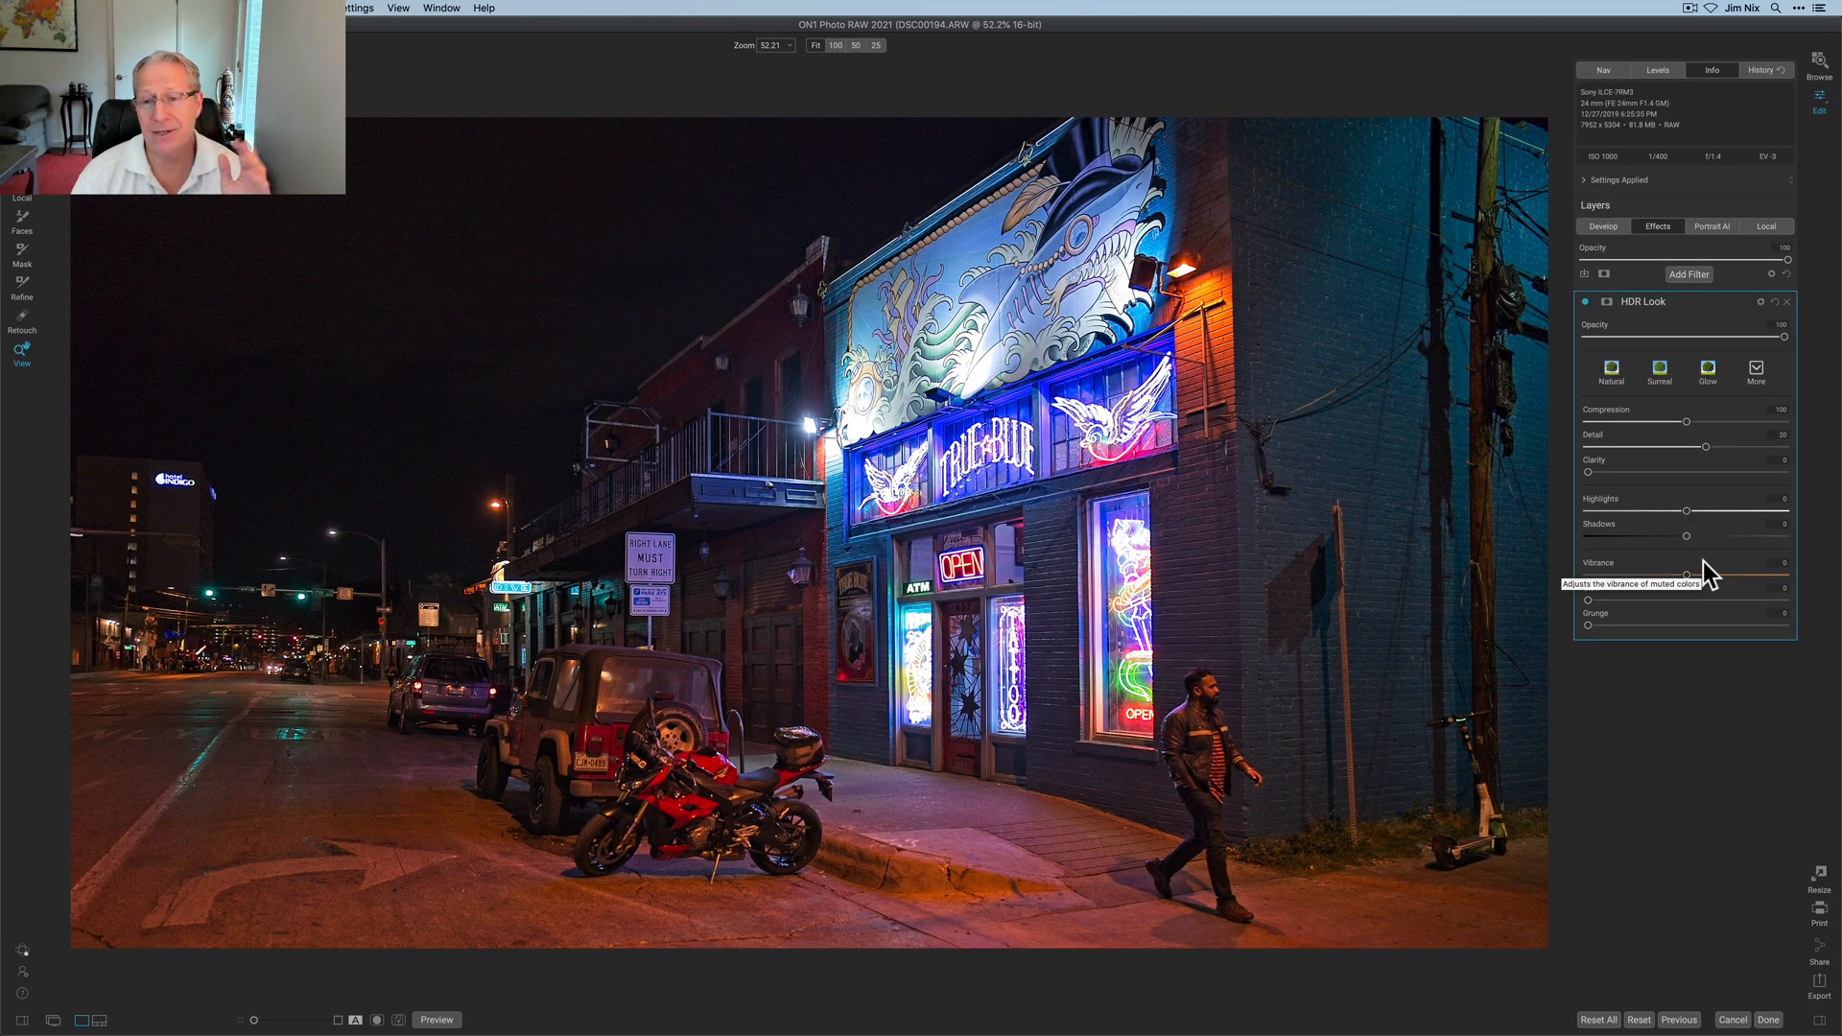
left_click(1689, 274)
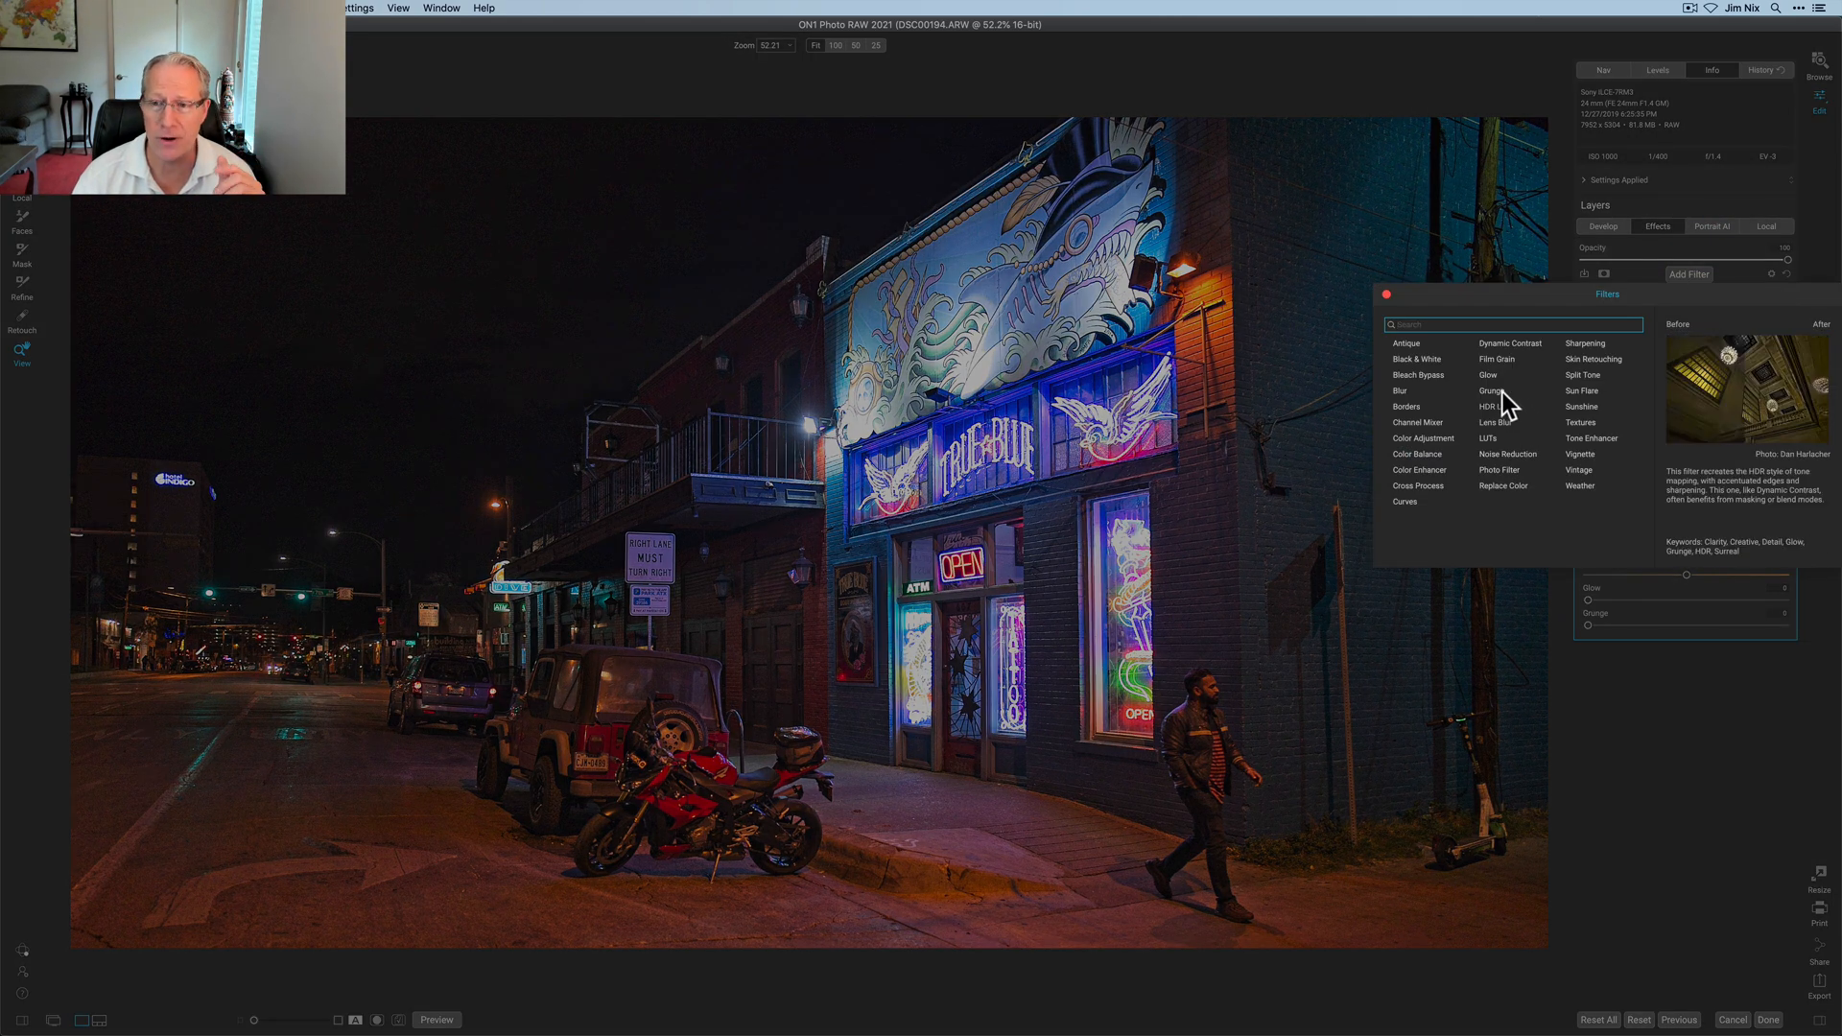
left_click(1511, 344)
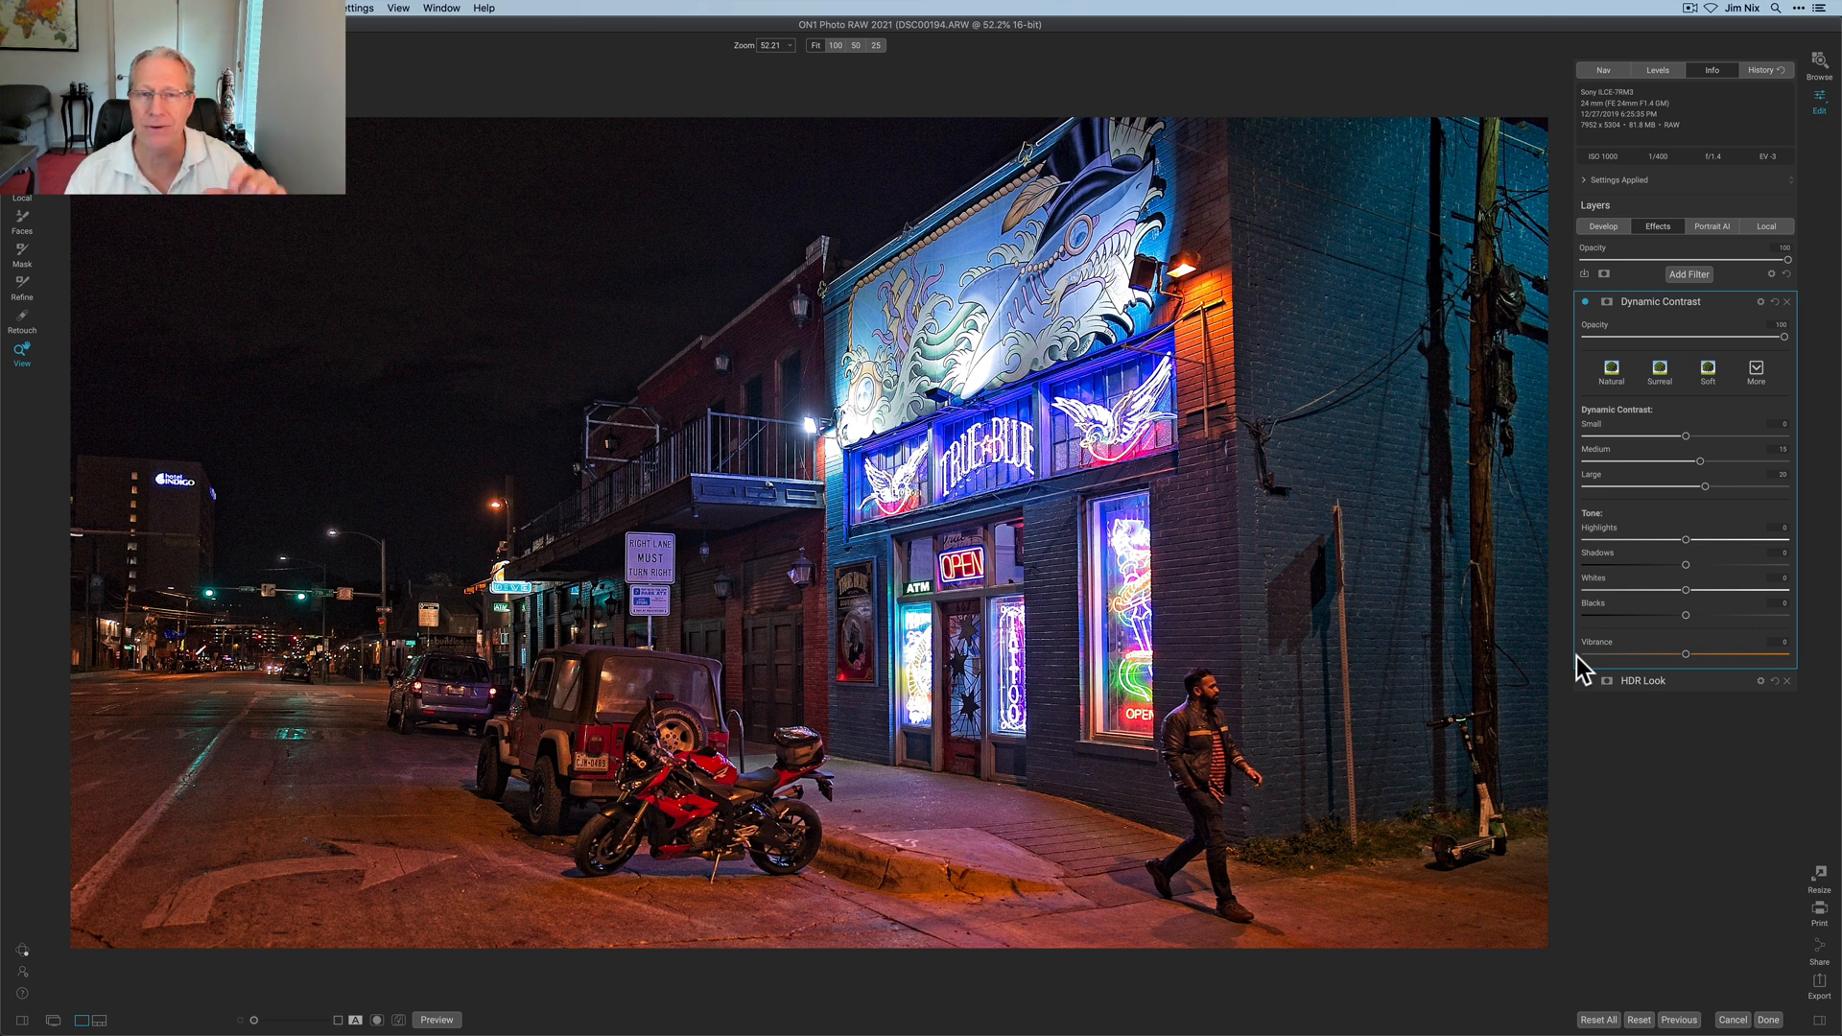
mouse_move(1571, 502)
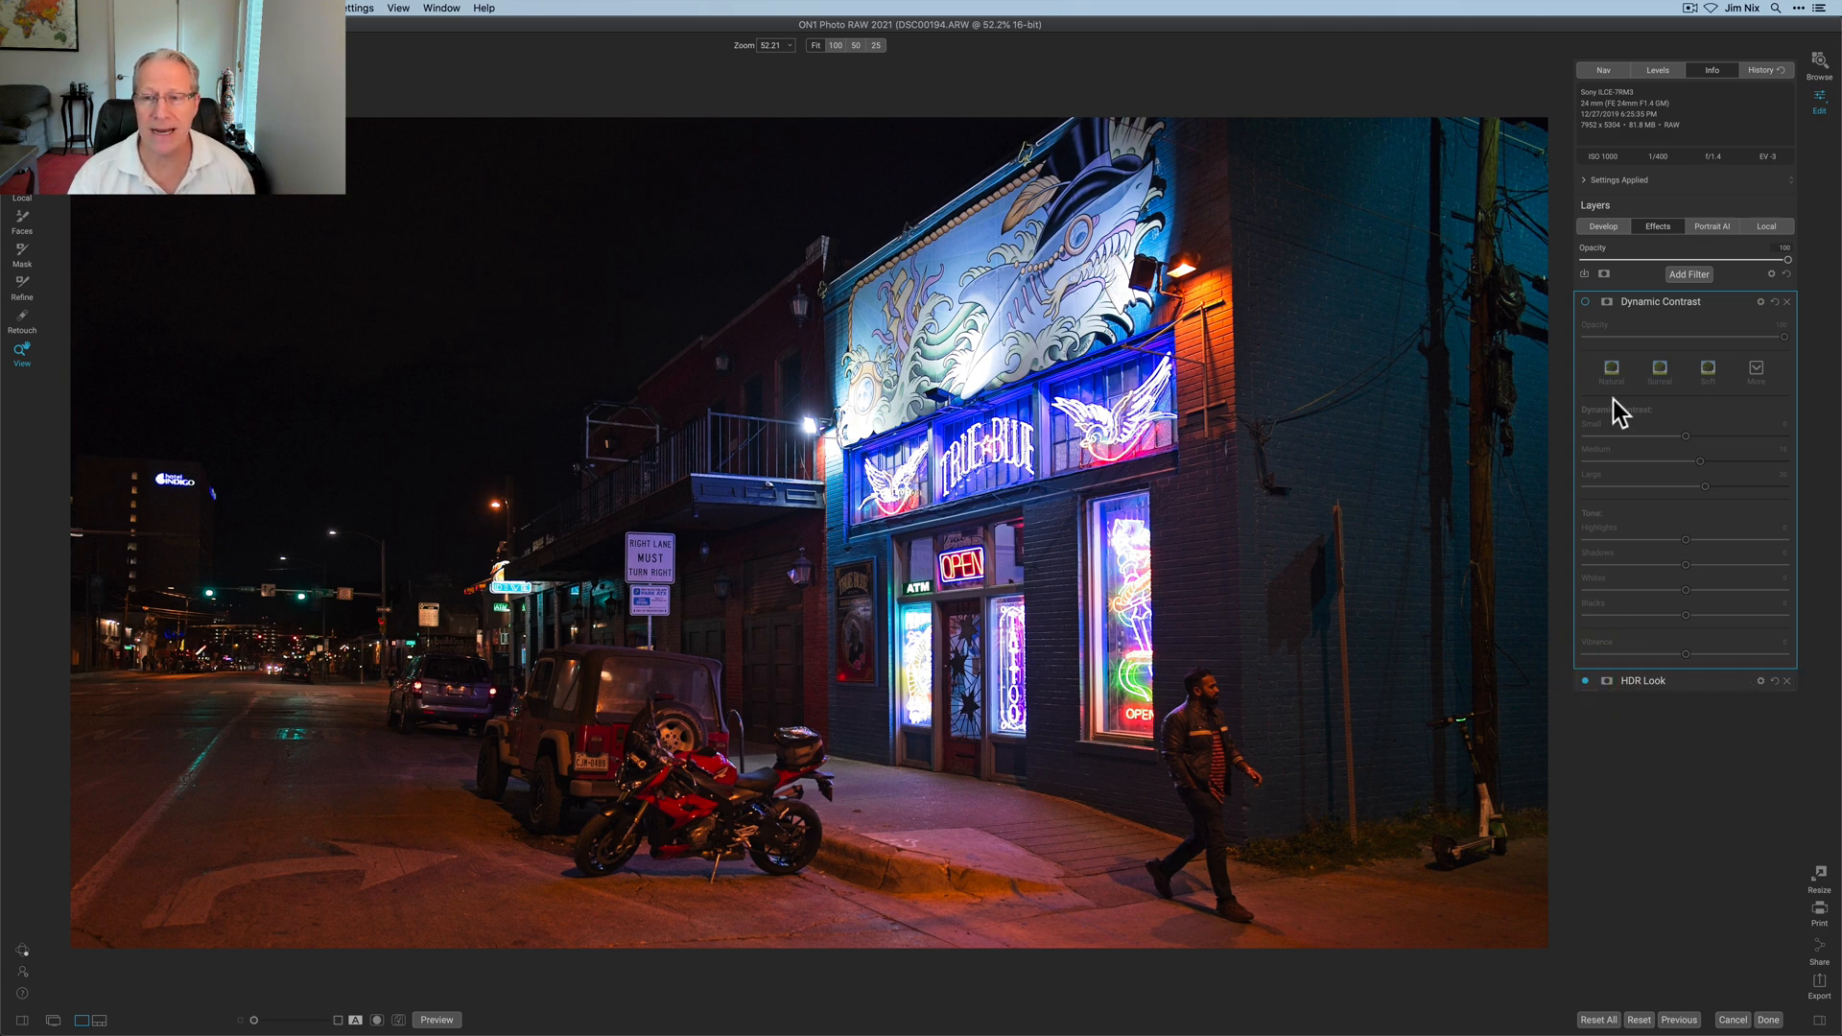
Toggle Dynamic Contrast off and on to compare, then bring up the Filters browser.
left_click(1611, 369)
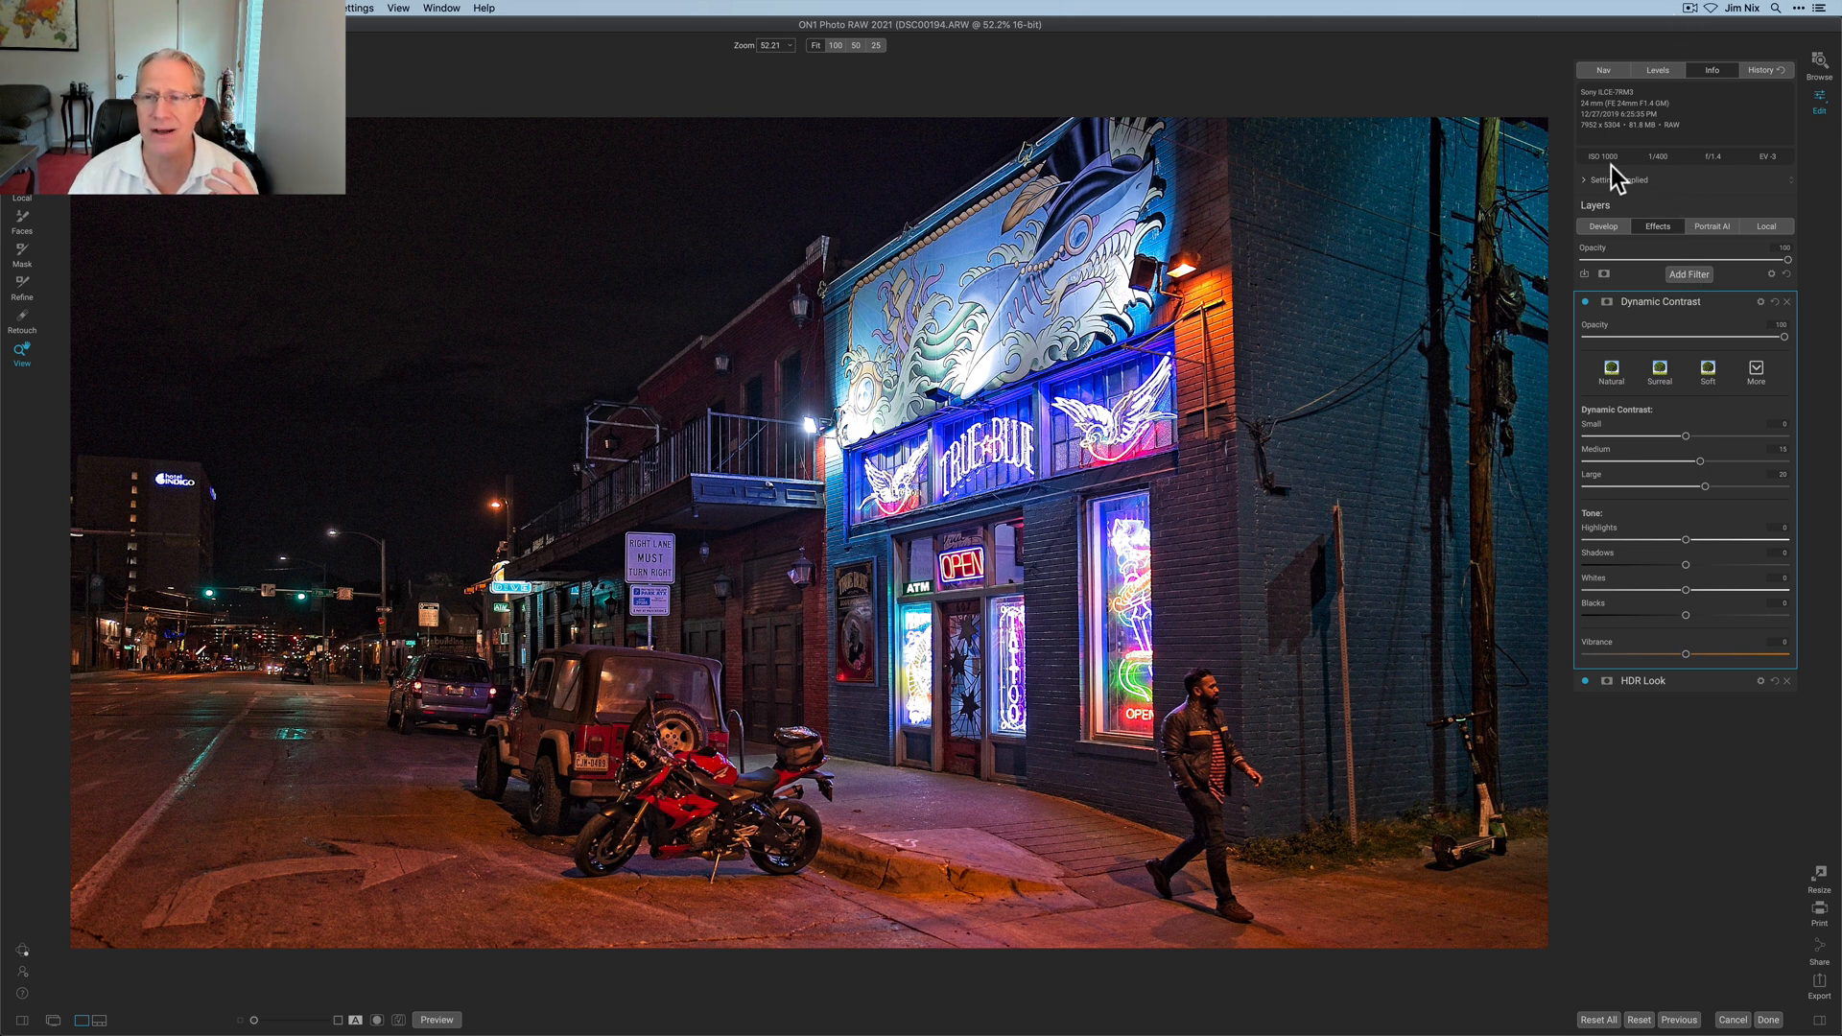
mouse_move(1622, 412)
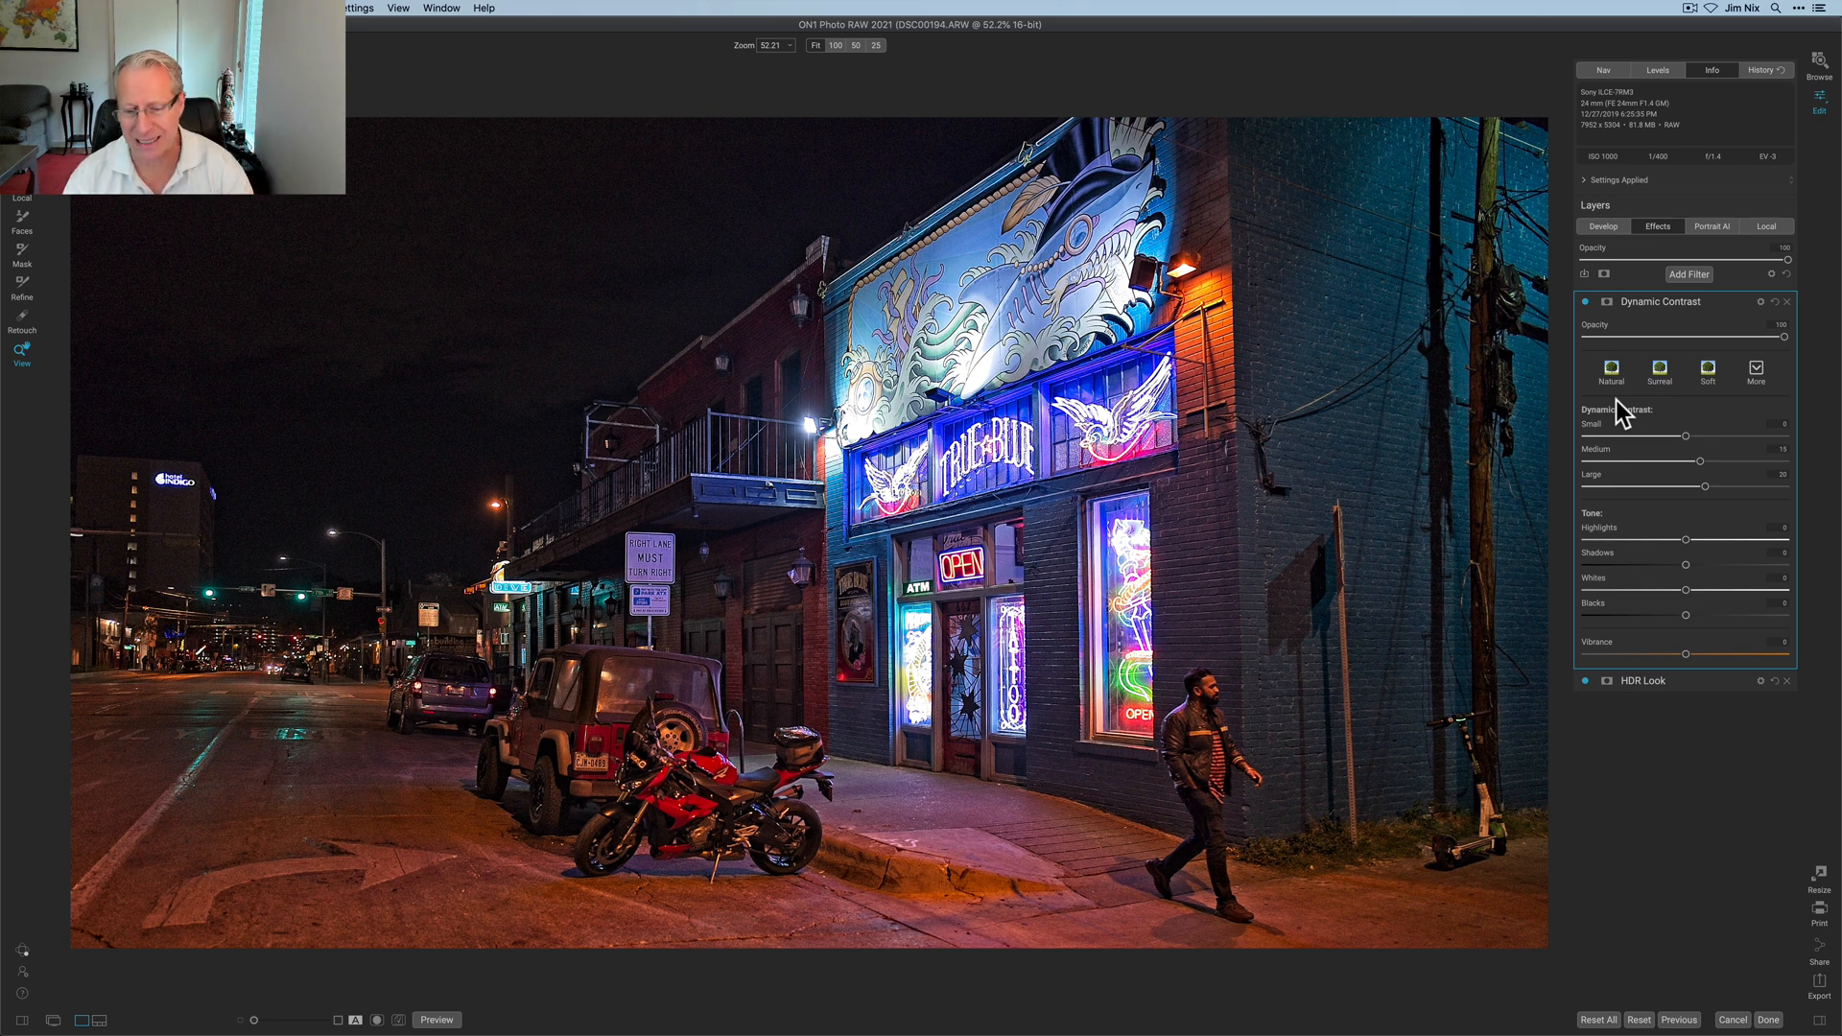
left_click(1689, 273)
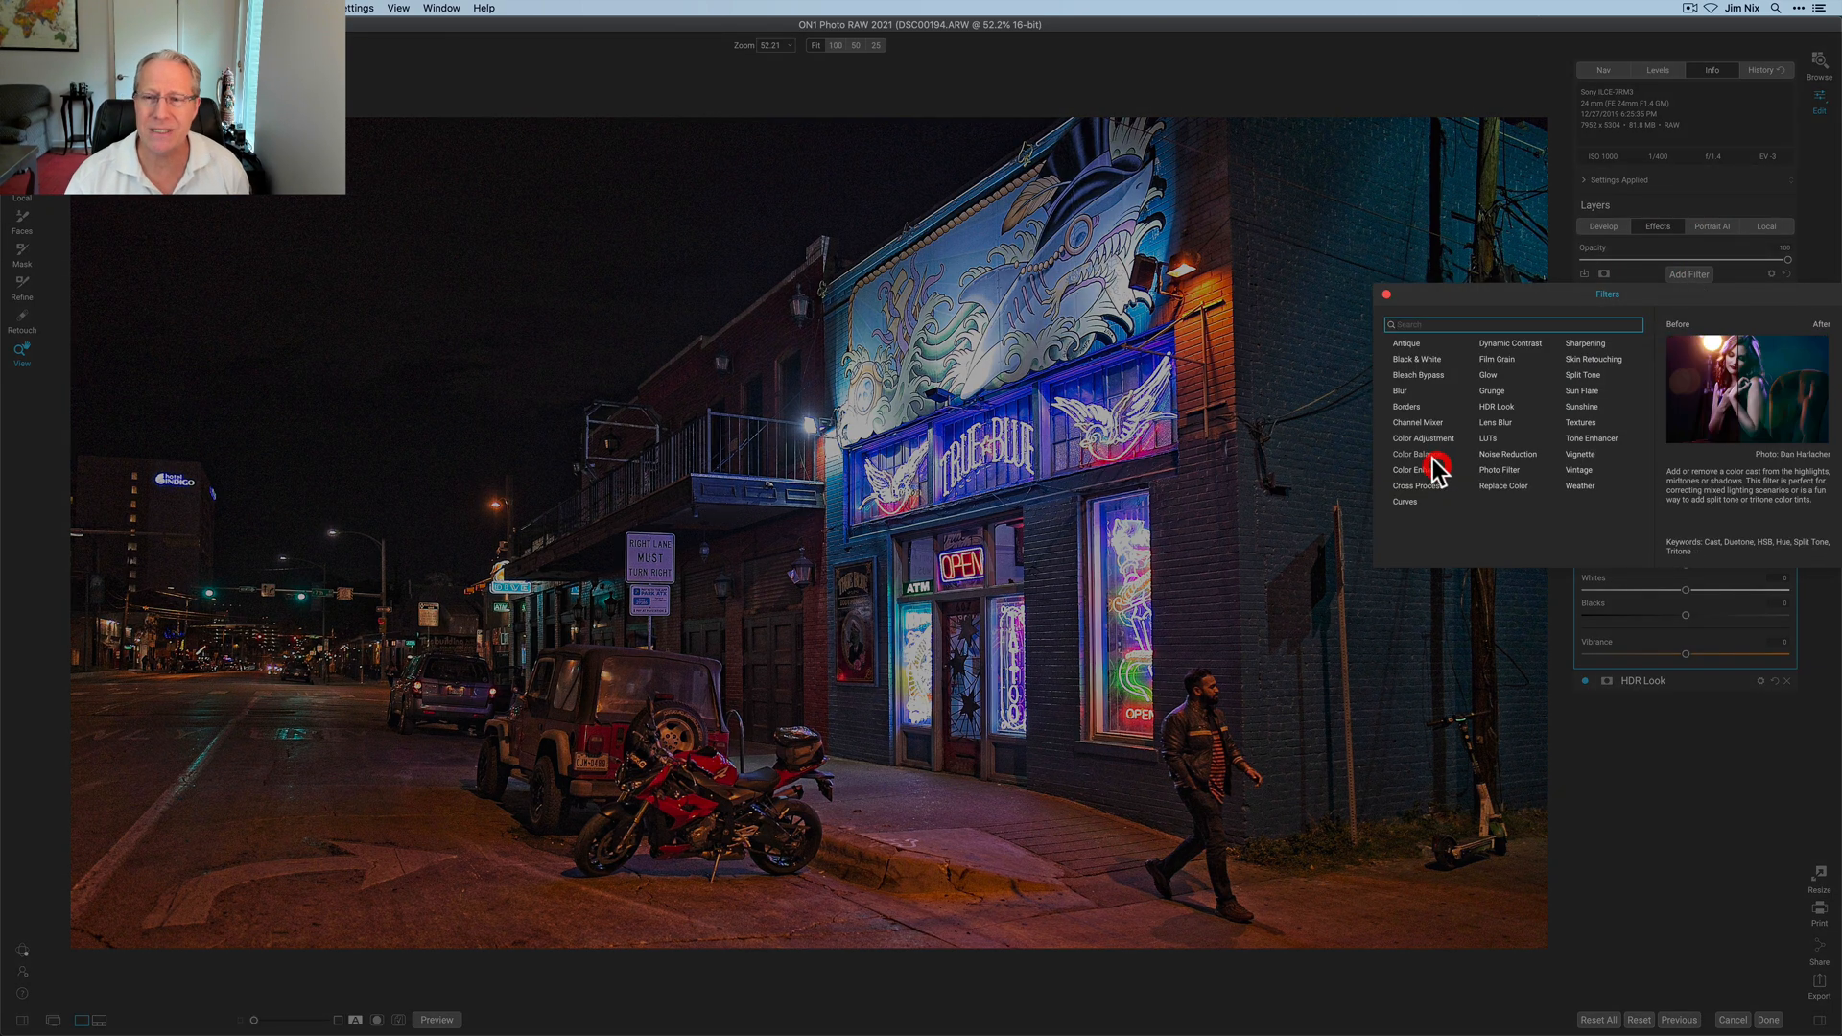
Add a Color Balance filter and tint the highlights blue with Hue and Amount.
left_click(1410, 454)
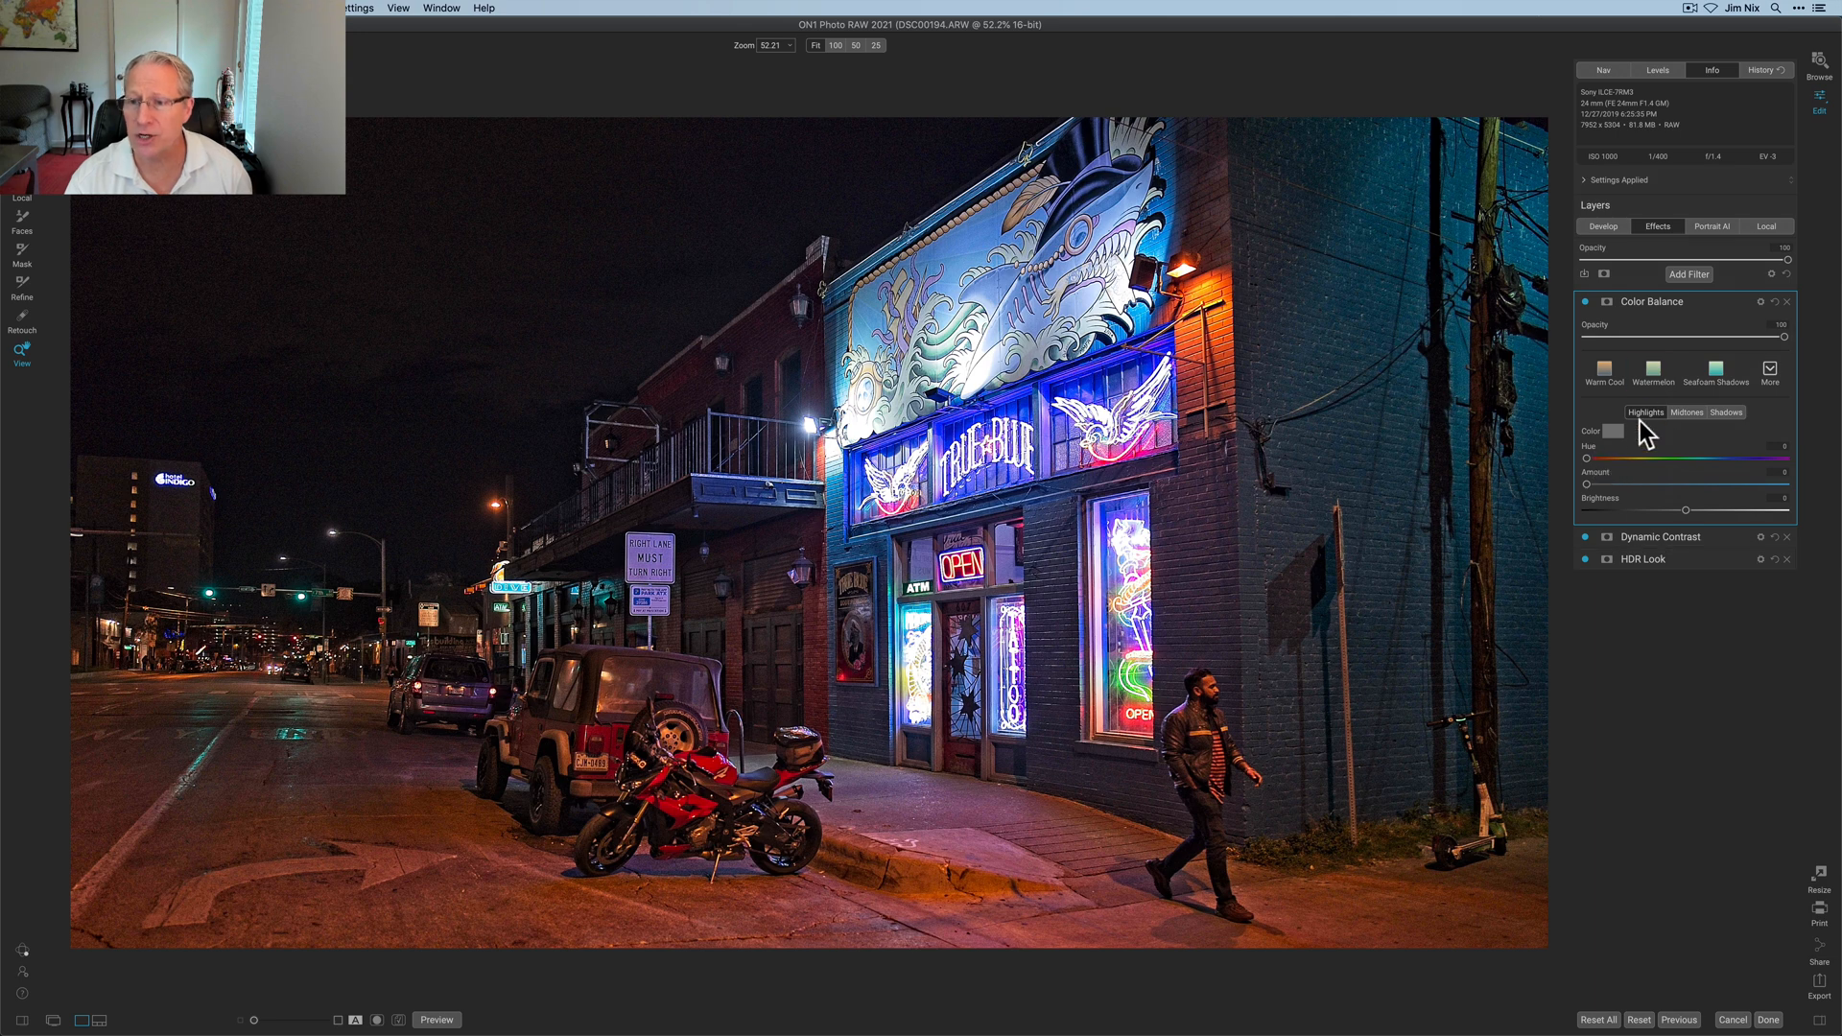
mouse_move(1621, 460)
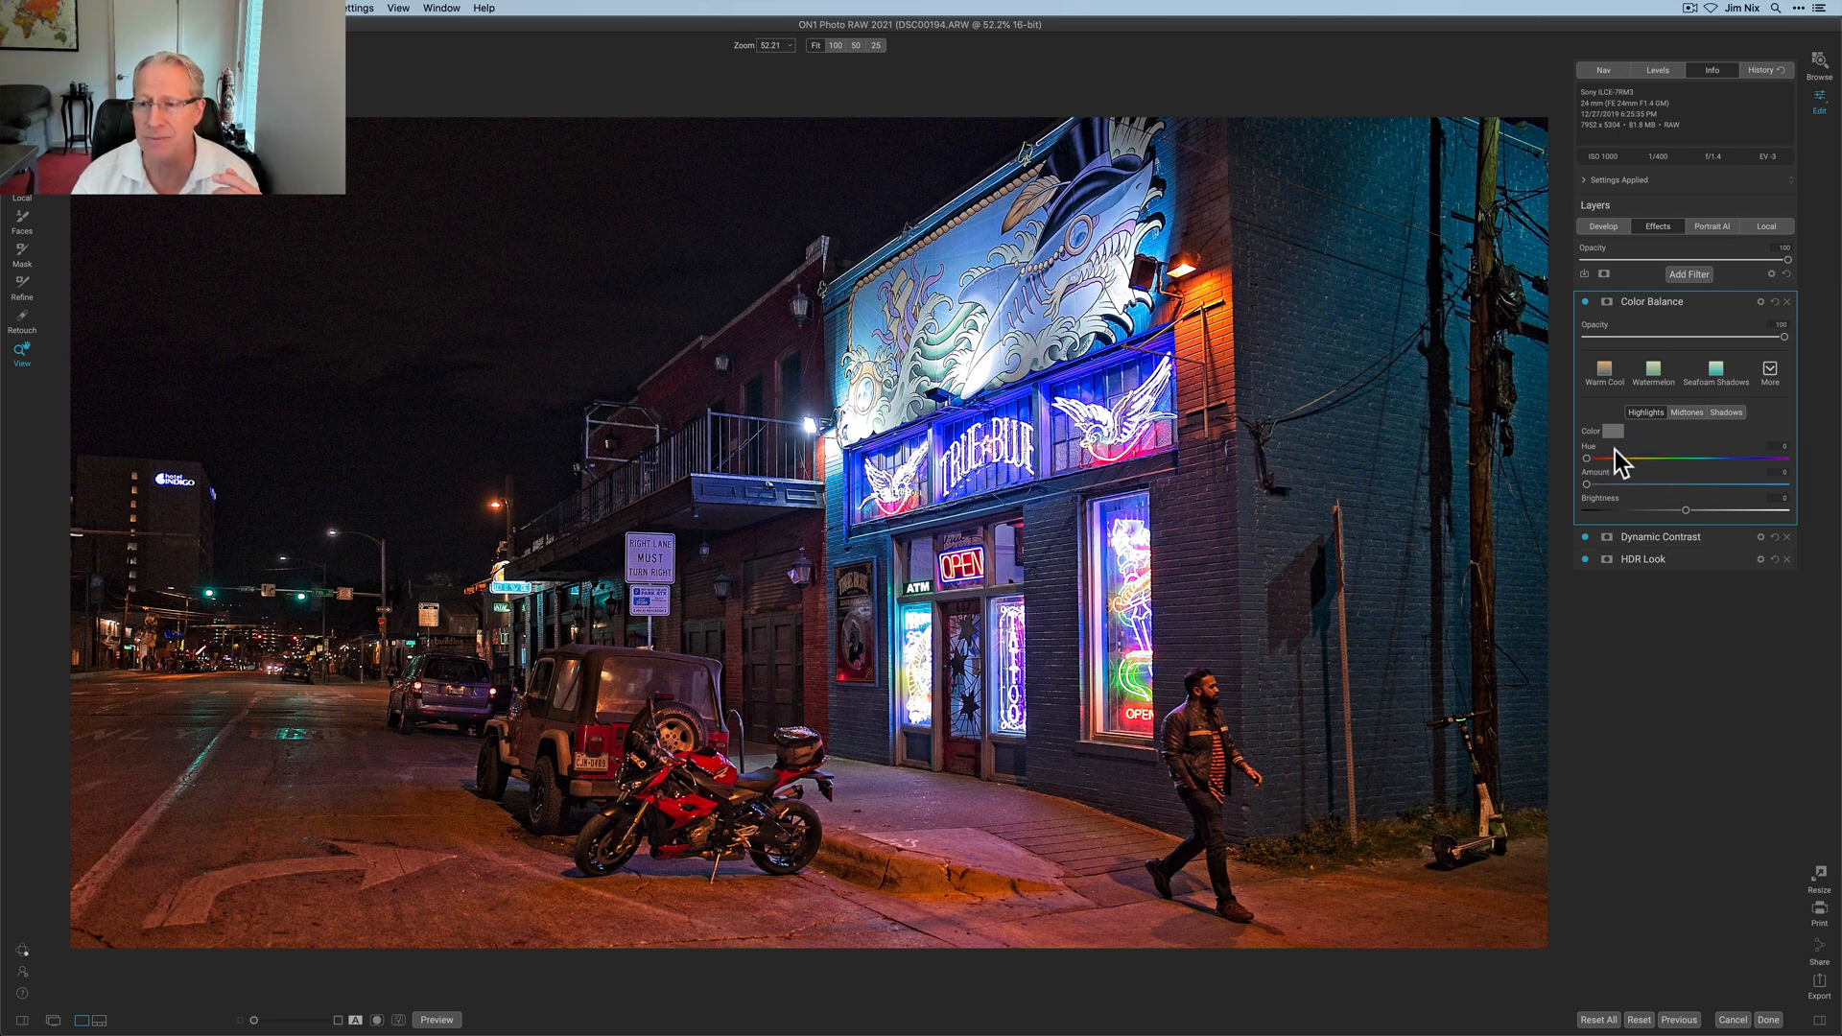
left_click_drag(1589, 459, 1680, 459)
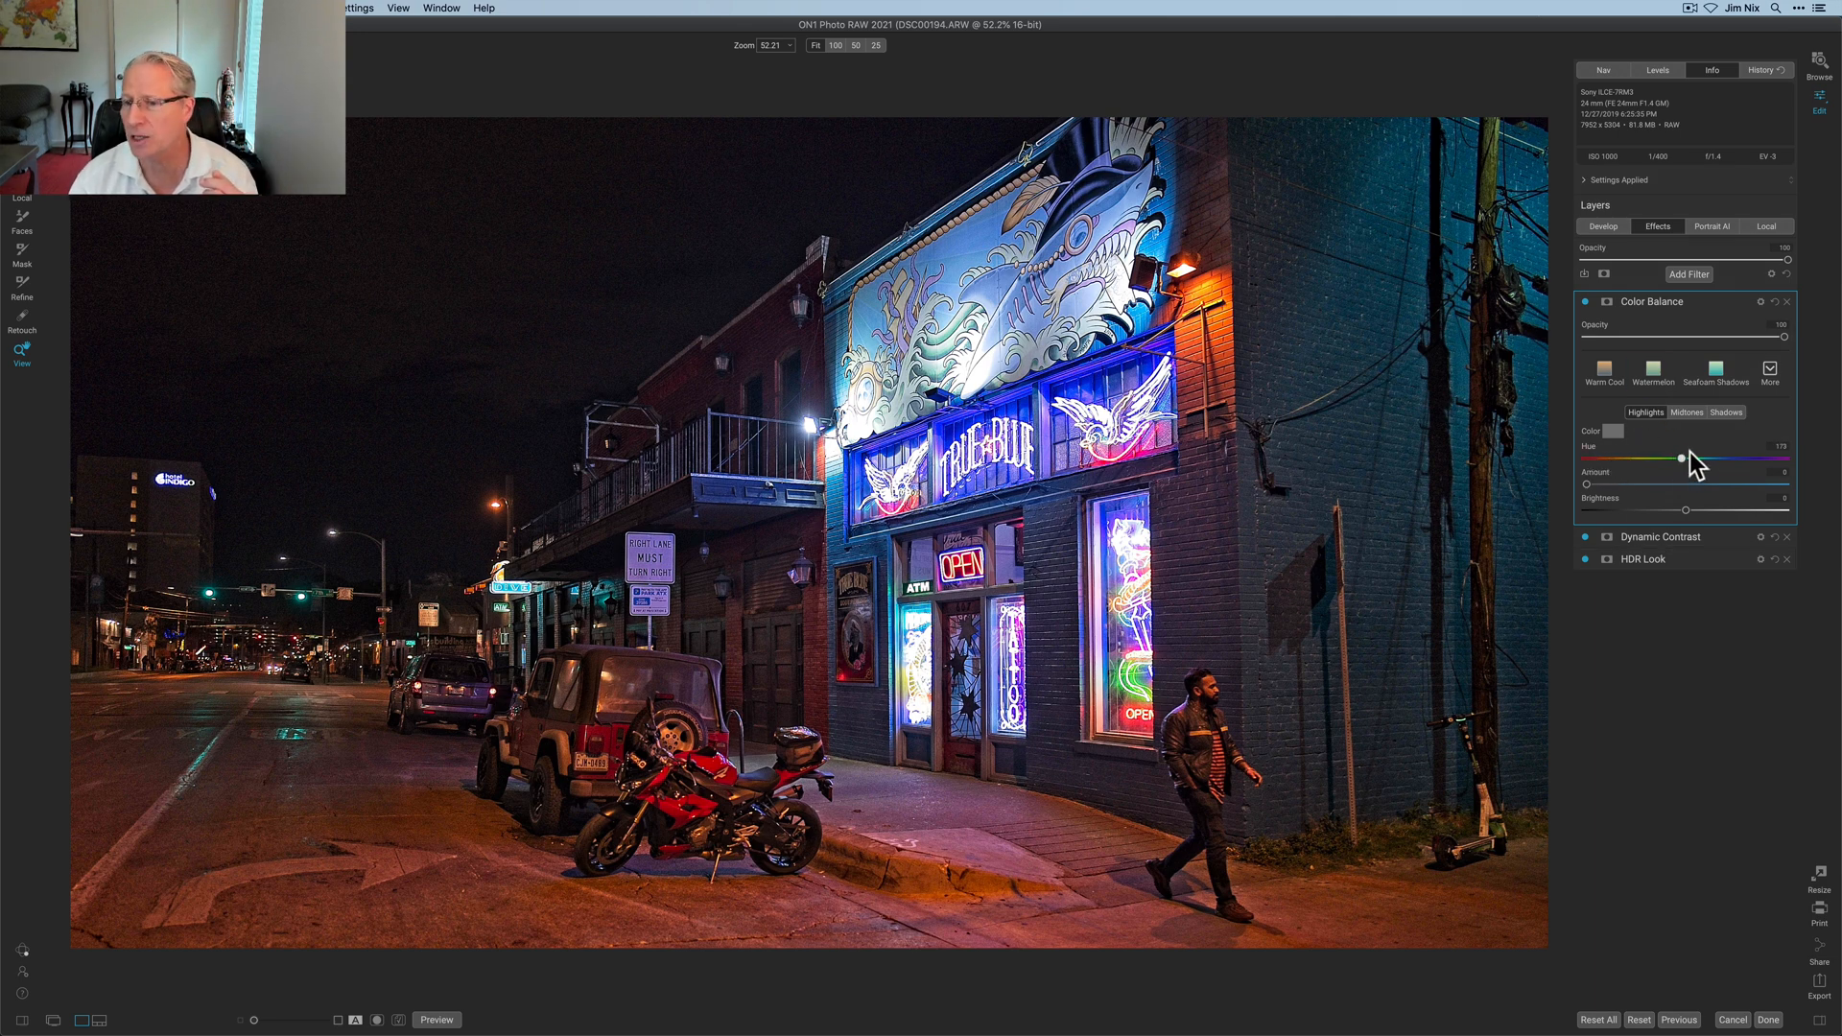
left_click_drag(1680, 460, 1710, 459)
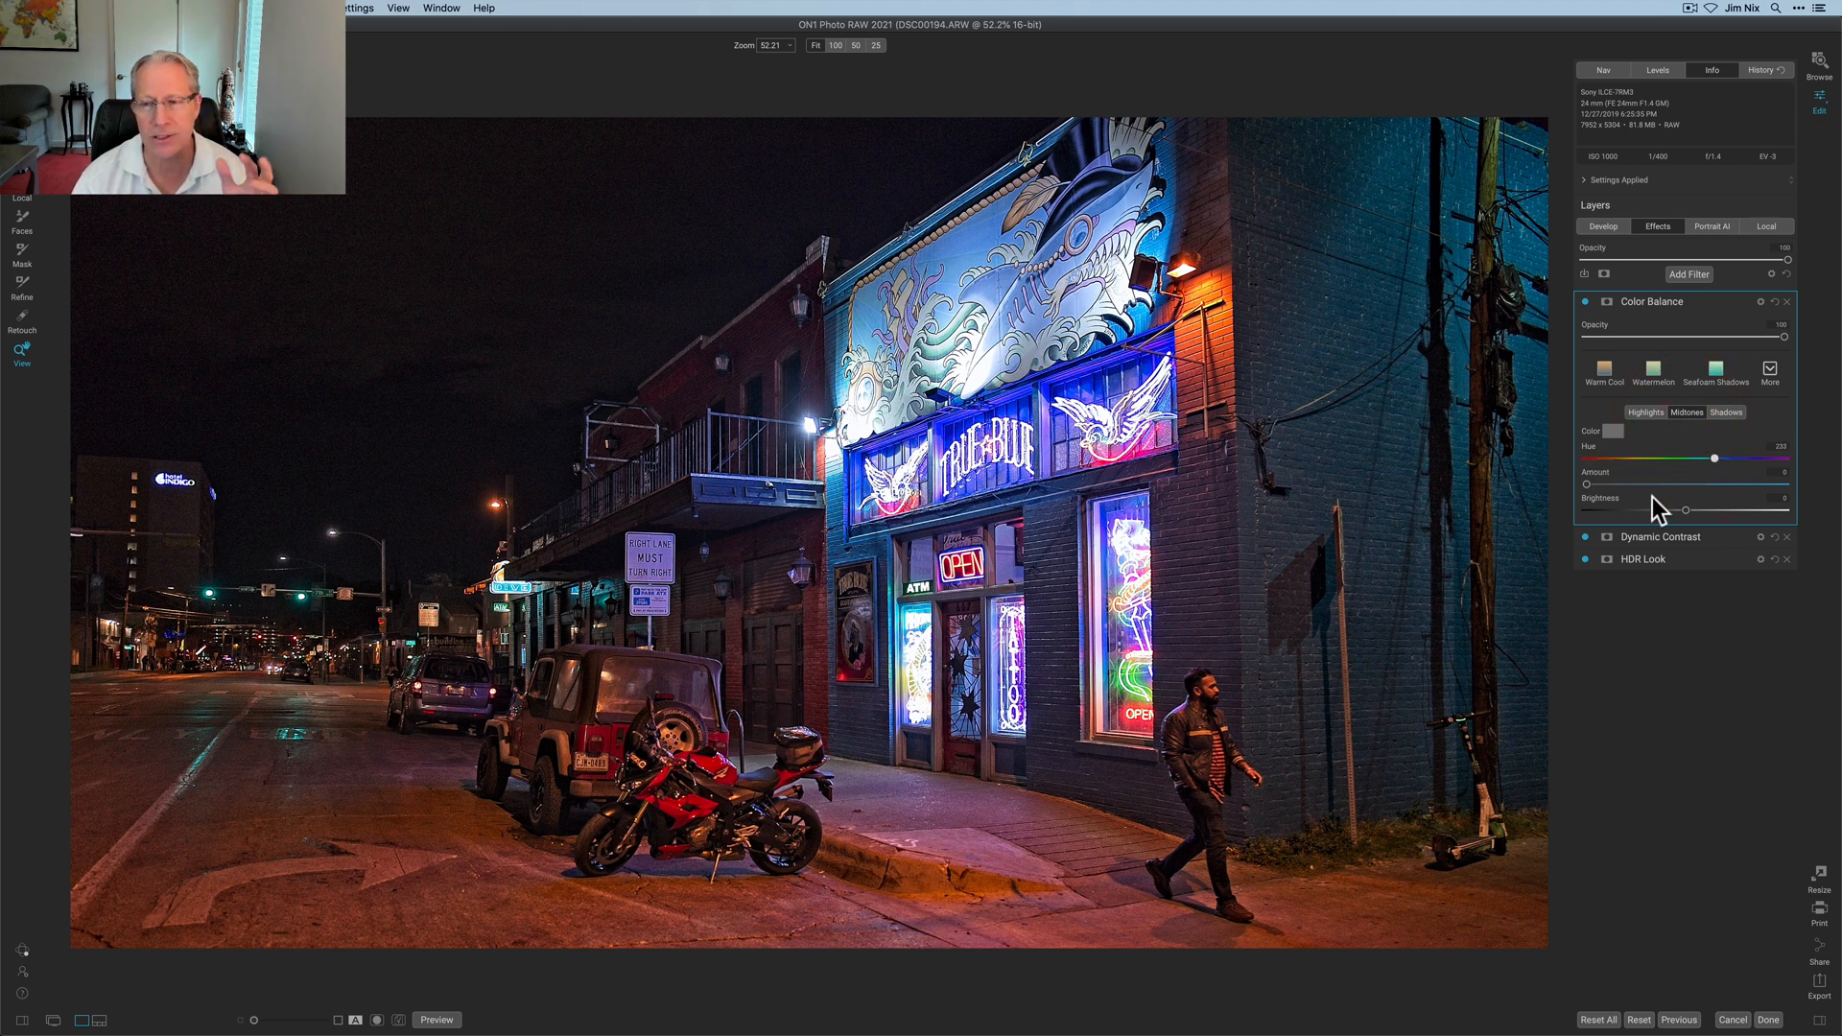
left_click_drag(1589, 483, 1635, 484)
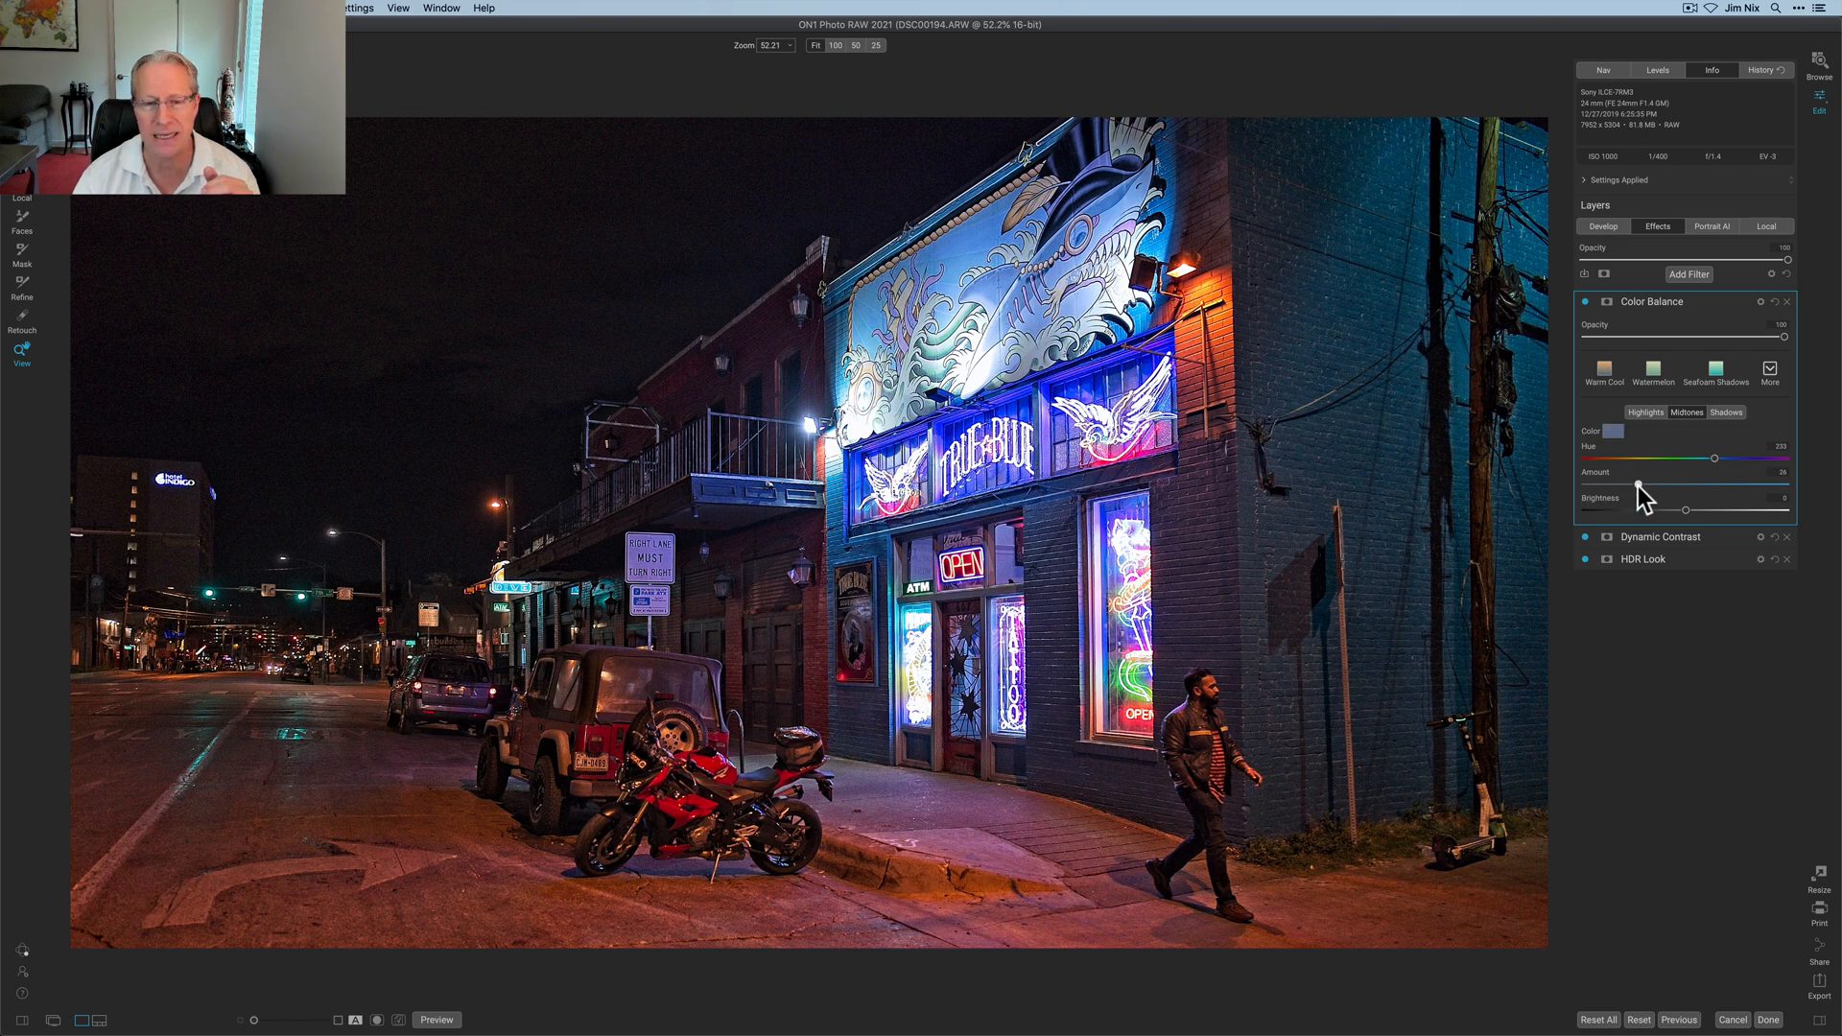
Tint the shadows blue with Hue and Amount, then compare with Color Balance off.
left_click(1725, 412)
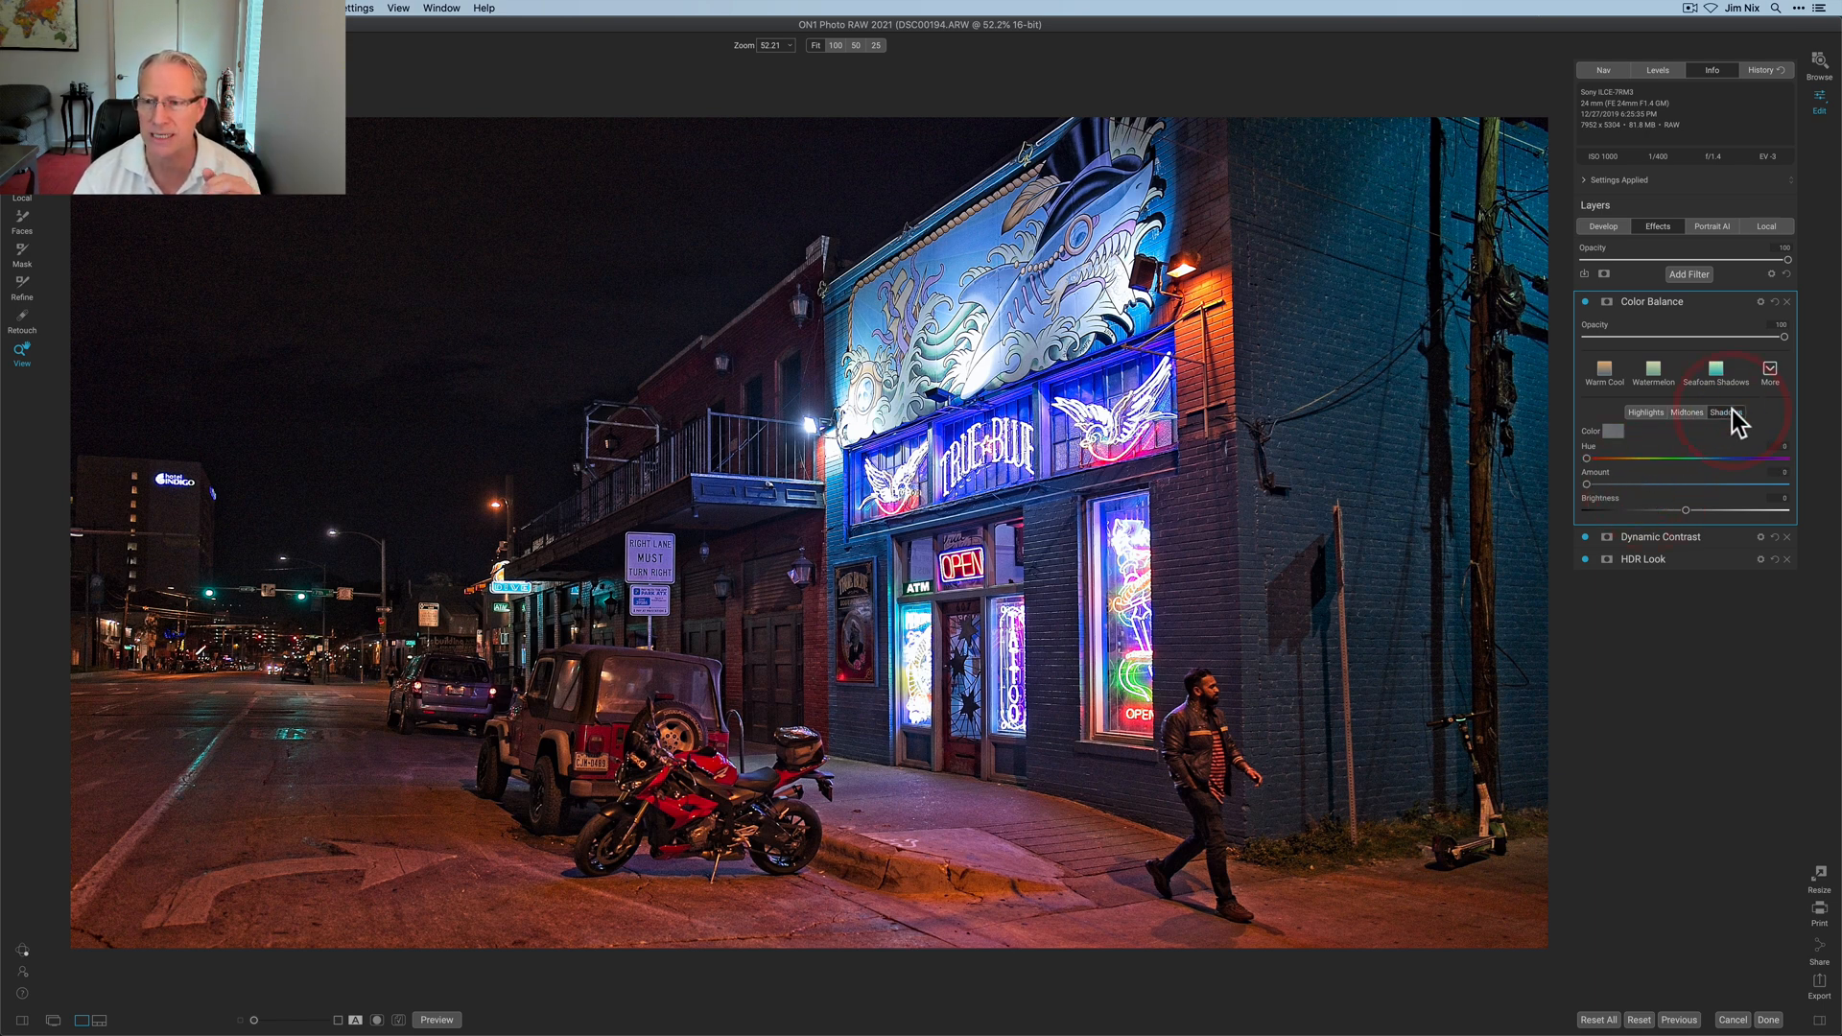
left_click_drag(1589, 456, 1704, 456)
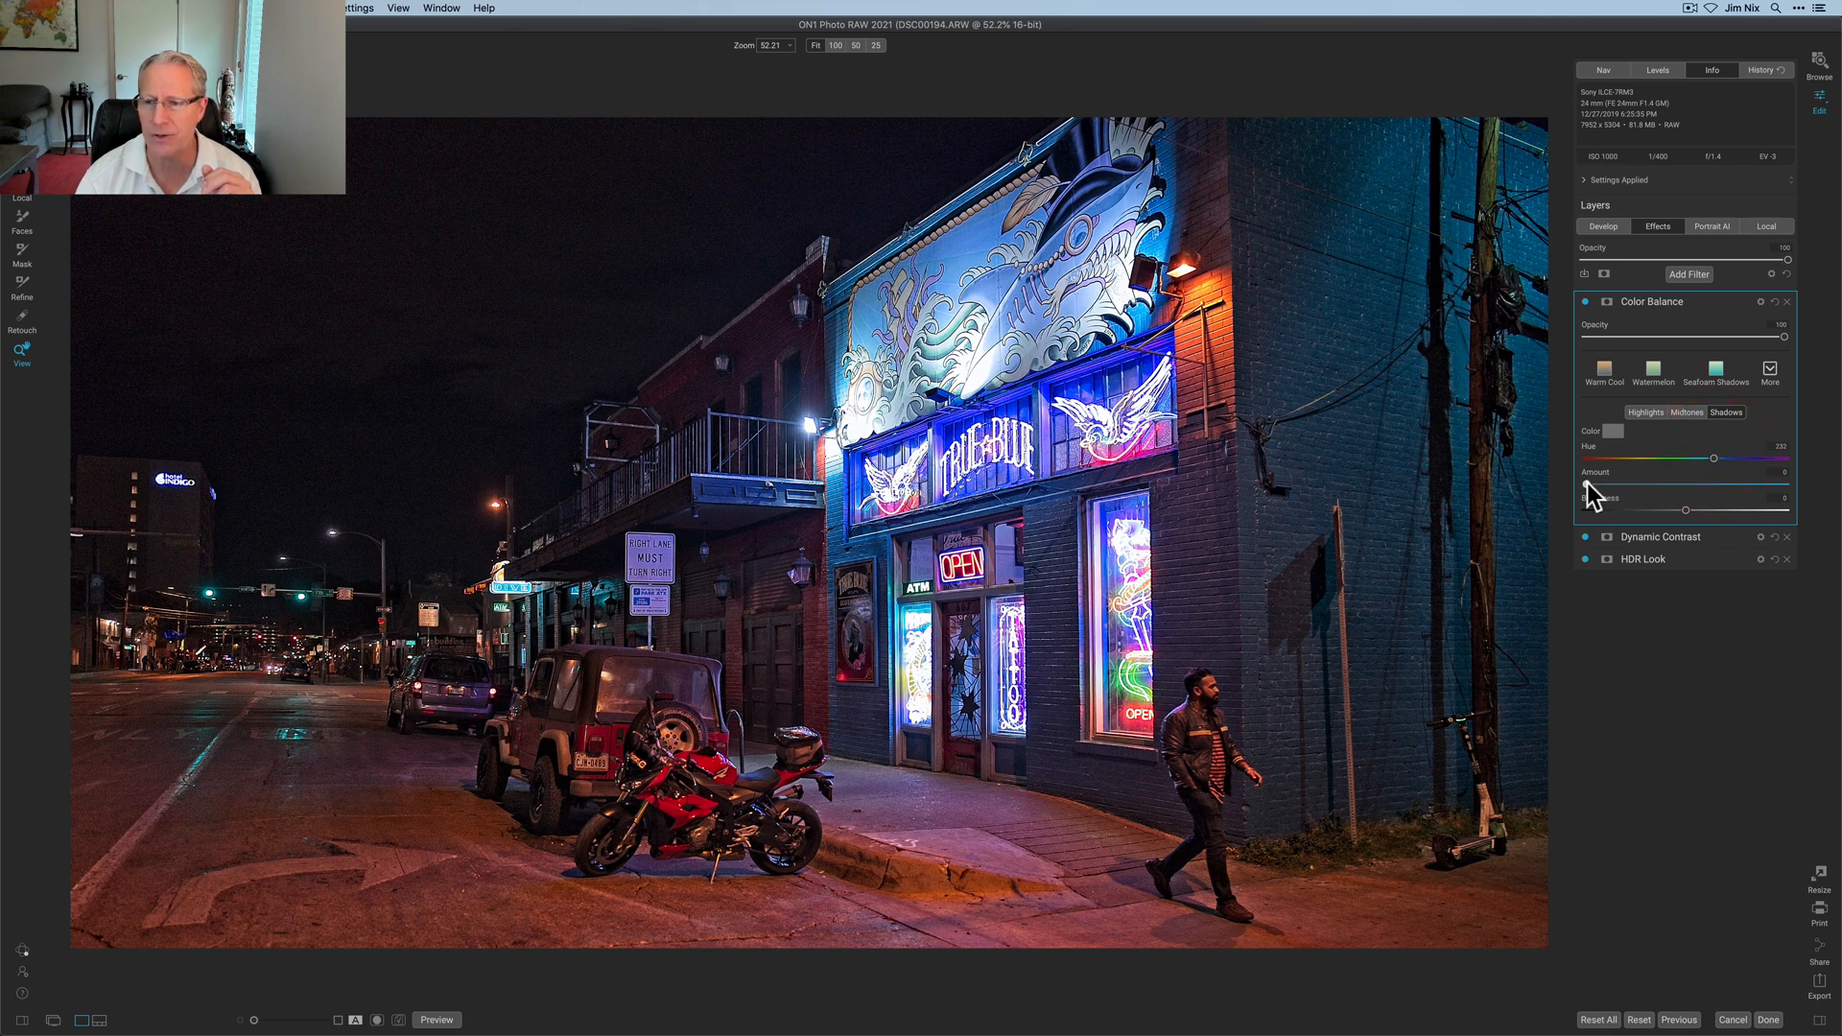
left_click_drag(1590, 494, 1660, 493)
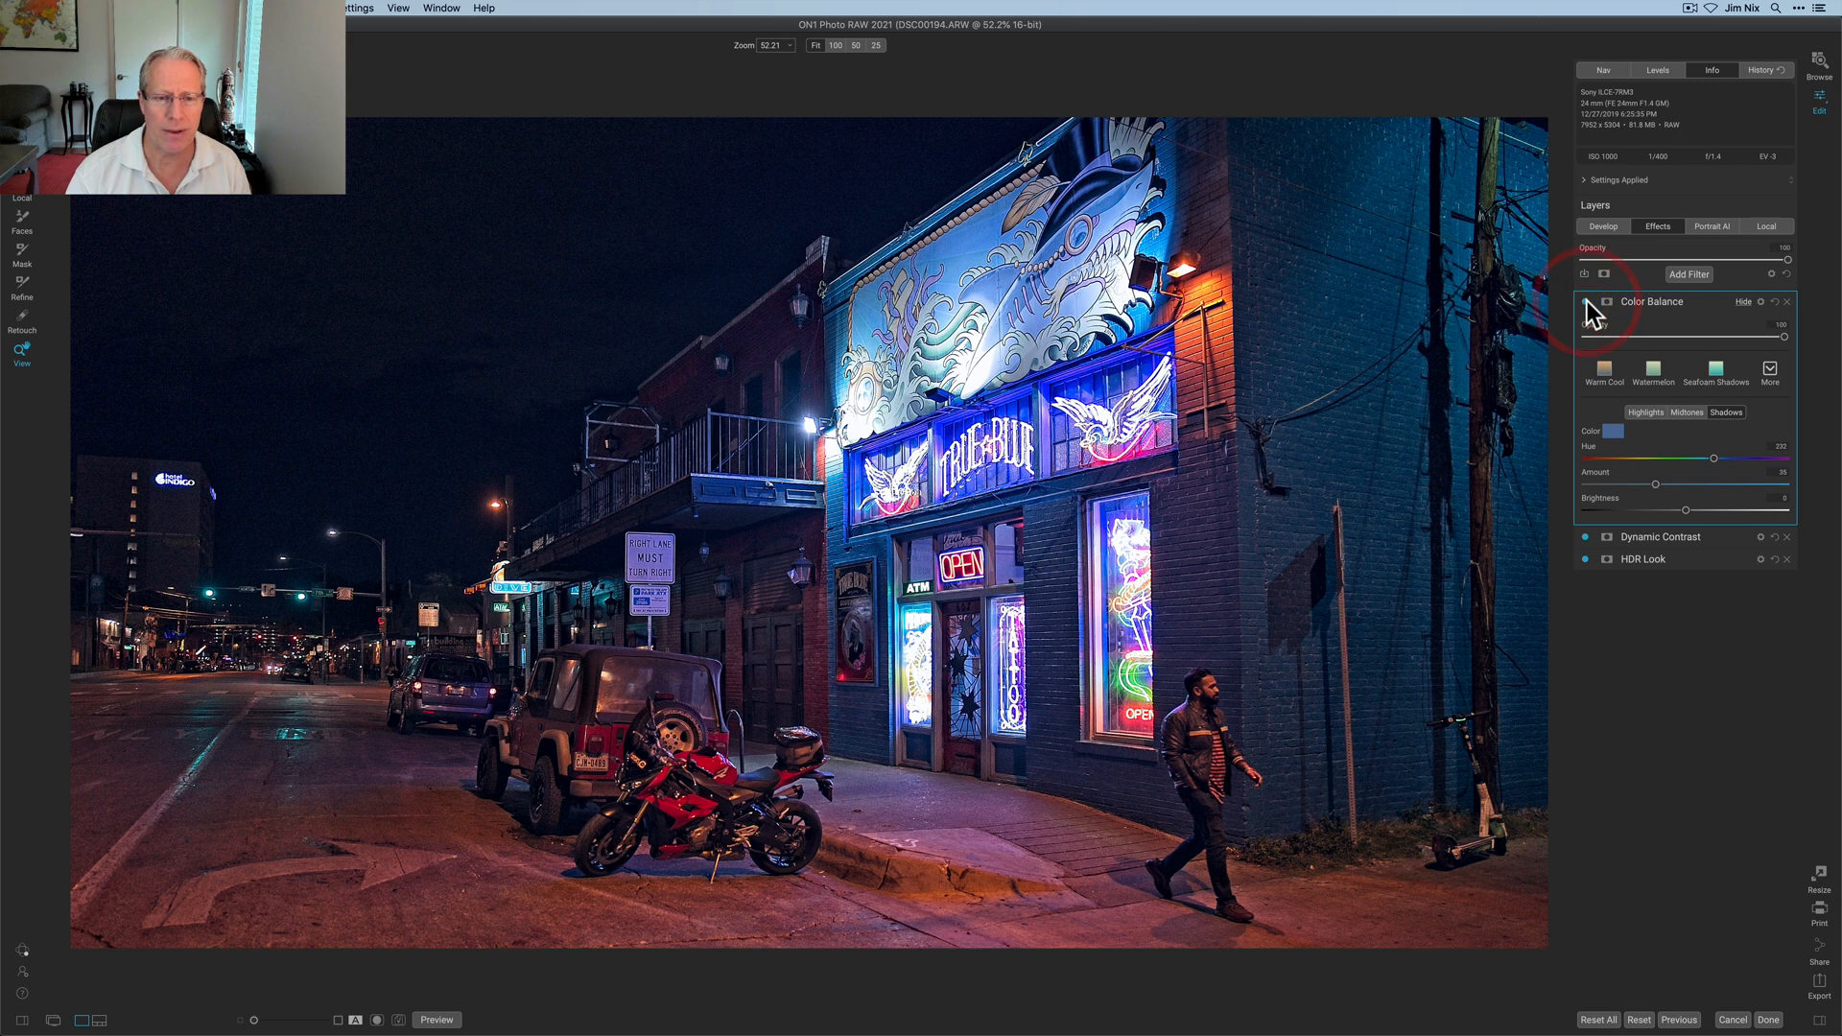
left_click(1606, 302)
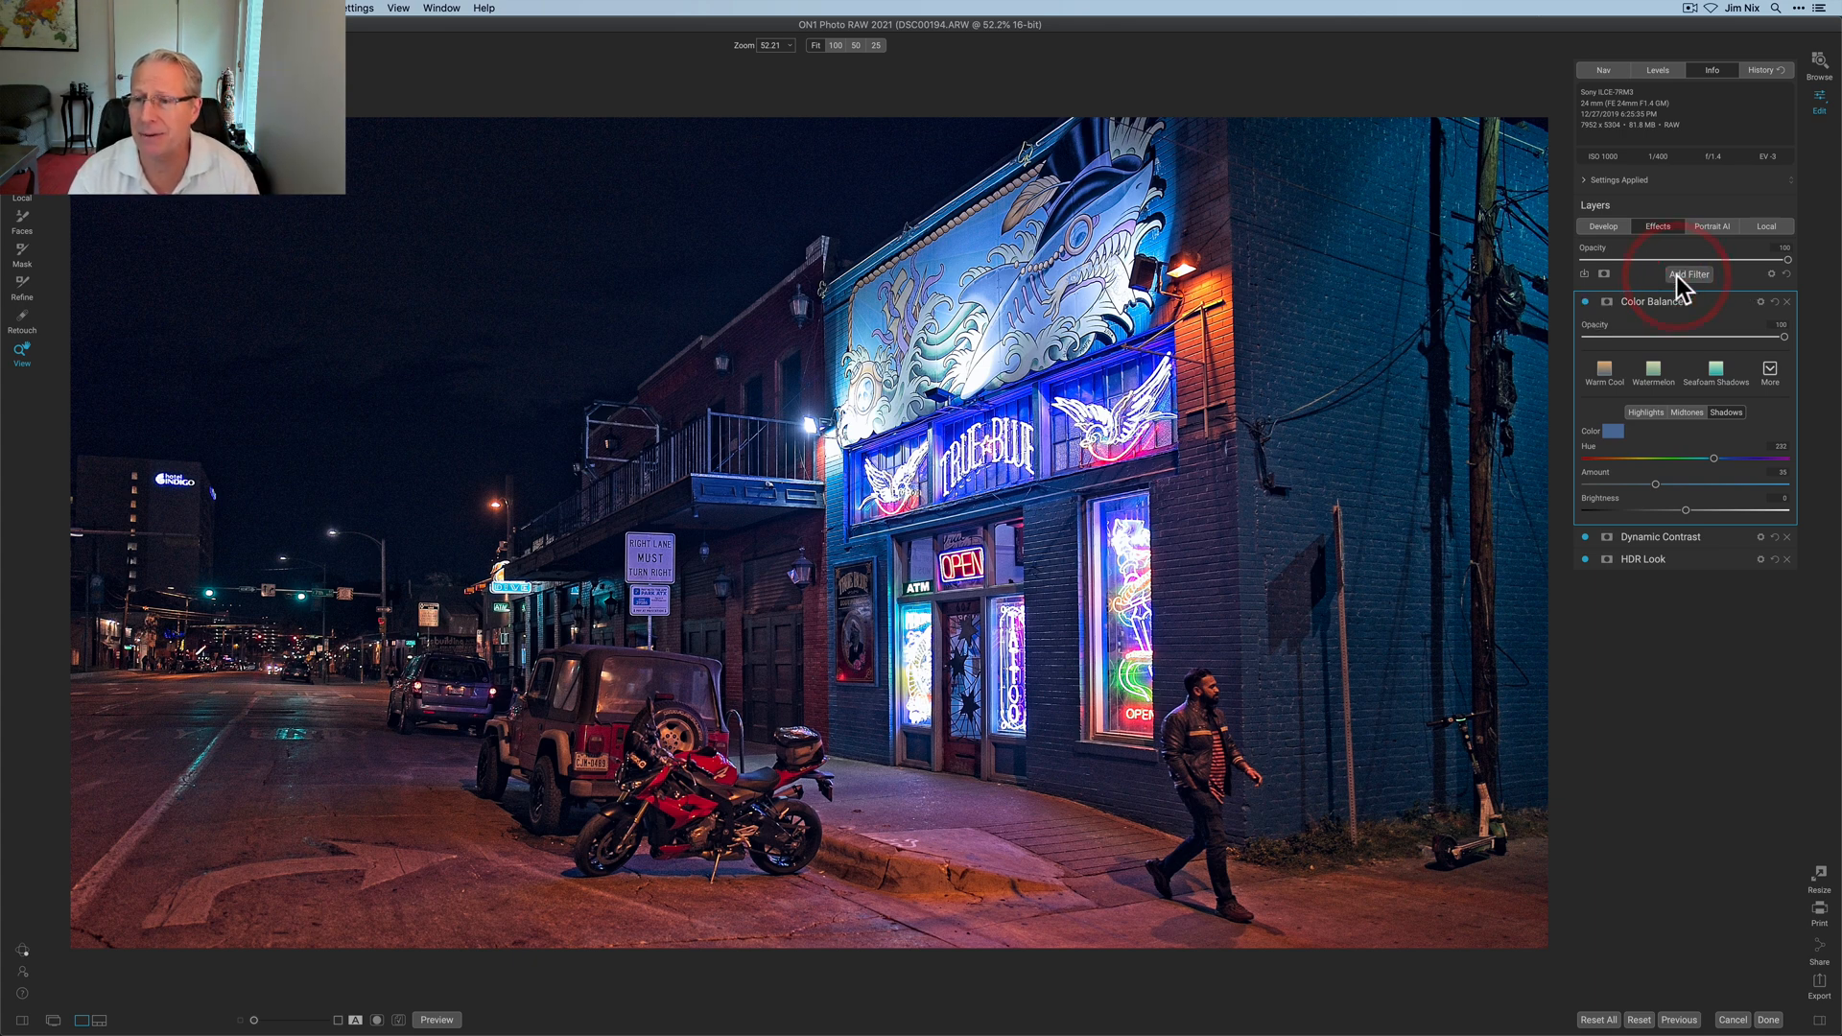
Add a Vignette filter with the Edges preset and tune its Size to about 40.
left_click(1690, 274)
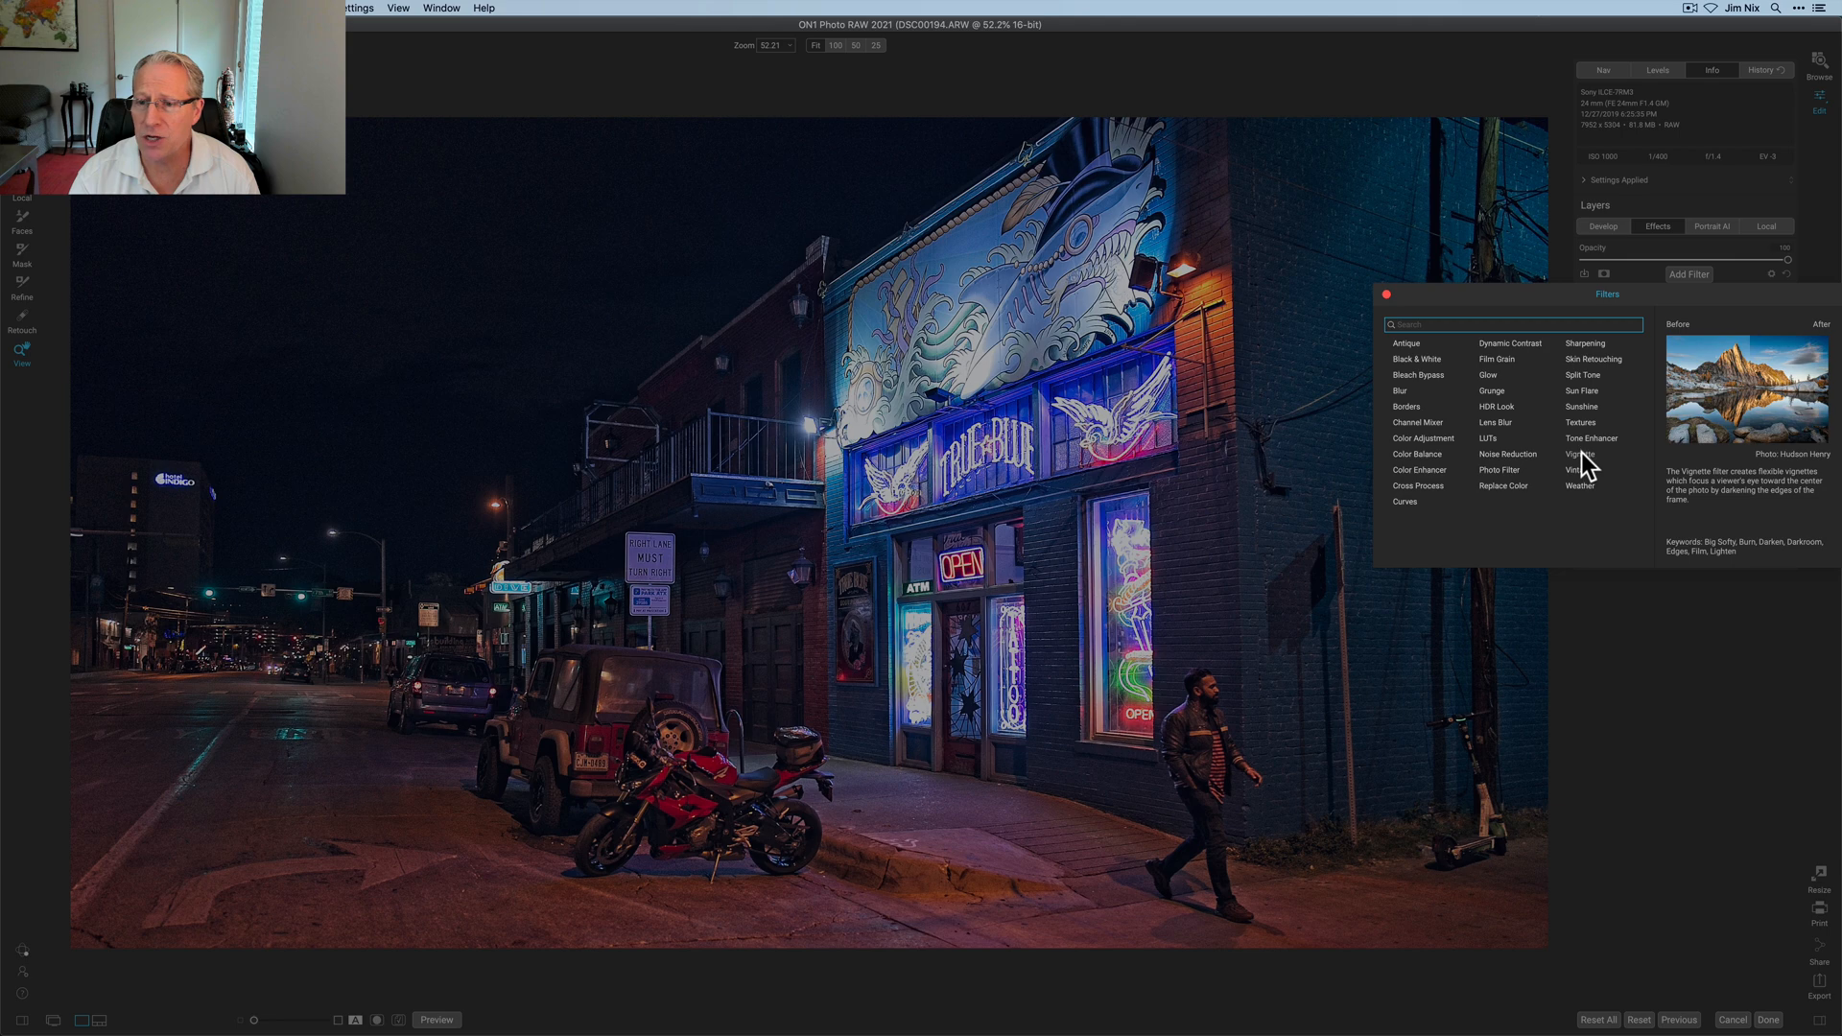
left_click(1581, 453)
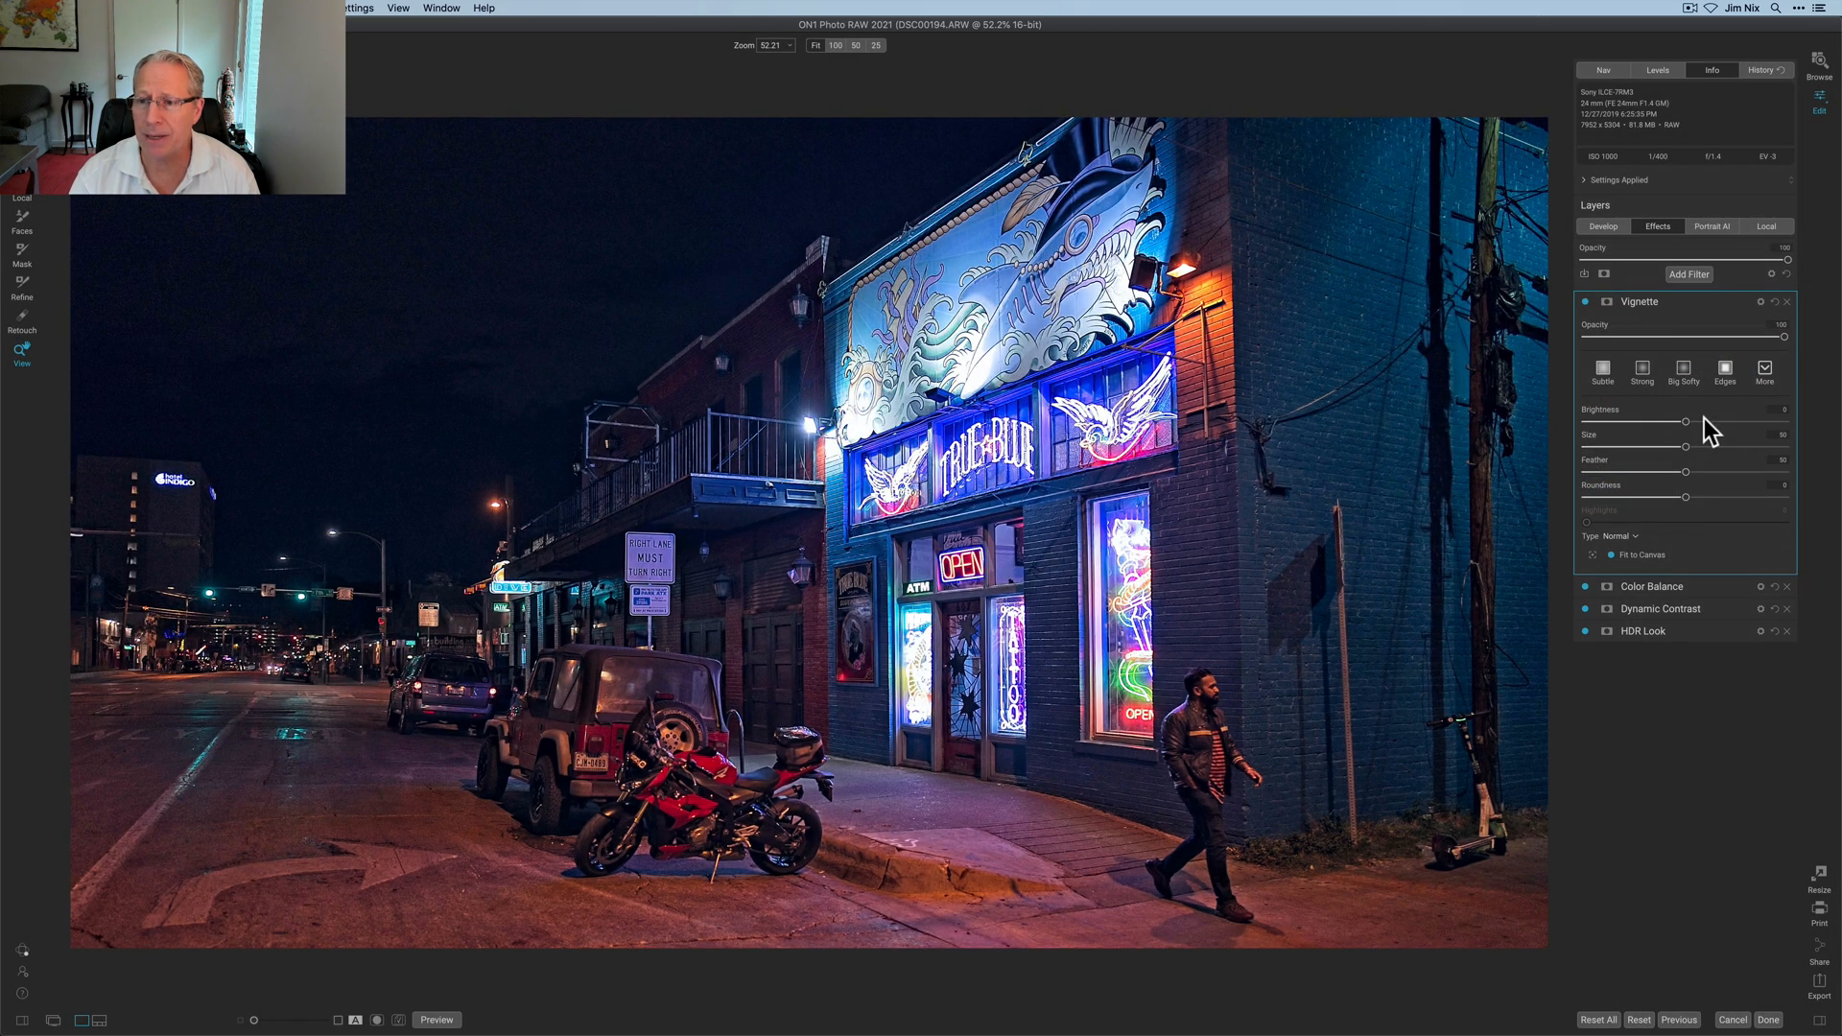
left_click(1725, 367)
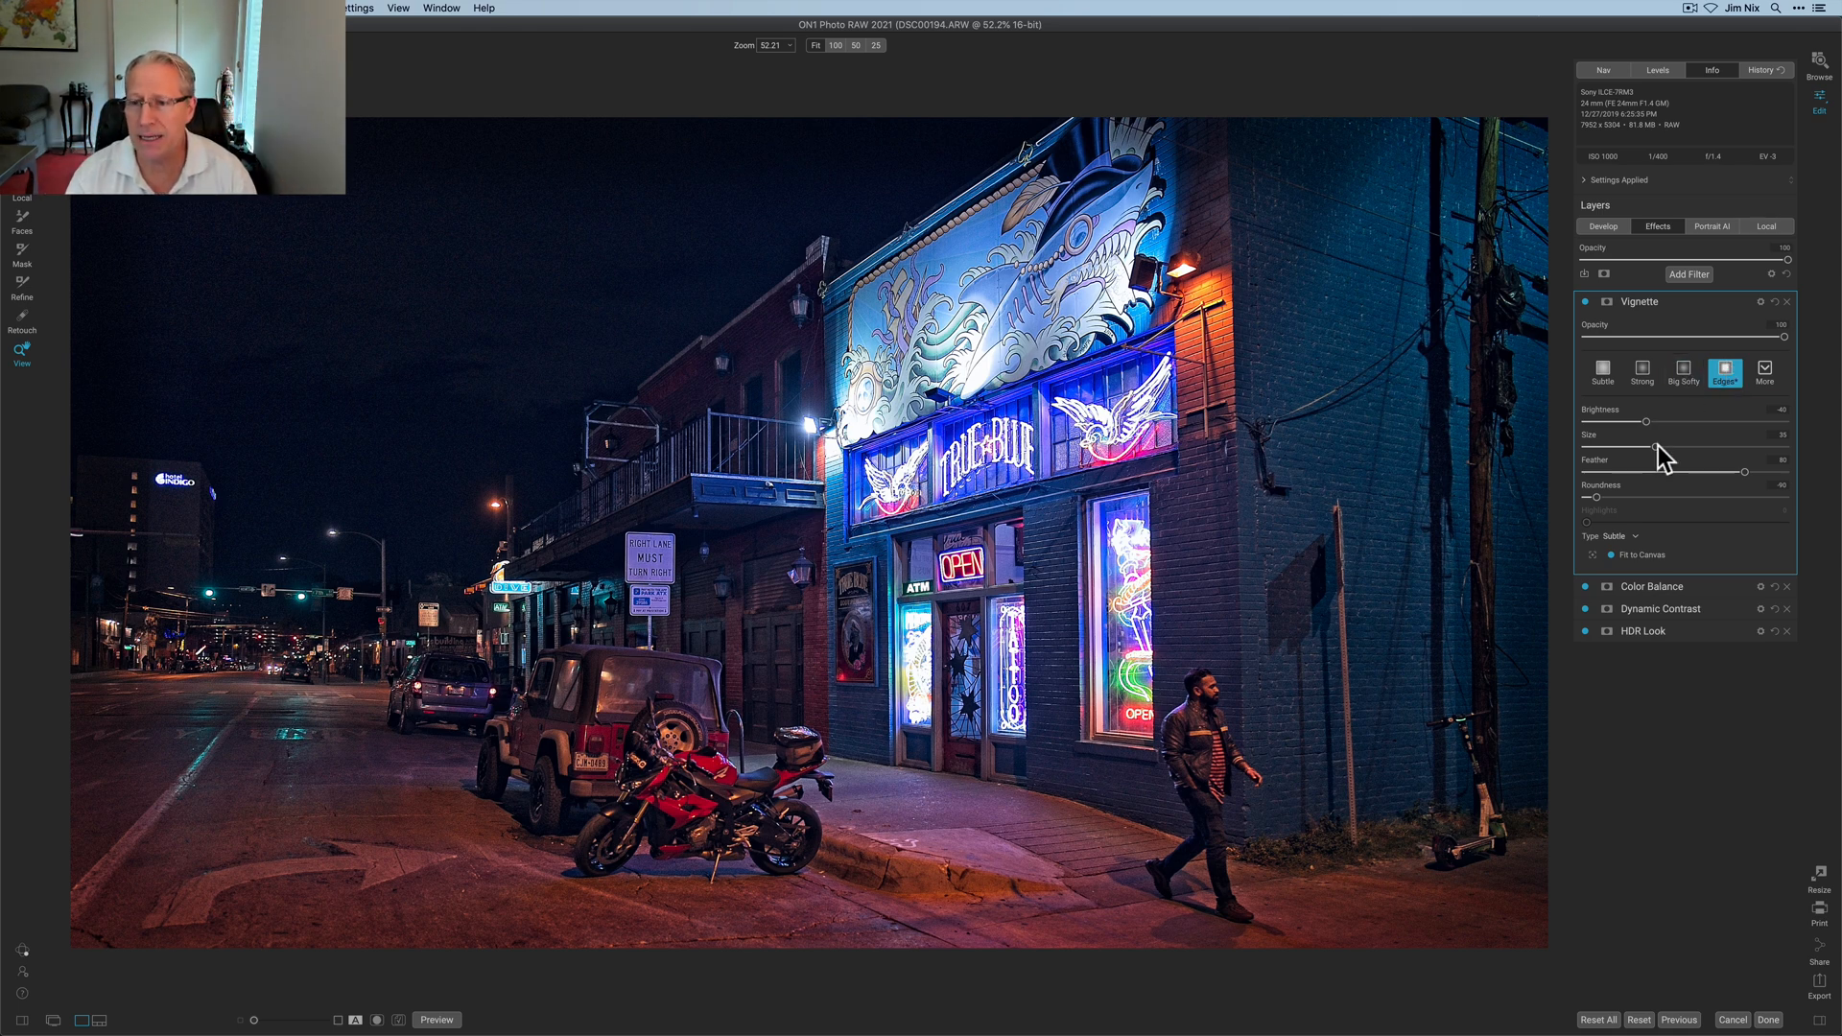
left_click_drag(1644, 446, 1696, 446)
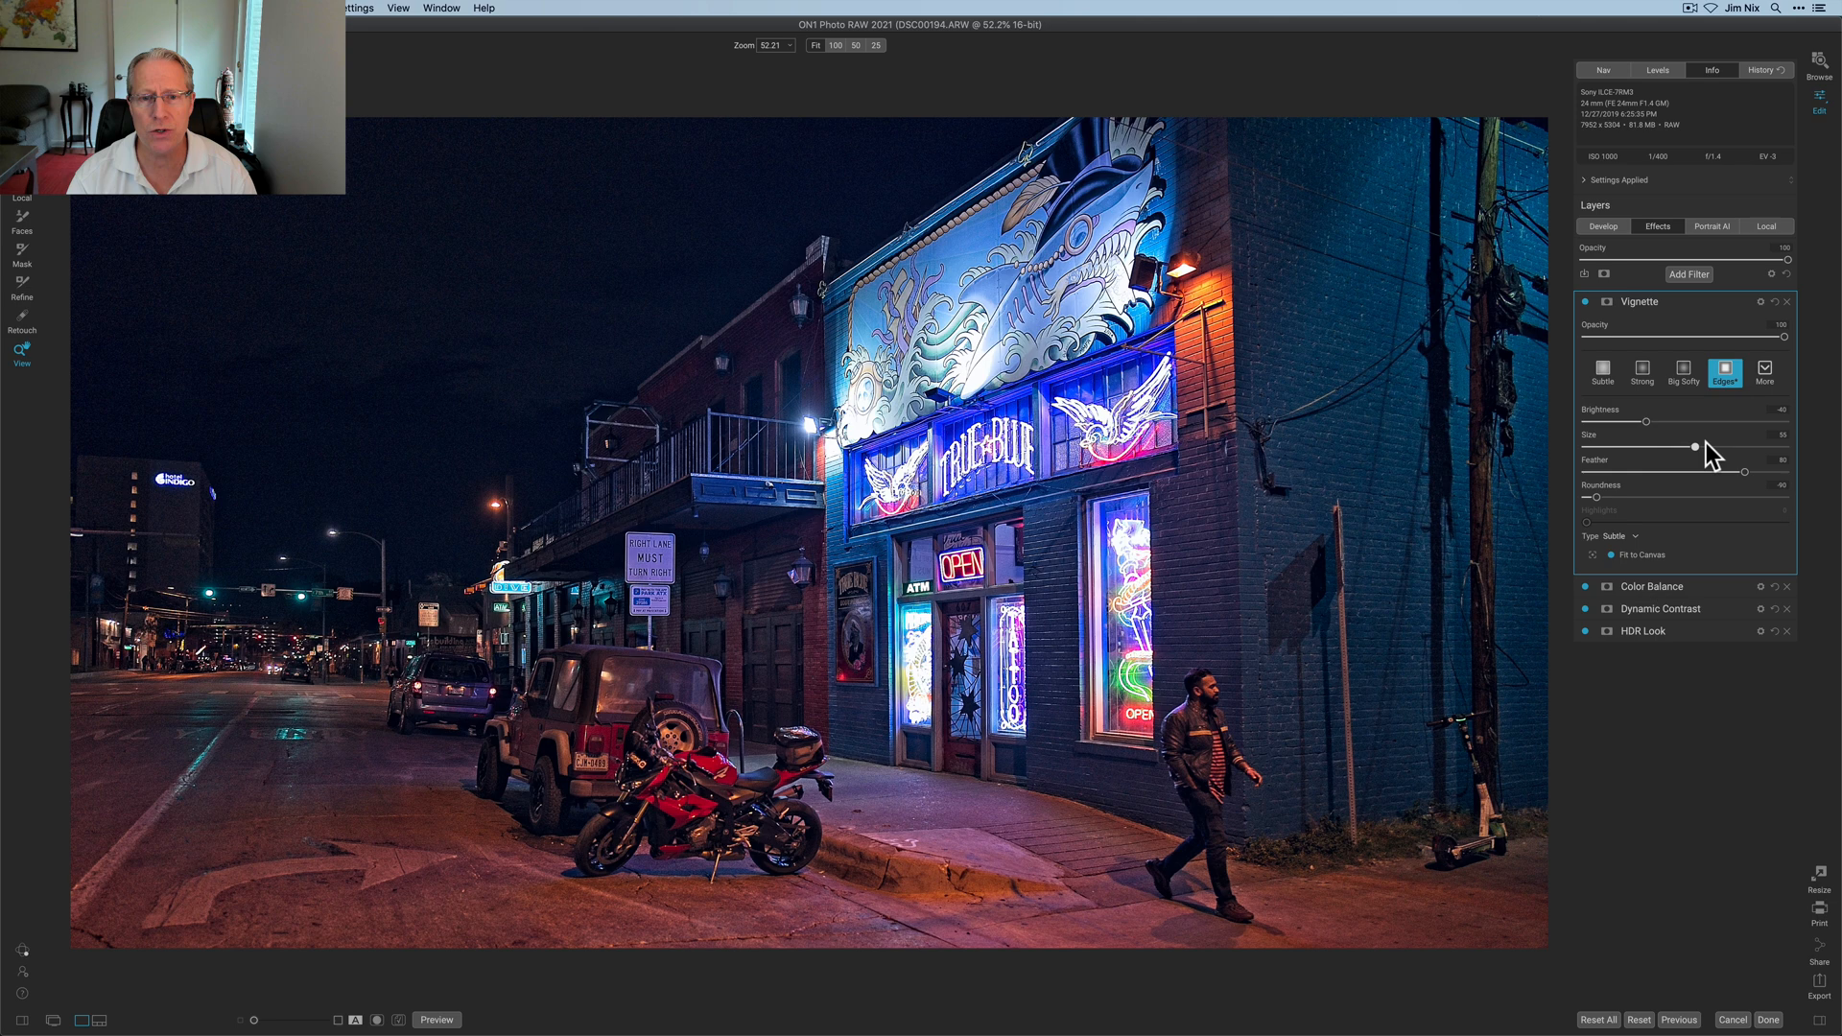
left_click_drag(1695, 446, 1619, 452)
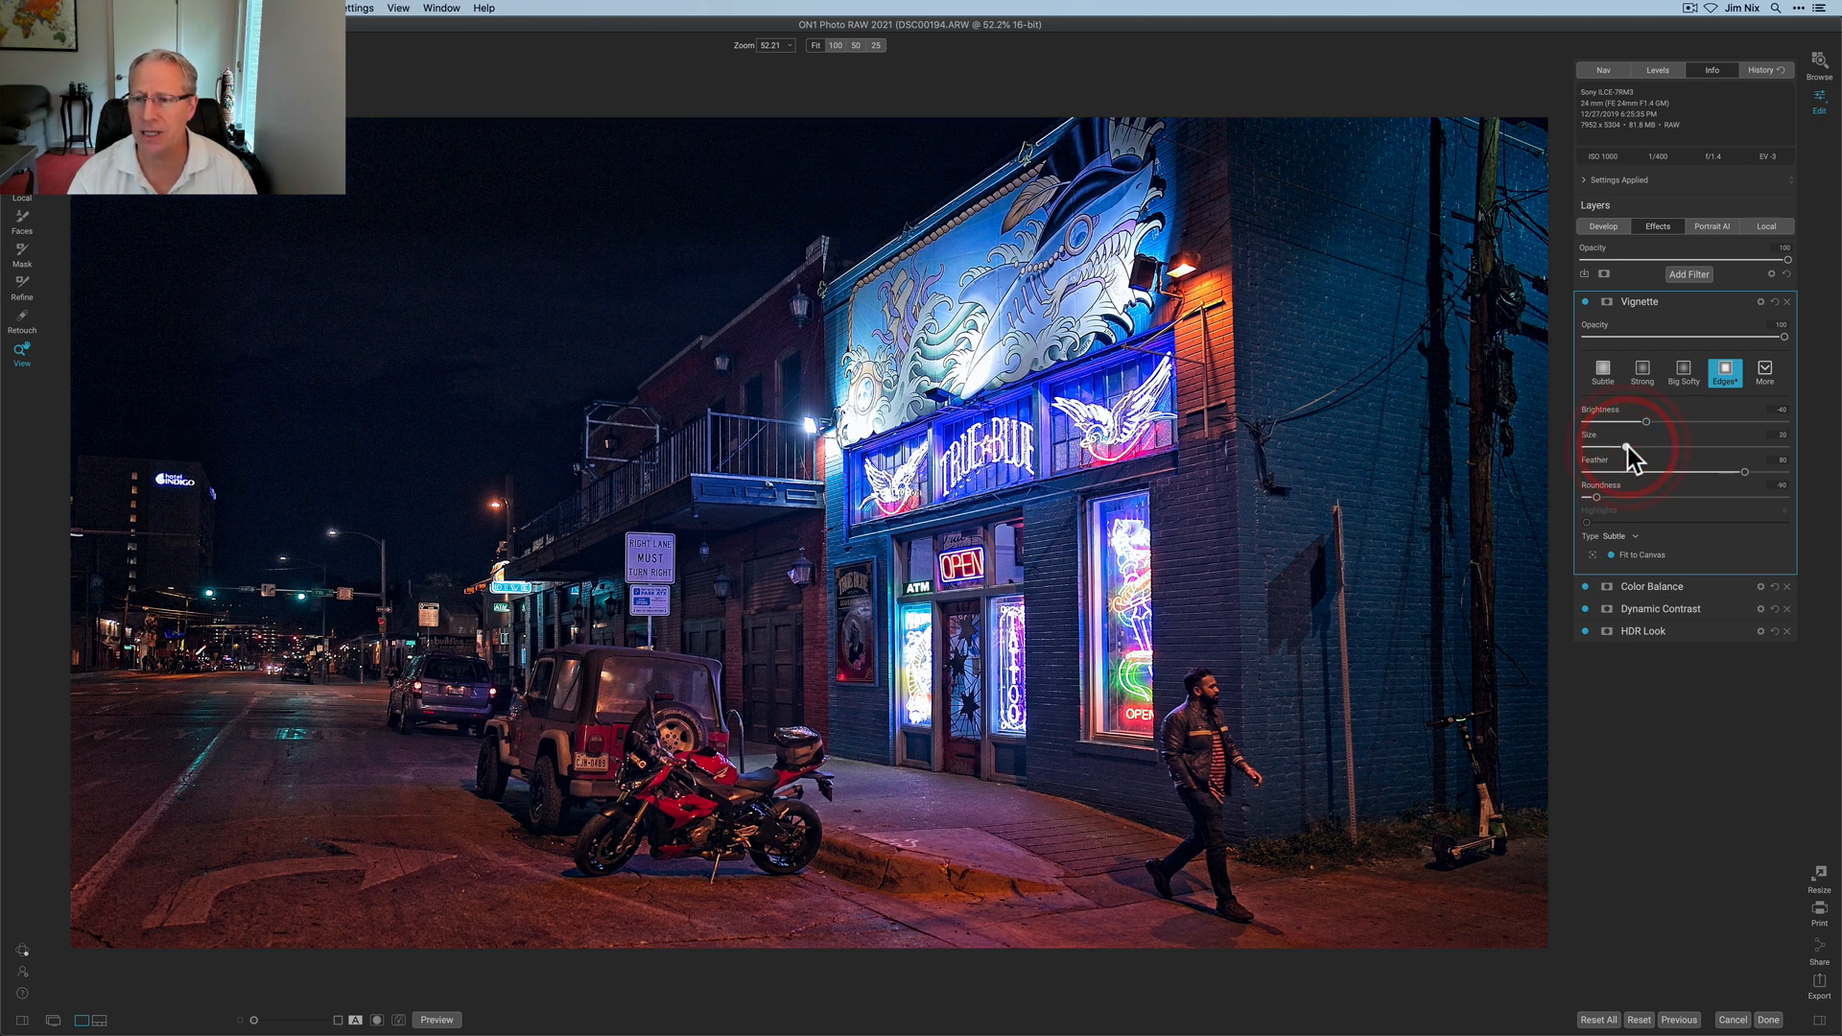
left_click_drag(1645, 446, 1680, 446)
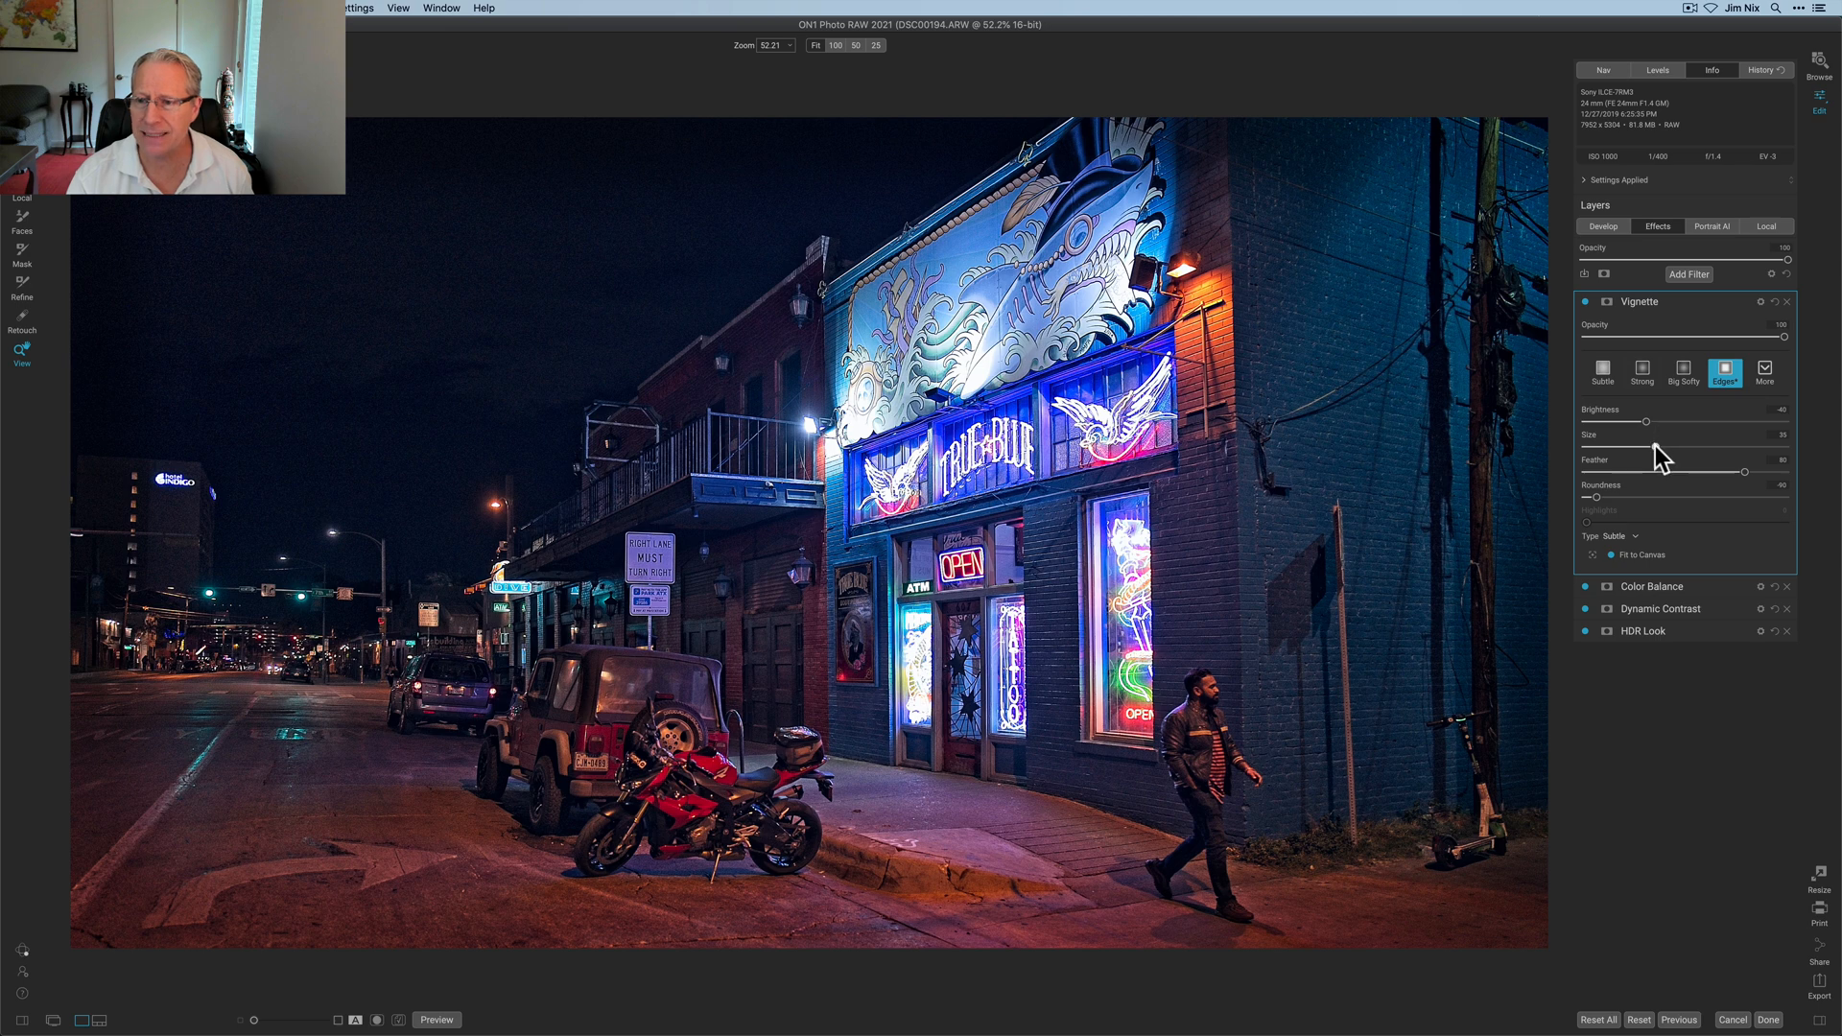
left_click_drag(1647, 447, 1638, 446)
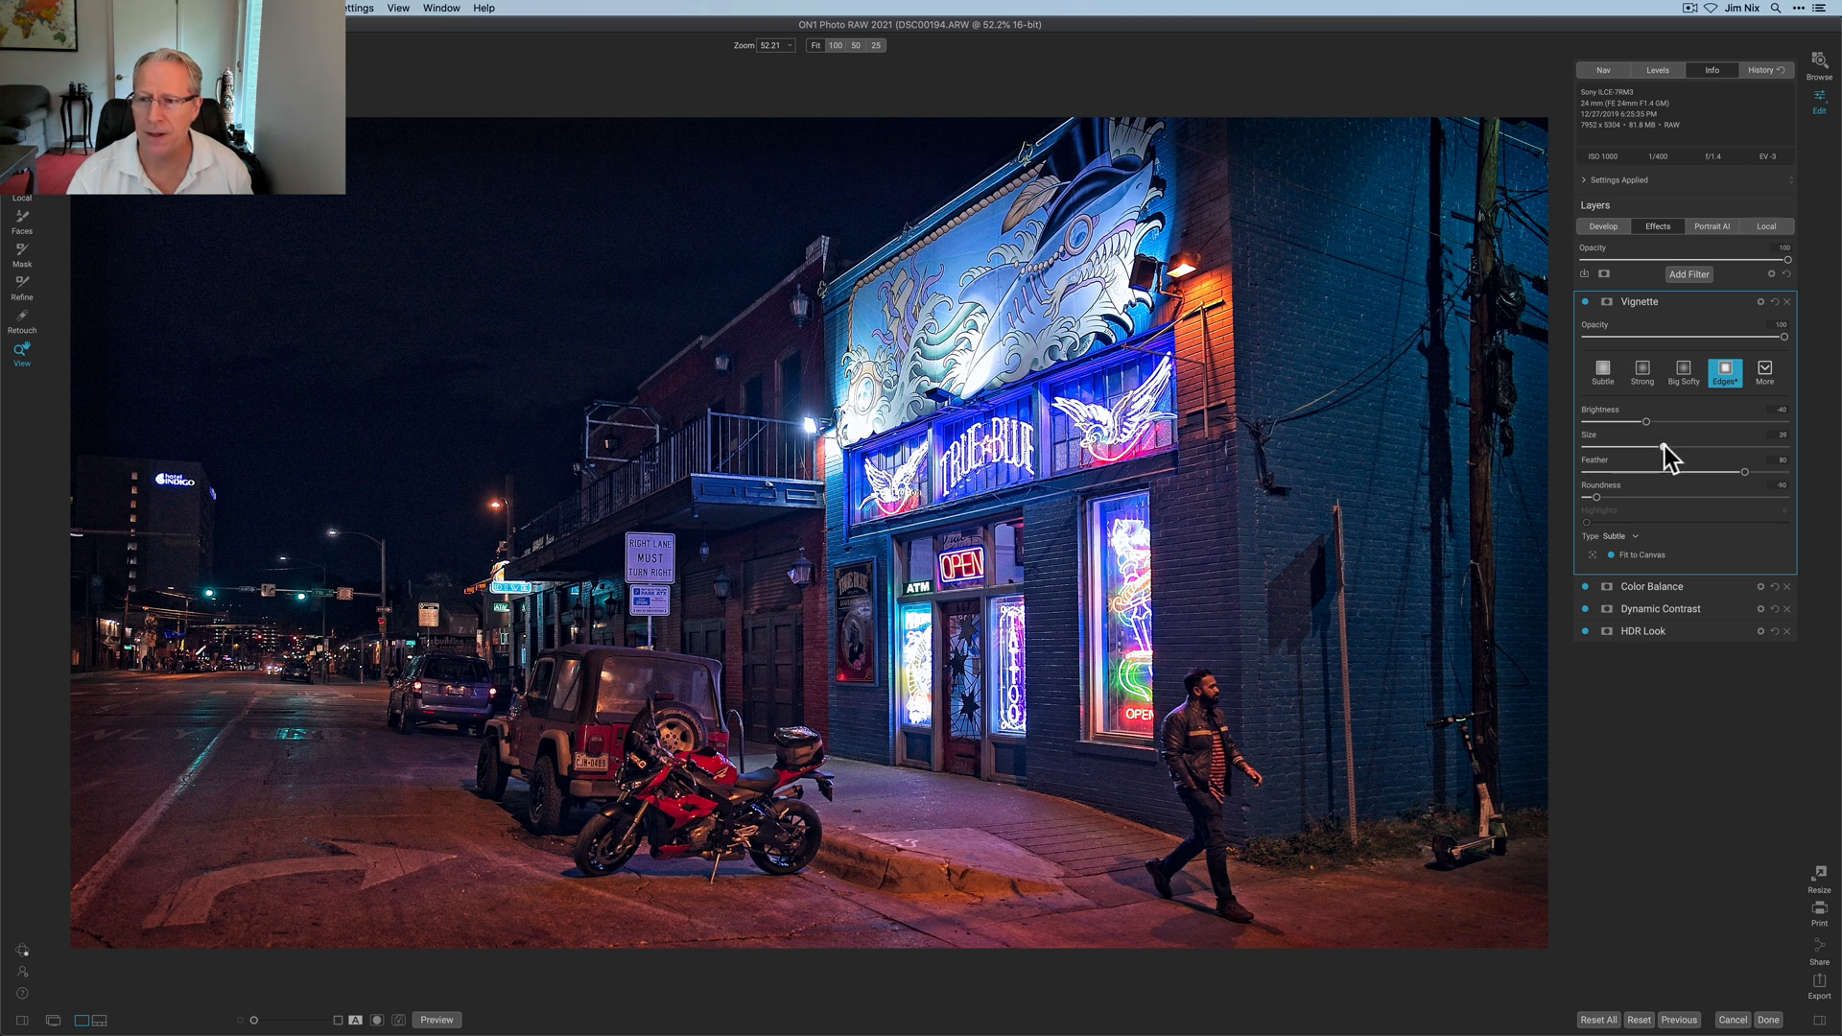
left_click_drag(1645, 420, 1711, 420)
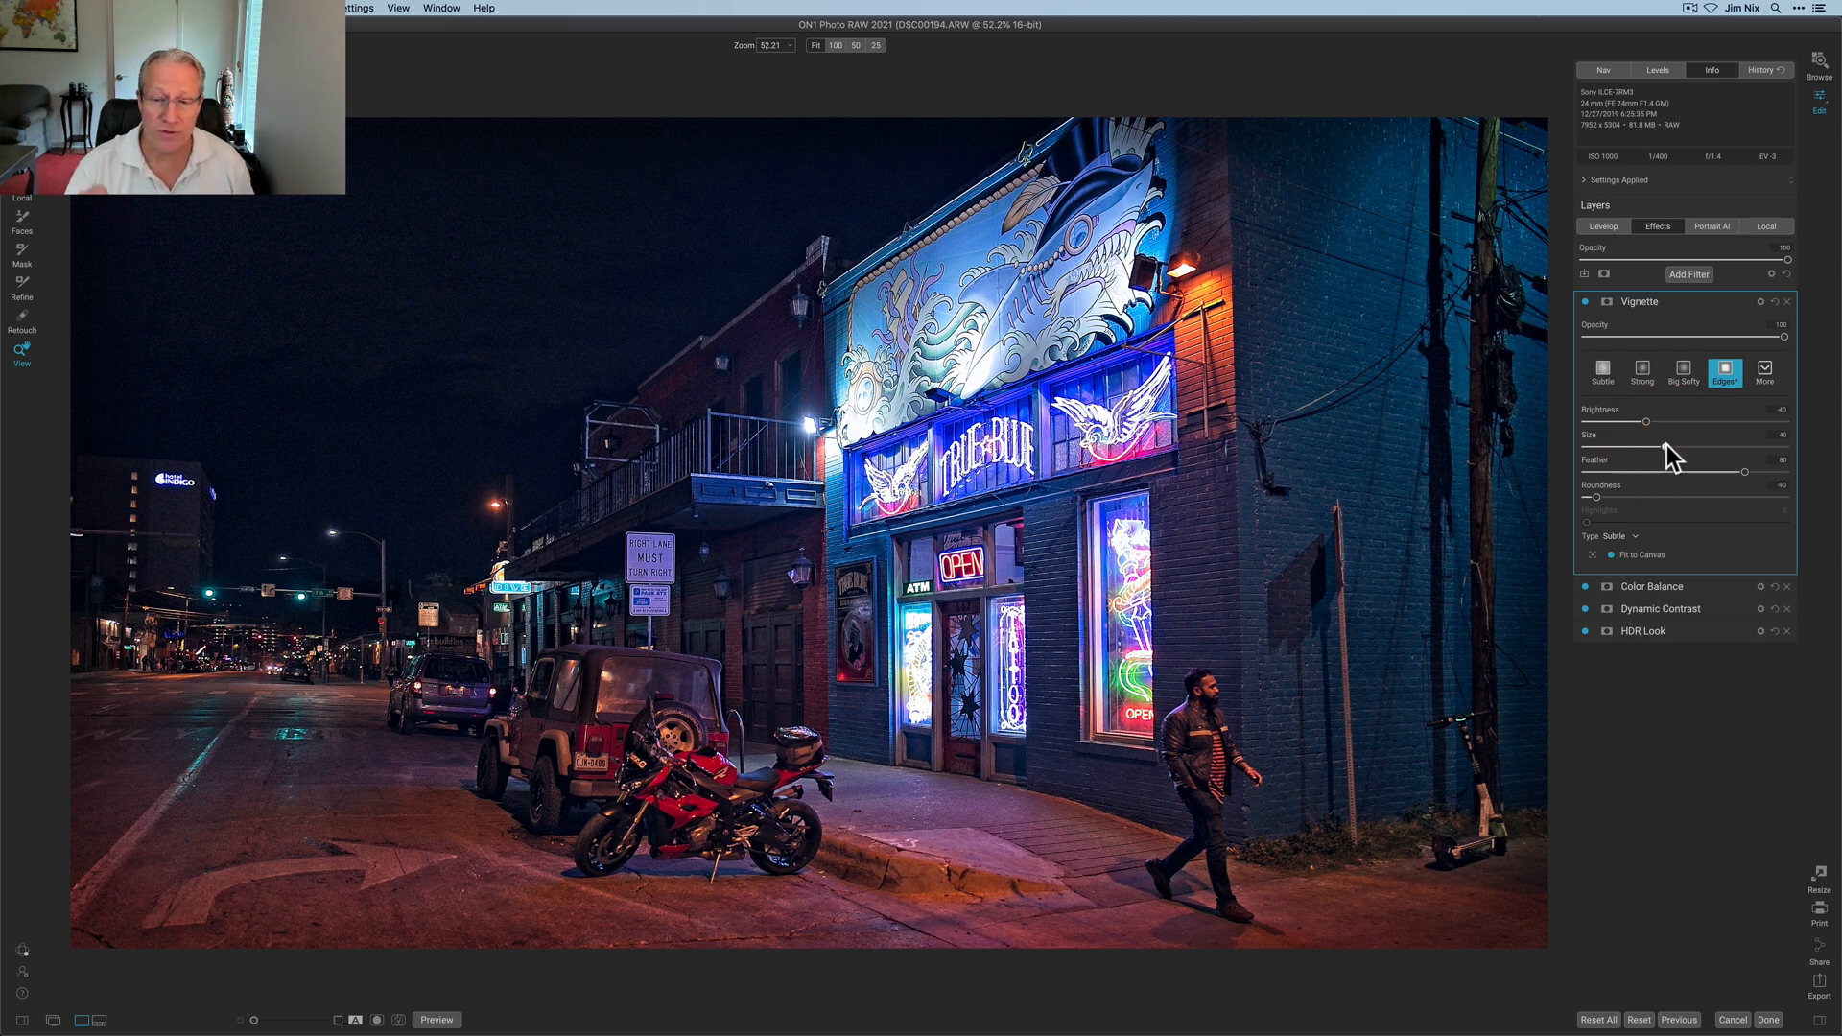
mouse_move(1668, 456)
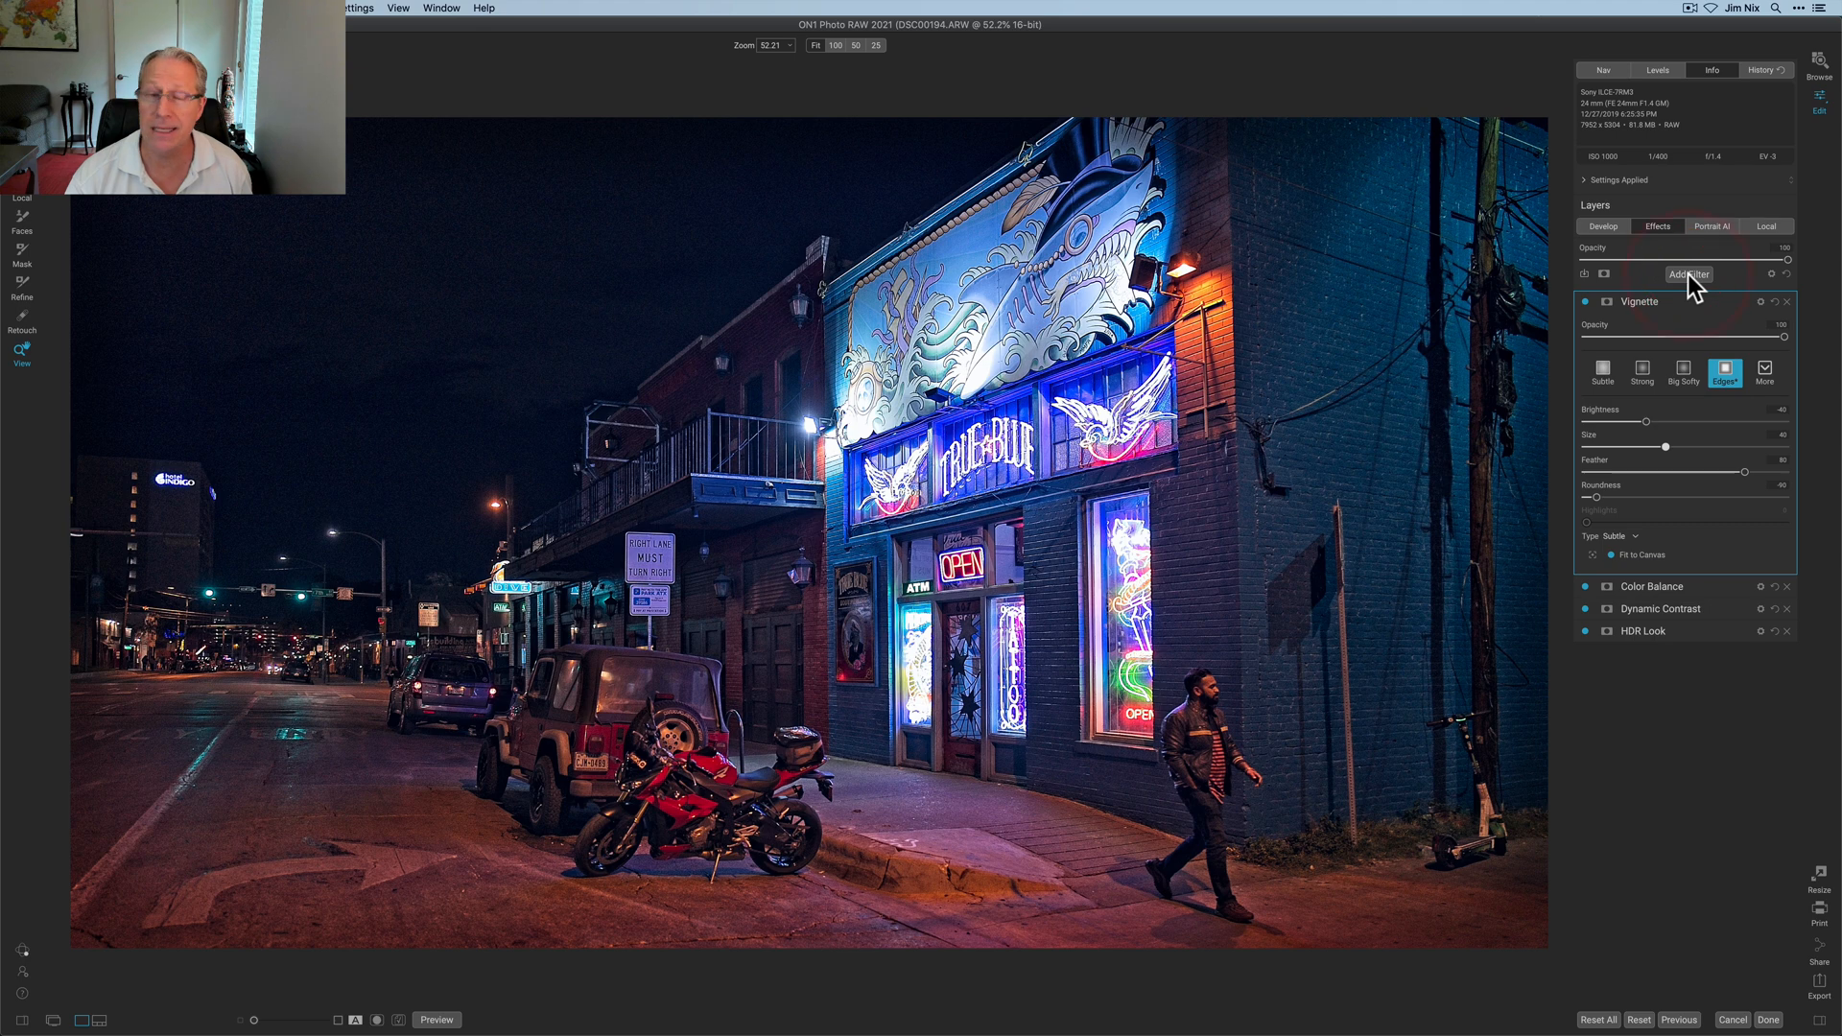
Add a second Vignette filter from the Filters browser.
left_click(1689, 274)
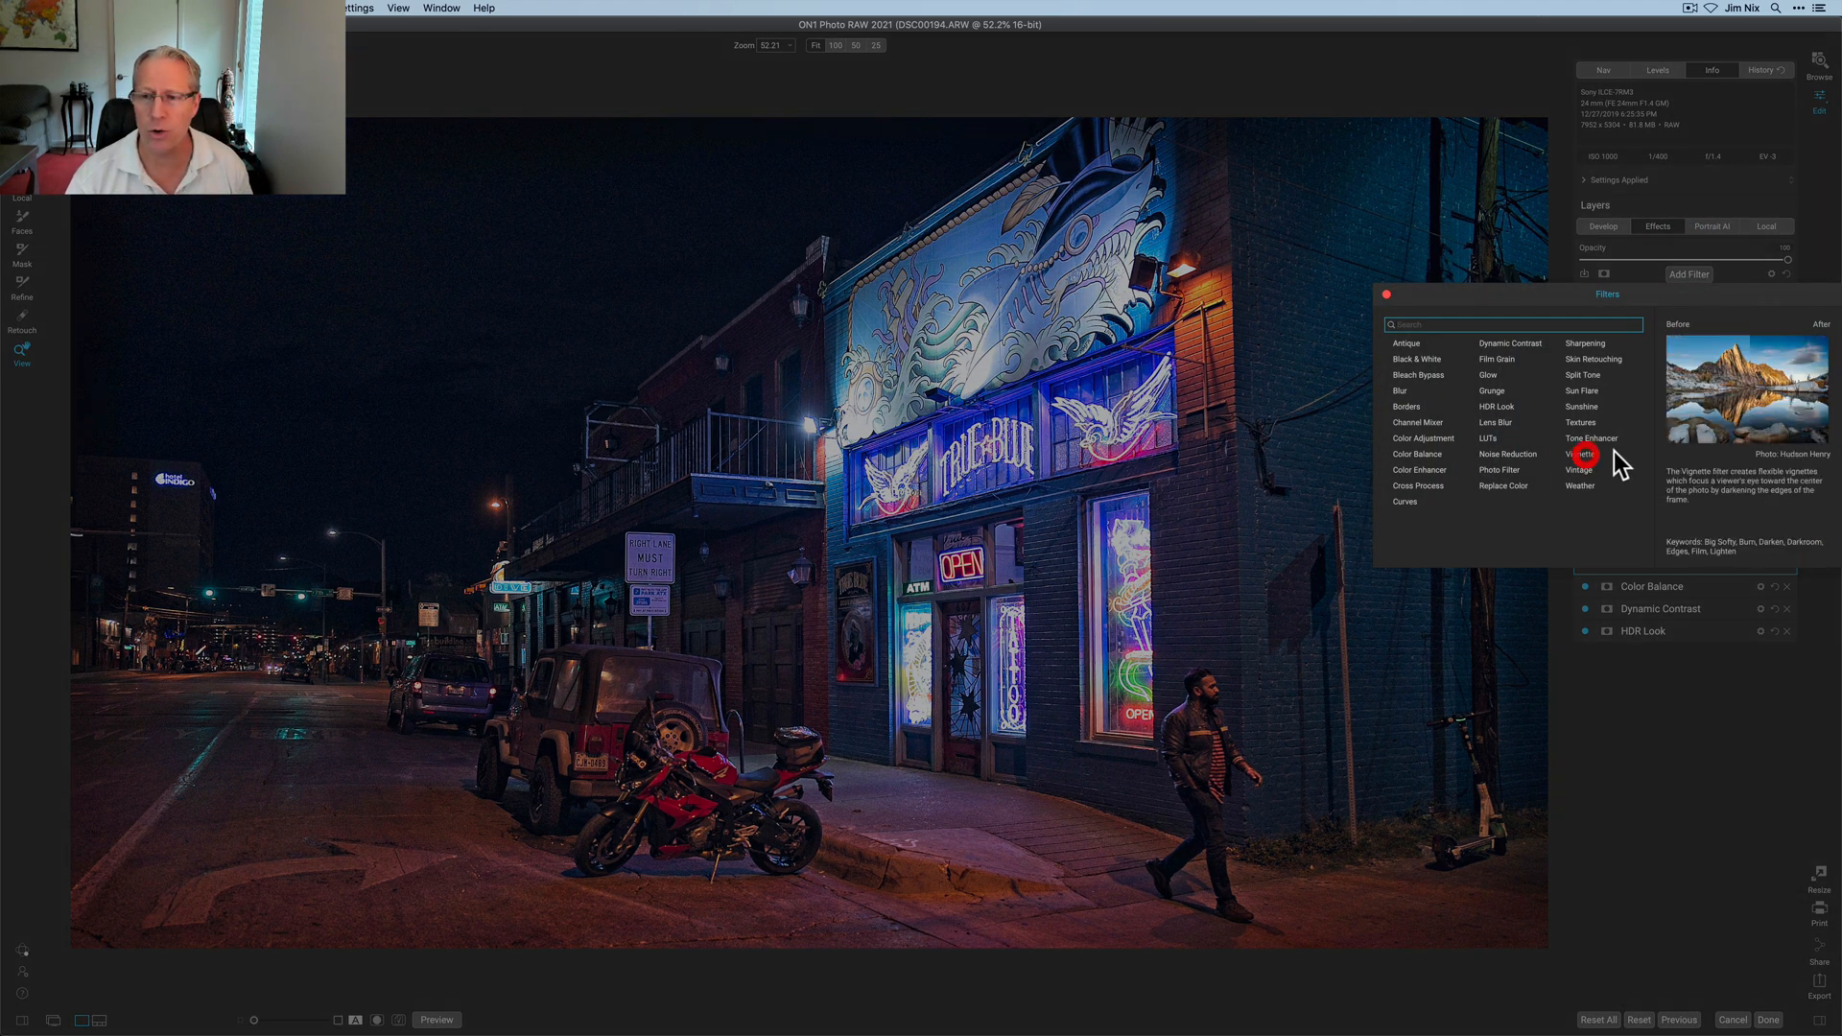
left_click(1580, 455)
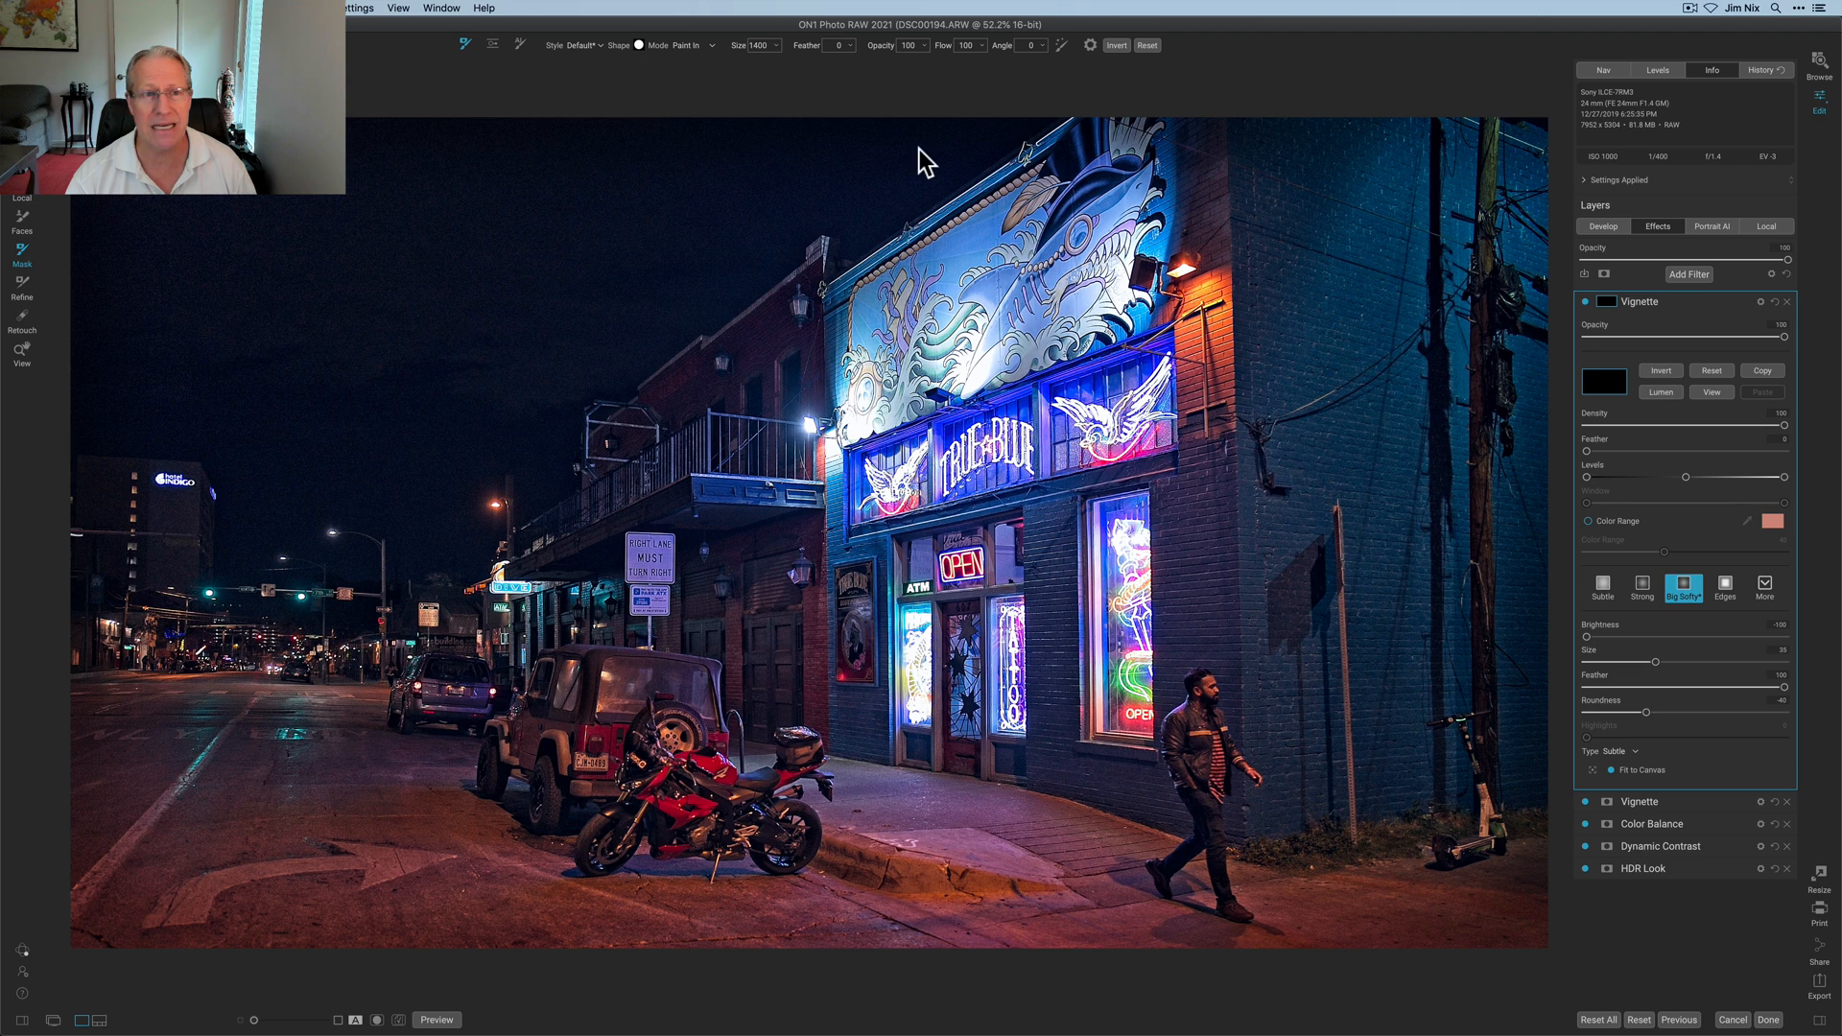
mouse_move(645, 110)
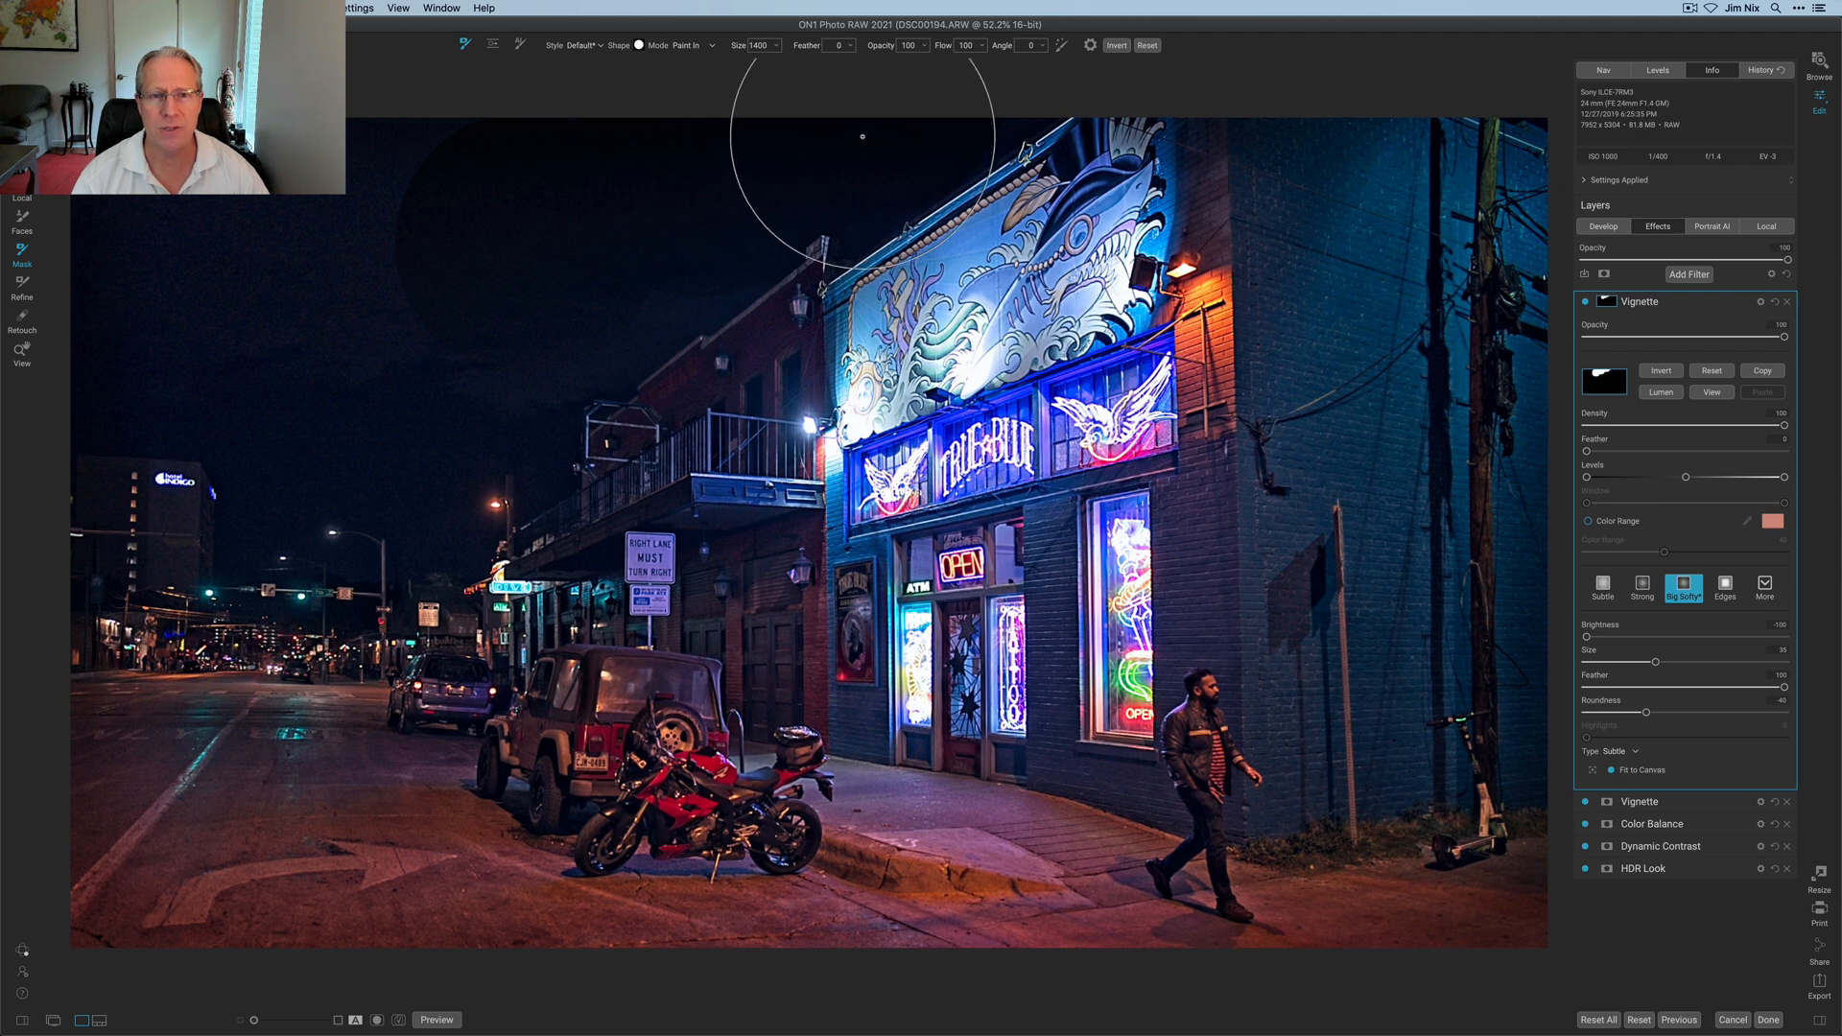
mouse_move(391, 493)
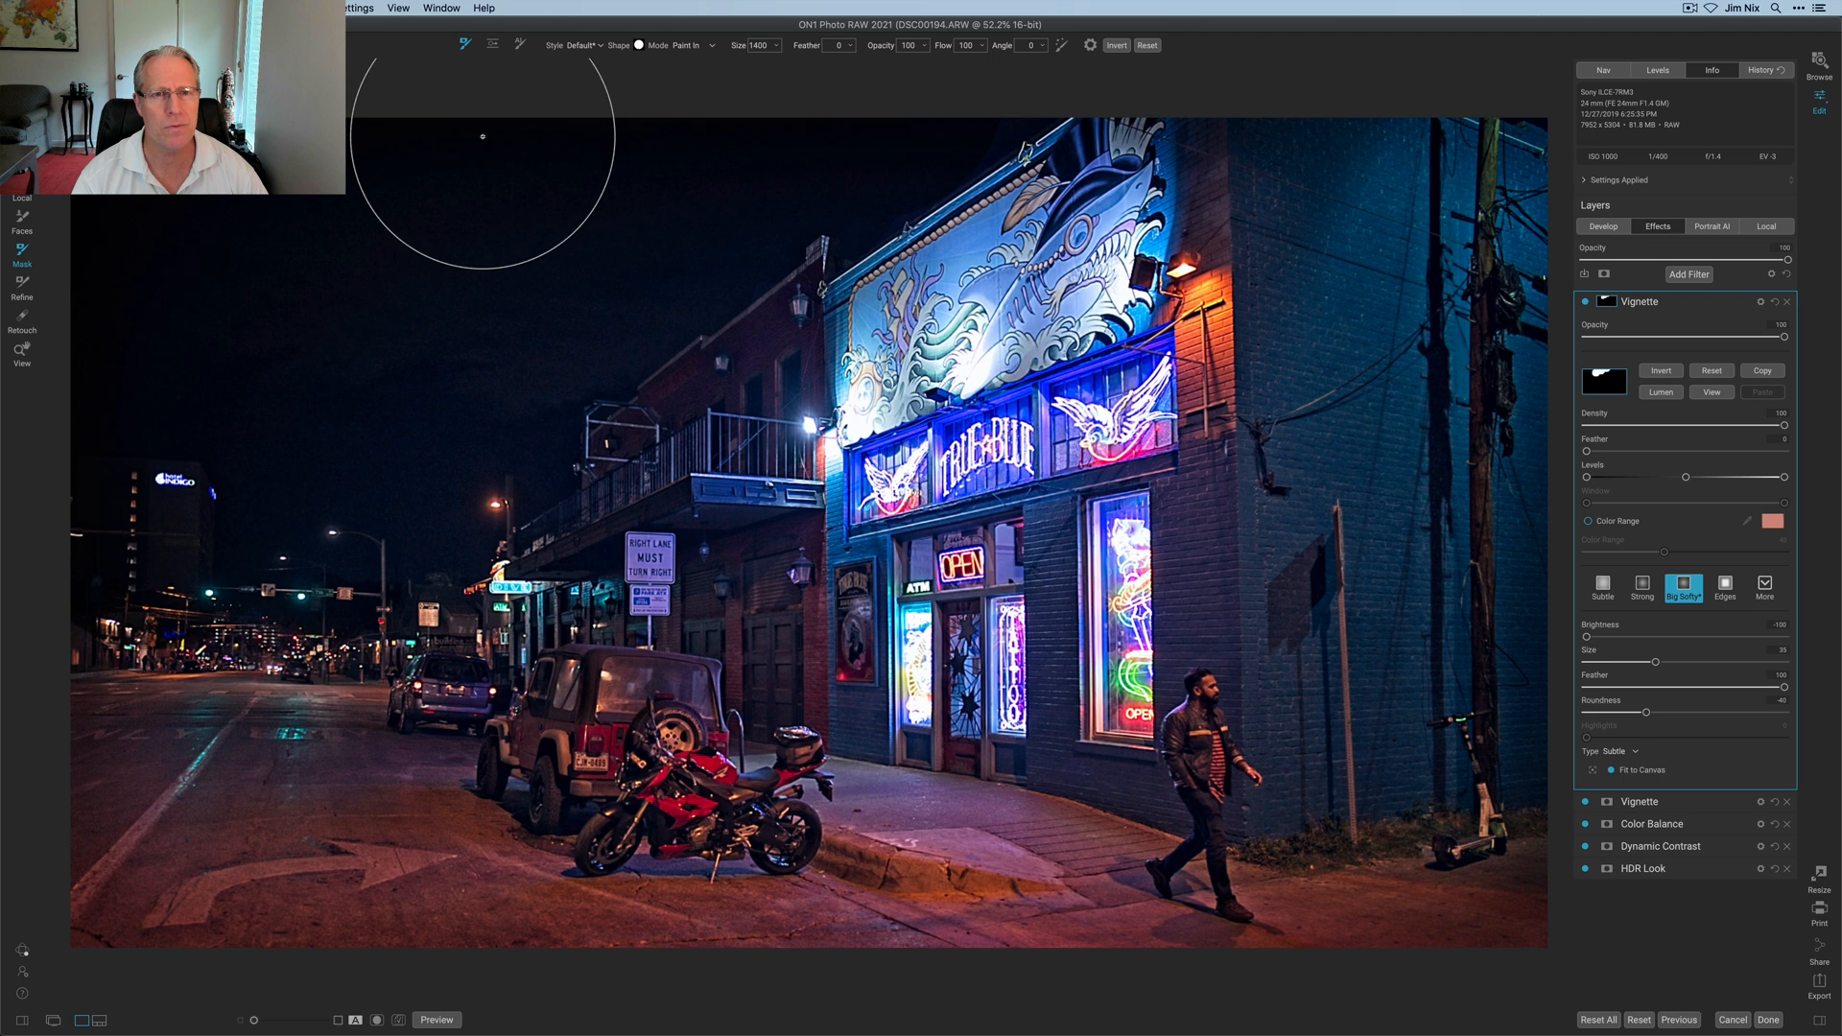
mouse_move(455, 402)
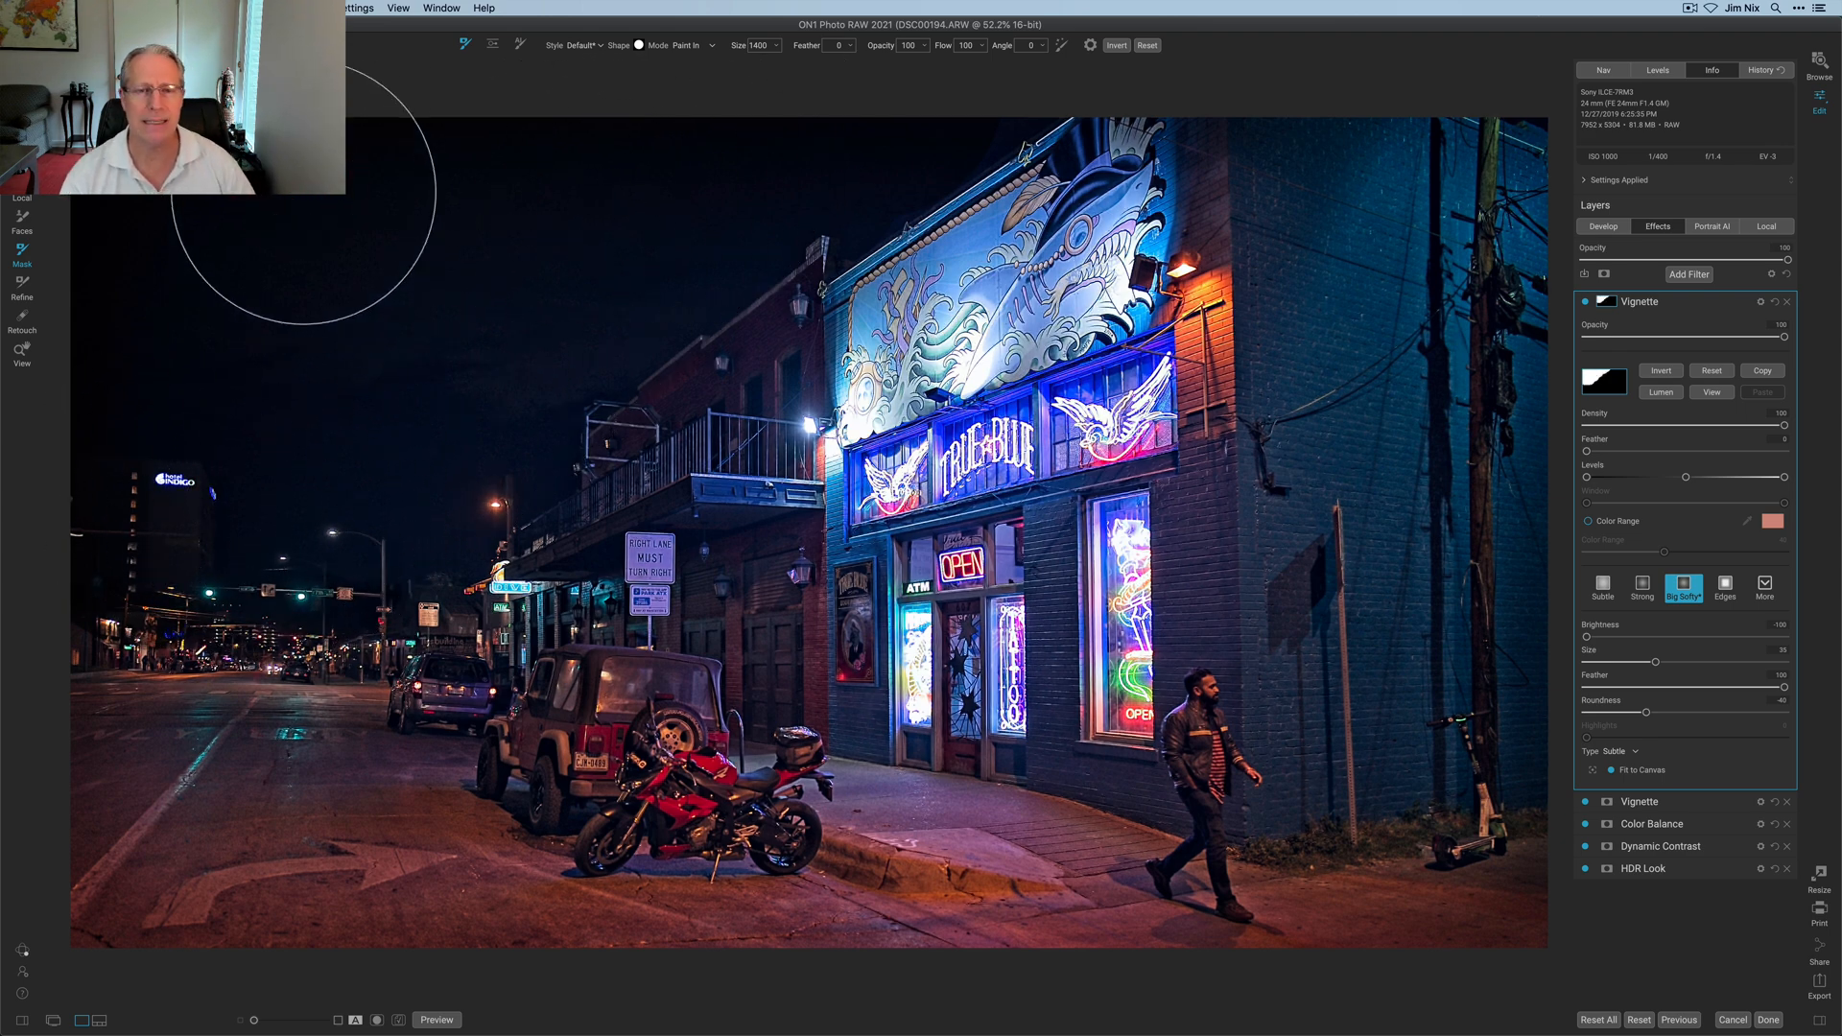
mouse_move(855, 223)
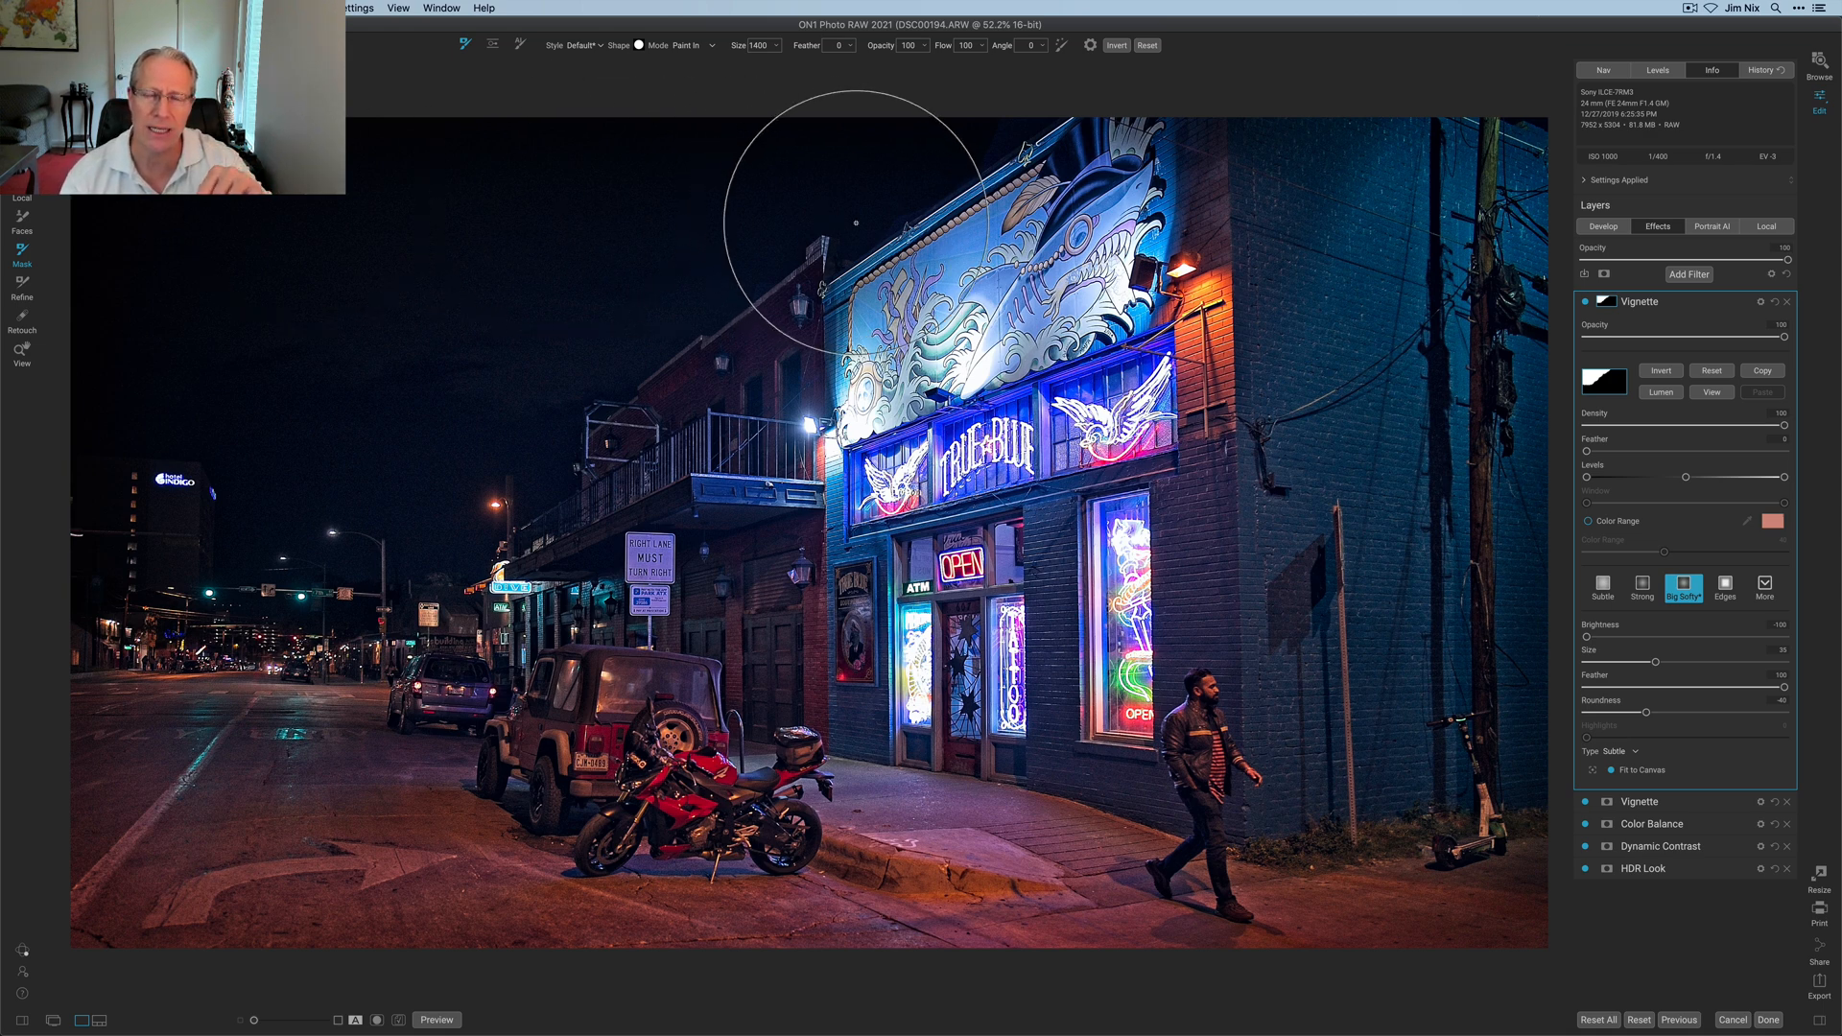
mouse_move(470, 202)
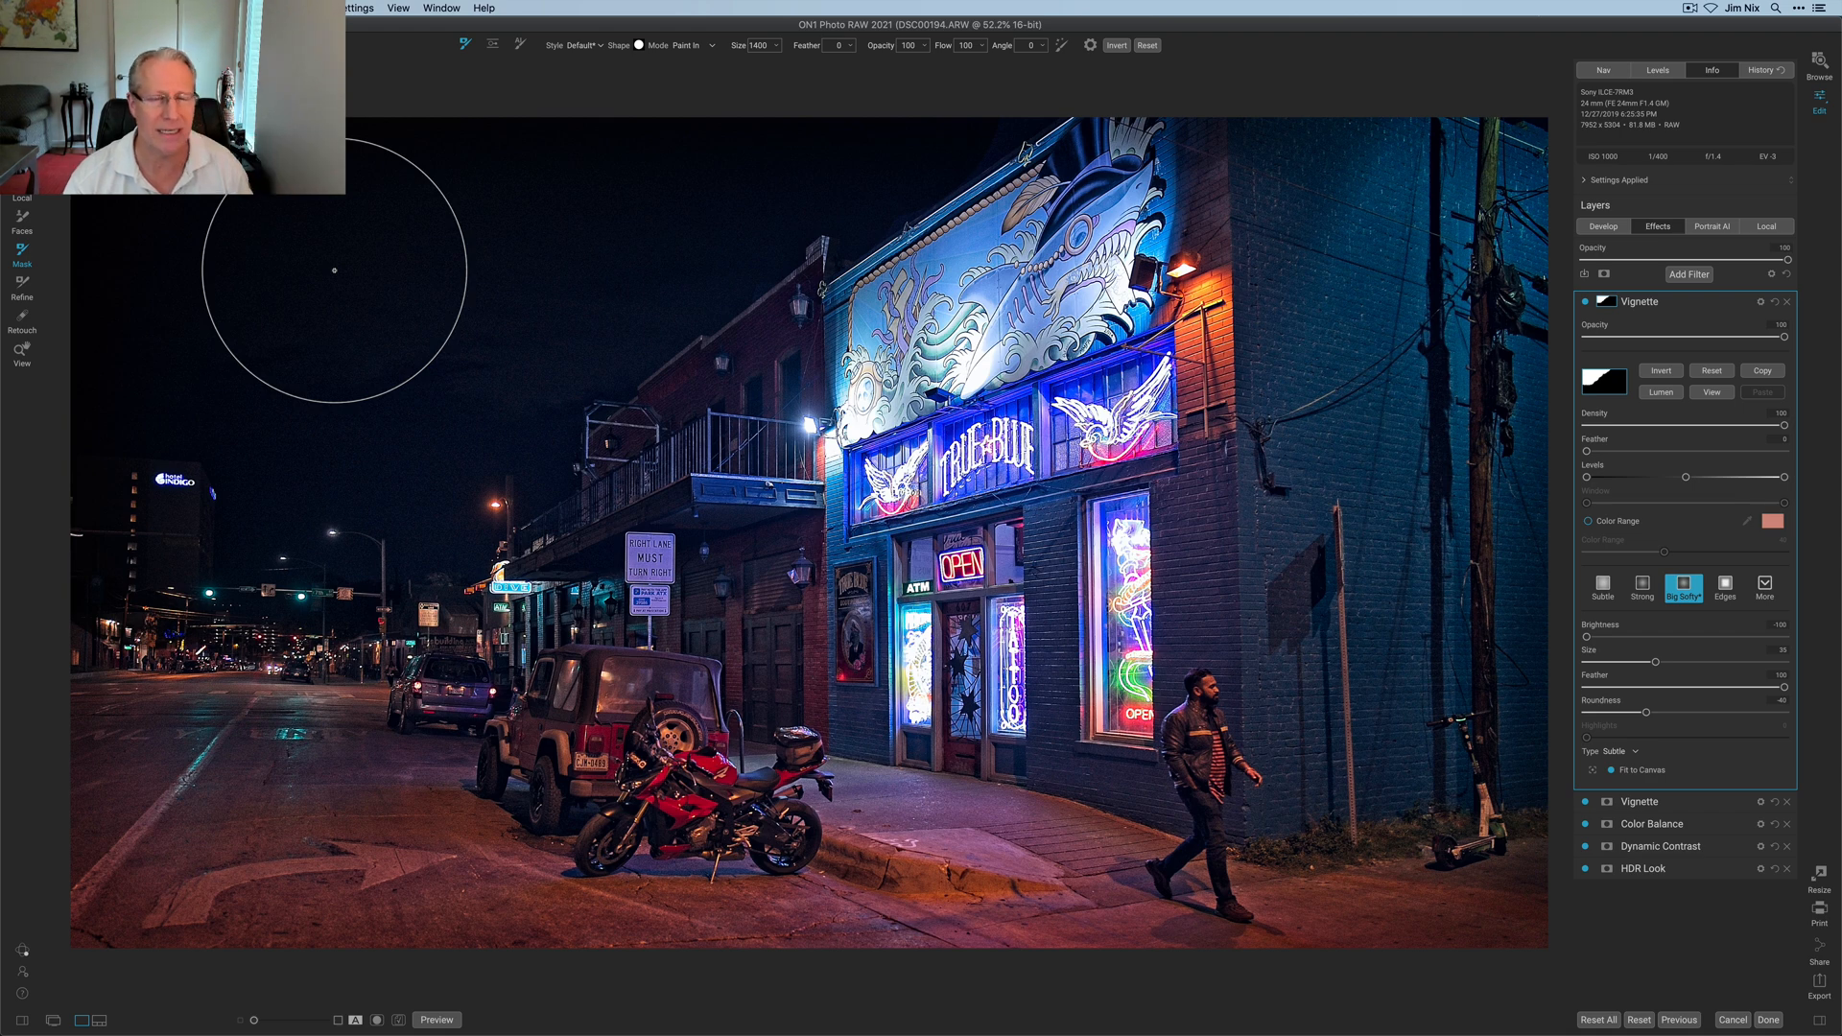
mouse_move(734, 154)
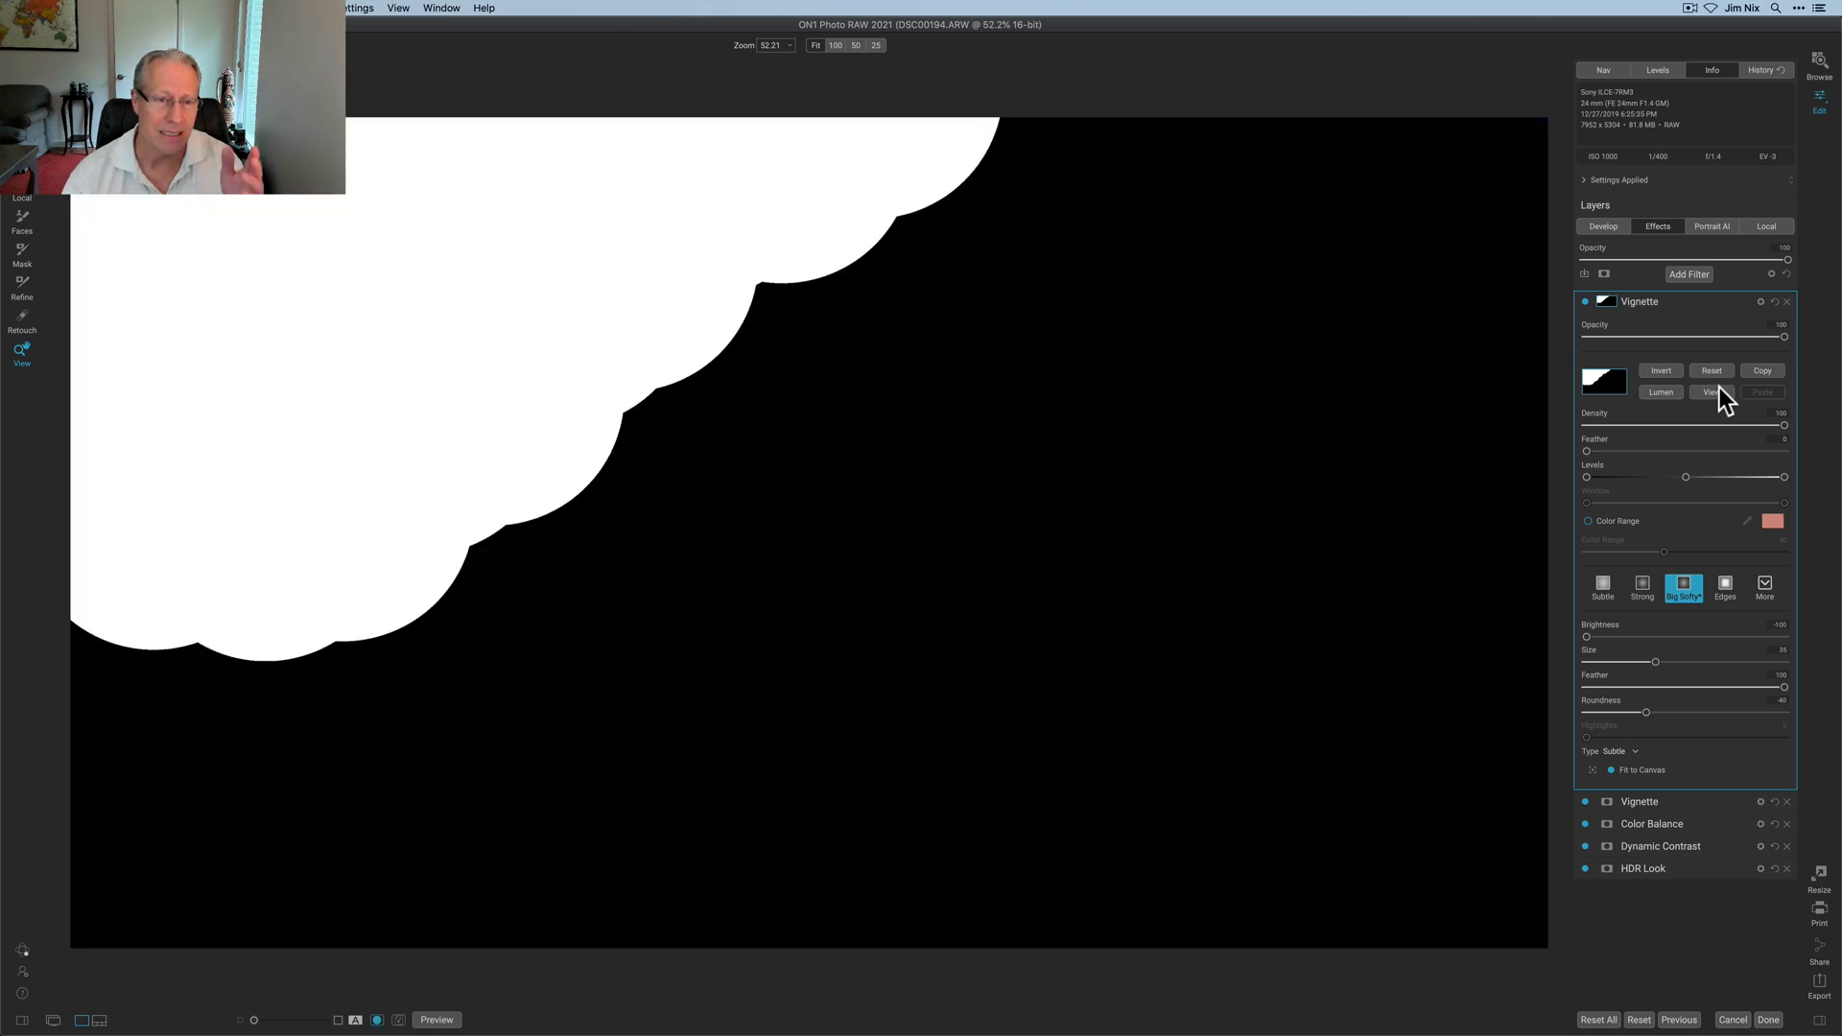
Hide the mask view to see the photo again.
left_click(1706, 391)
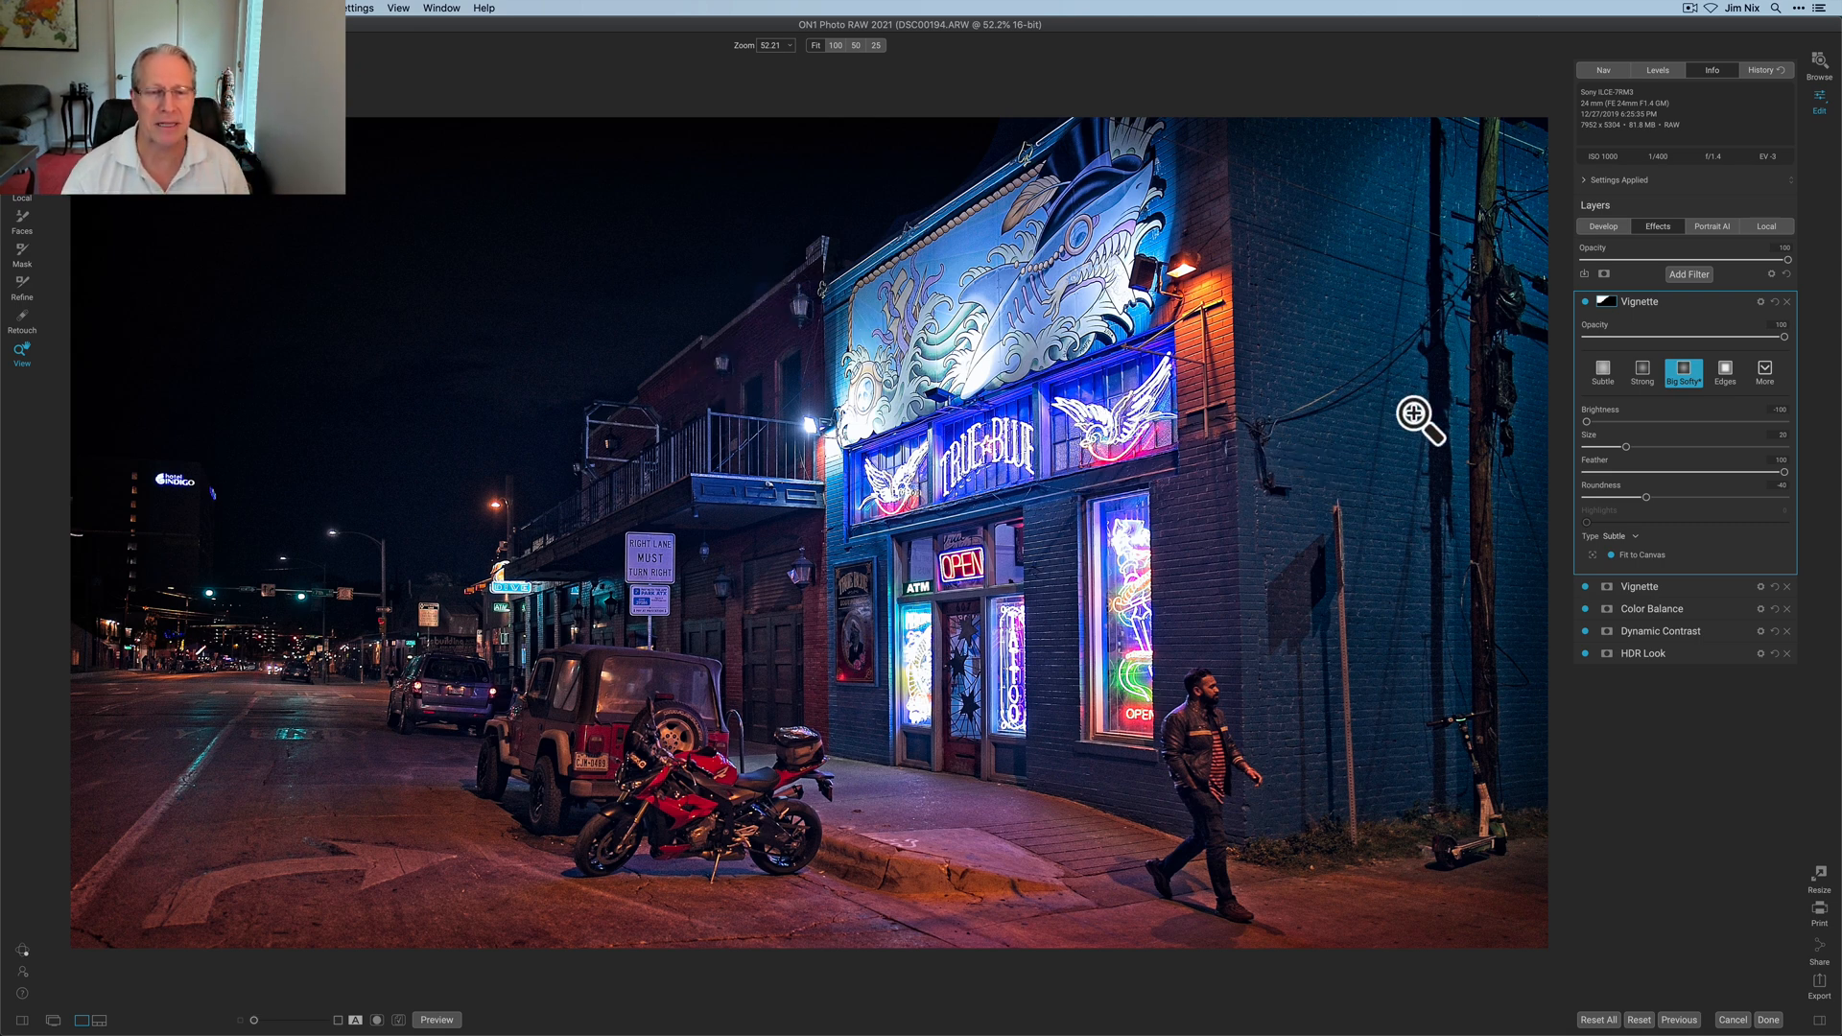
mouse_move(1632, 459)
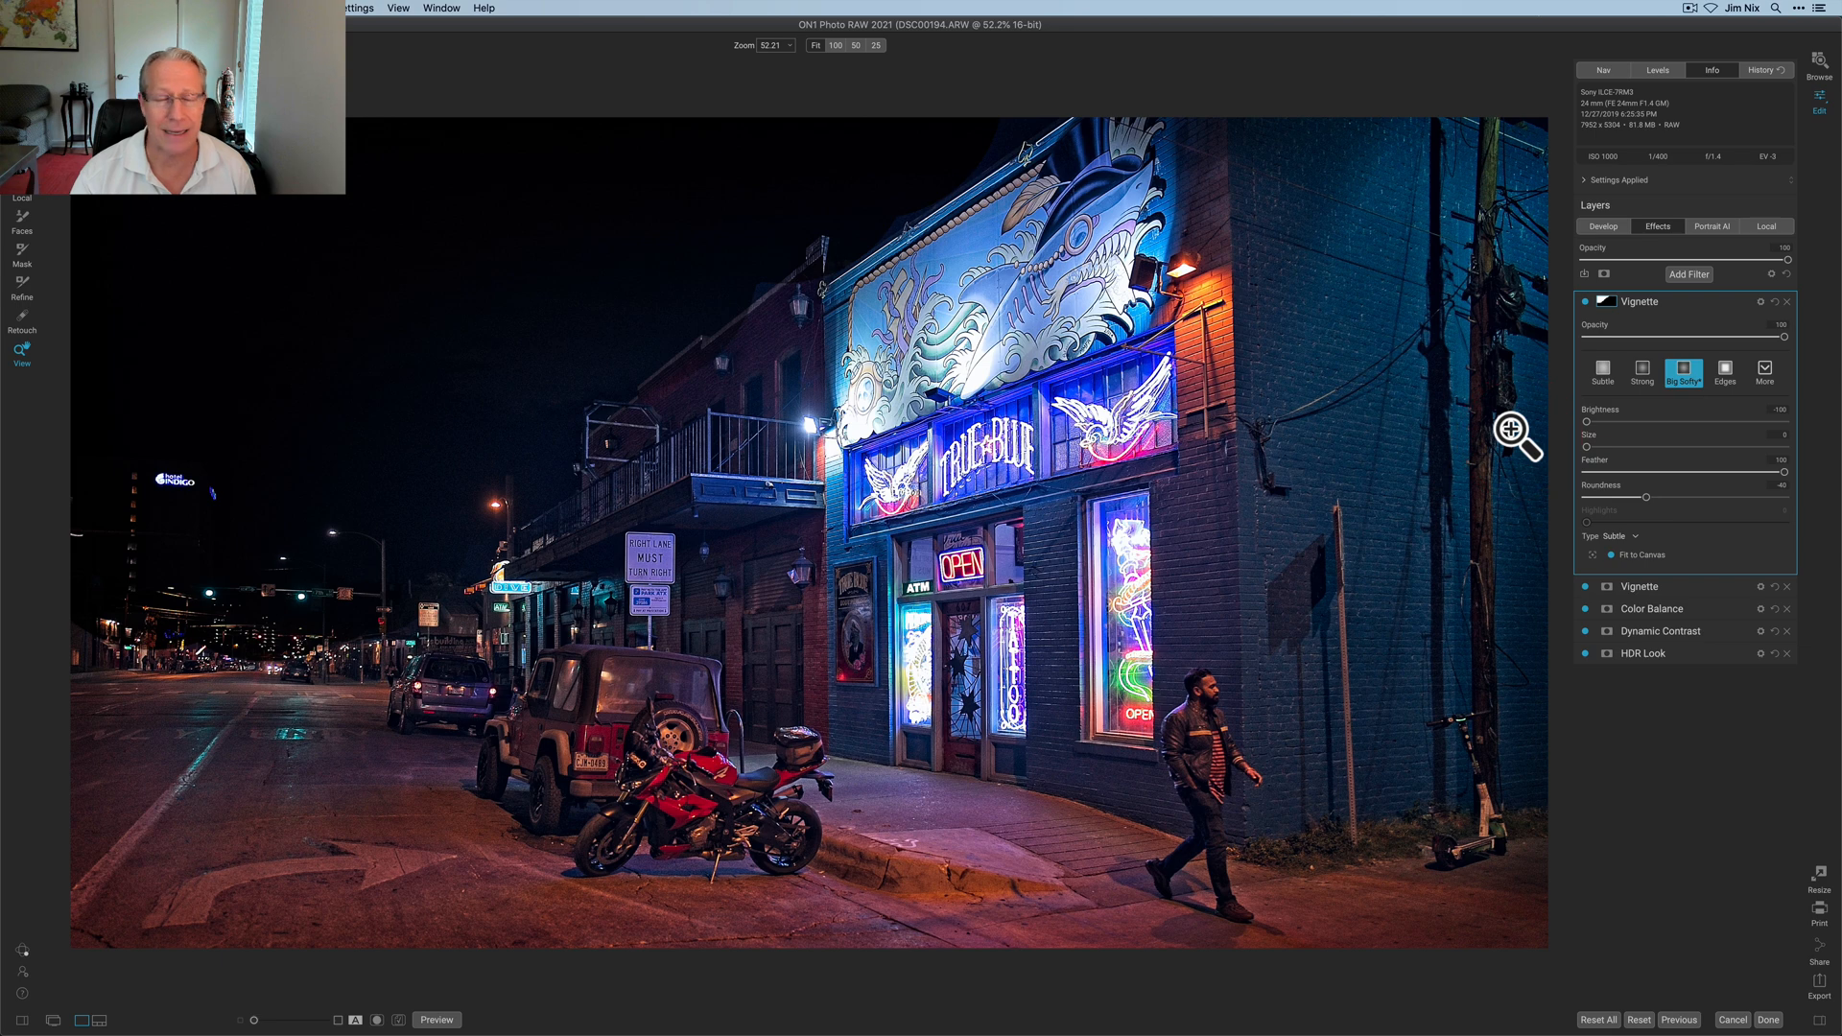
mouse_move(1830, 546)
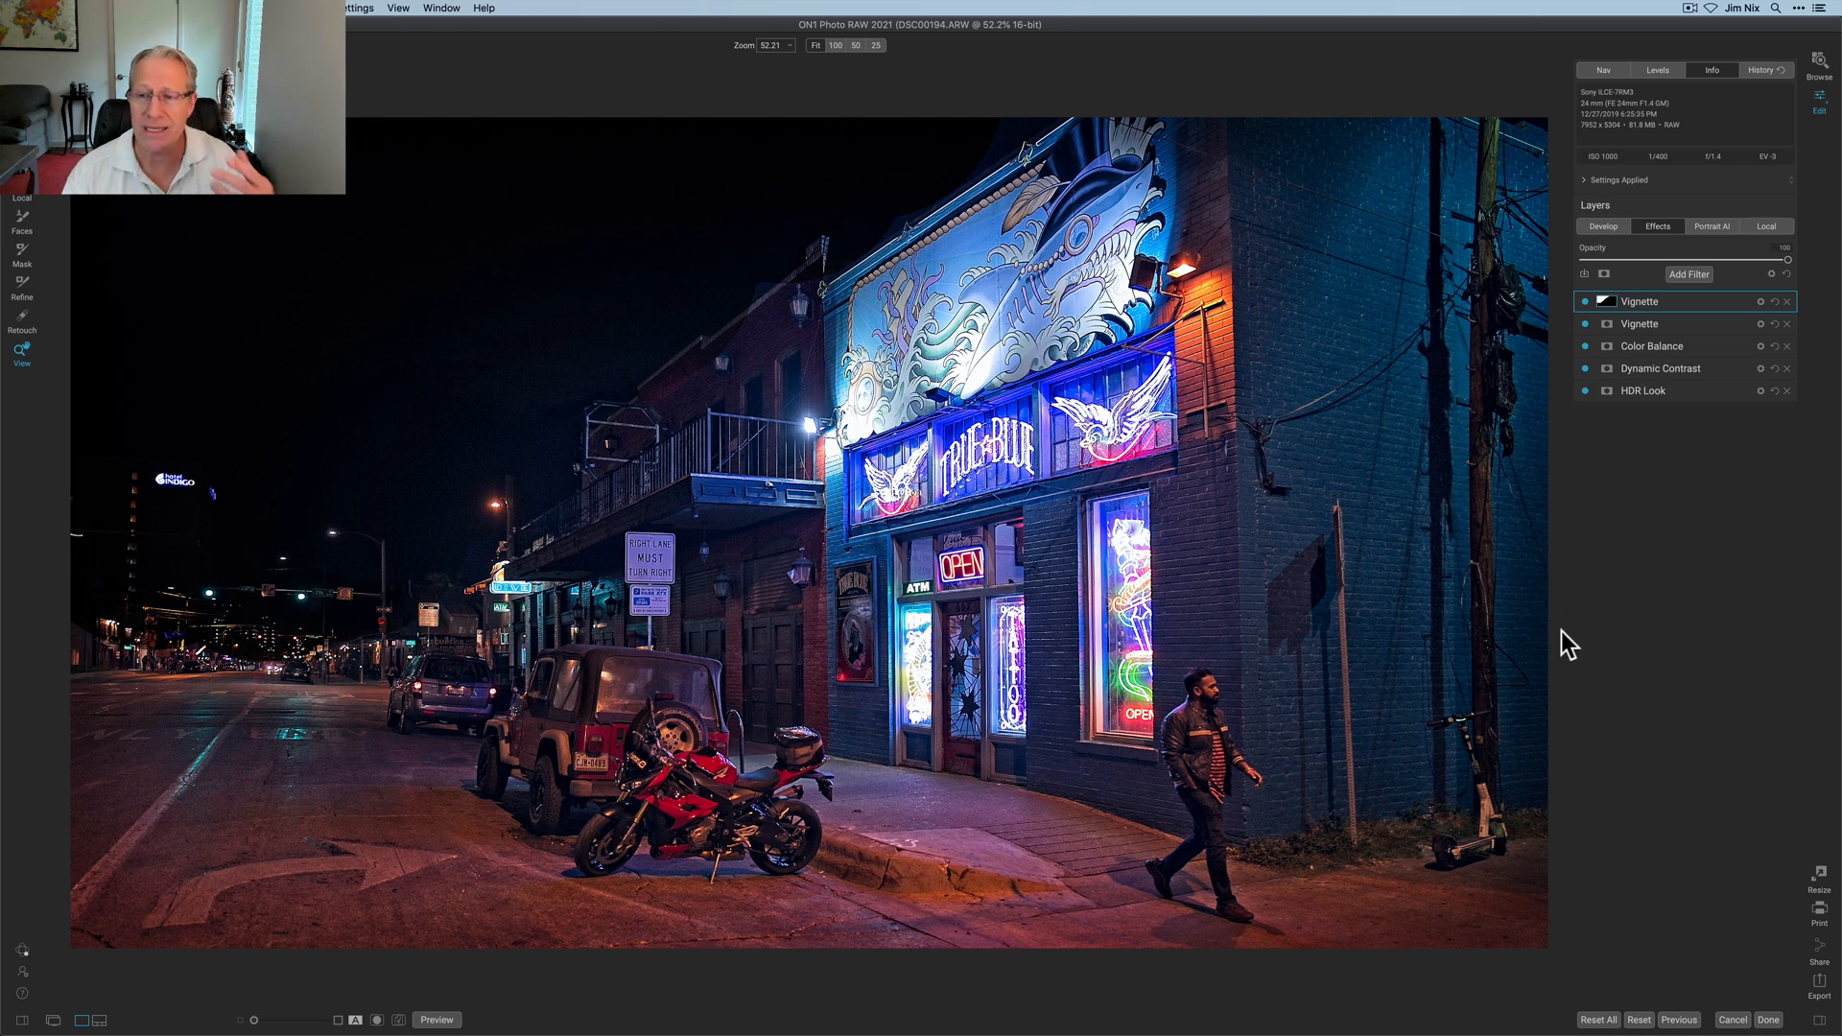
mouse_move(1654, 484)
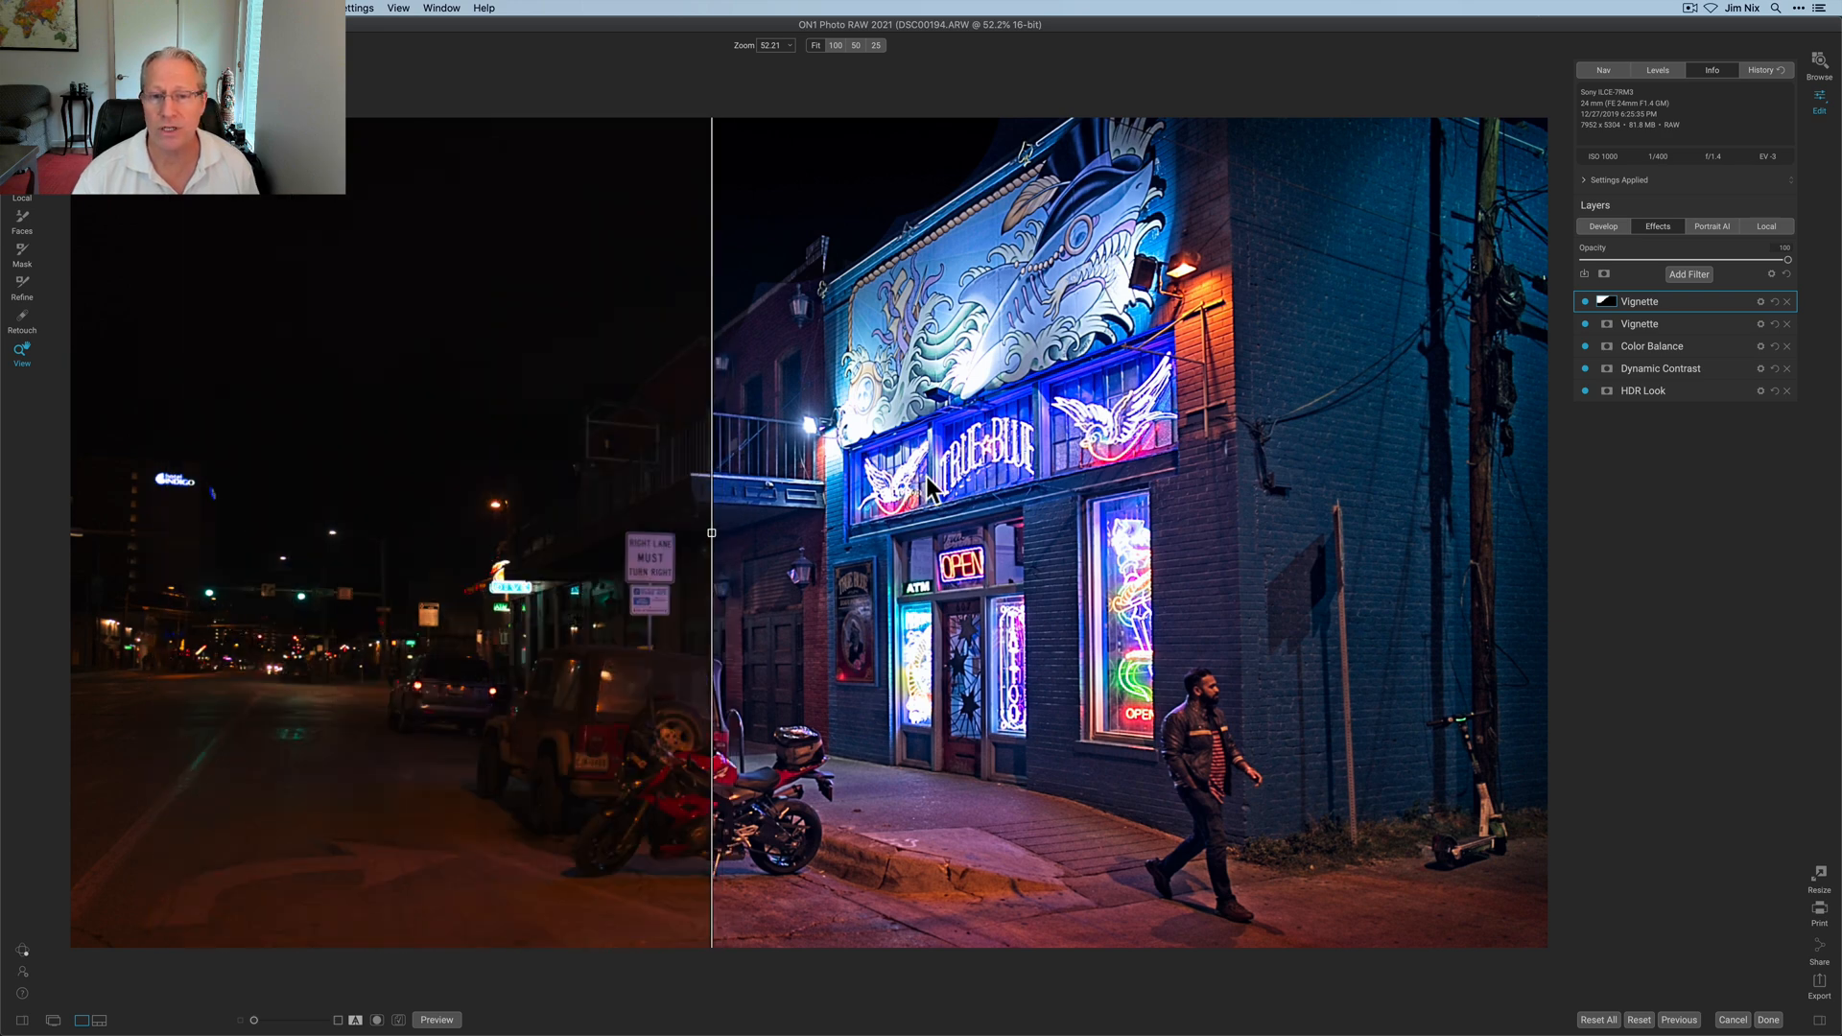
Drag the before/after divider across the photo and change the comparison display.
left_click_drag(711, 534, 834, 533)
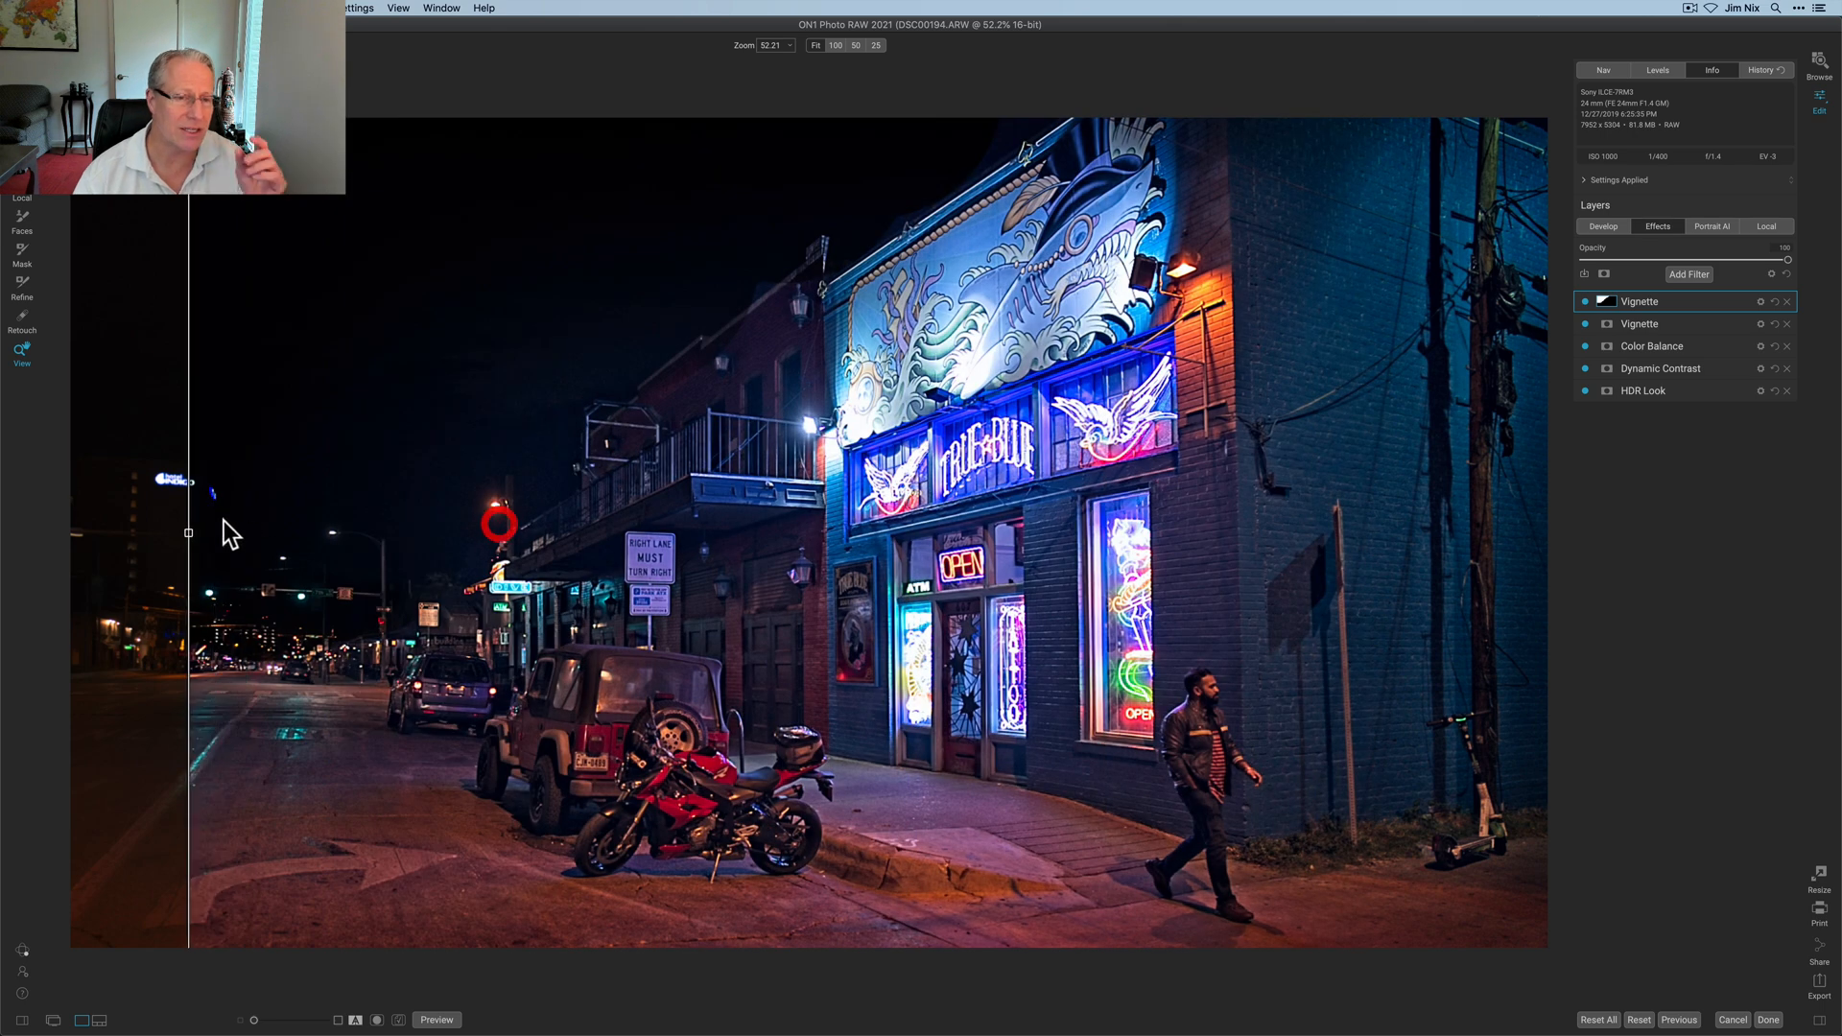
left_click(357, 1020)
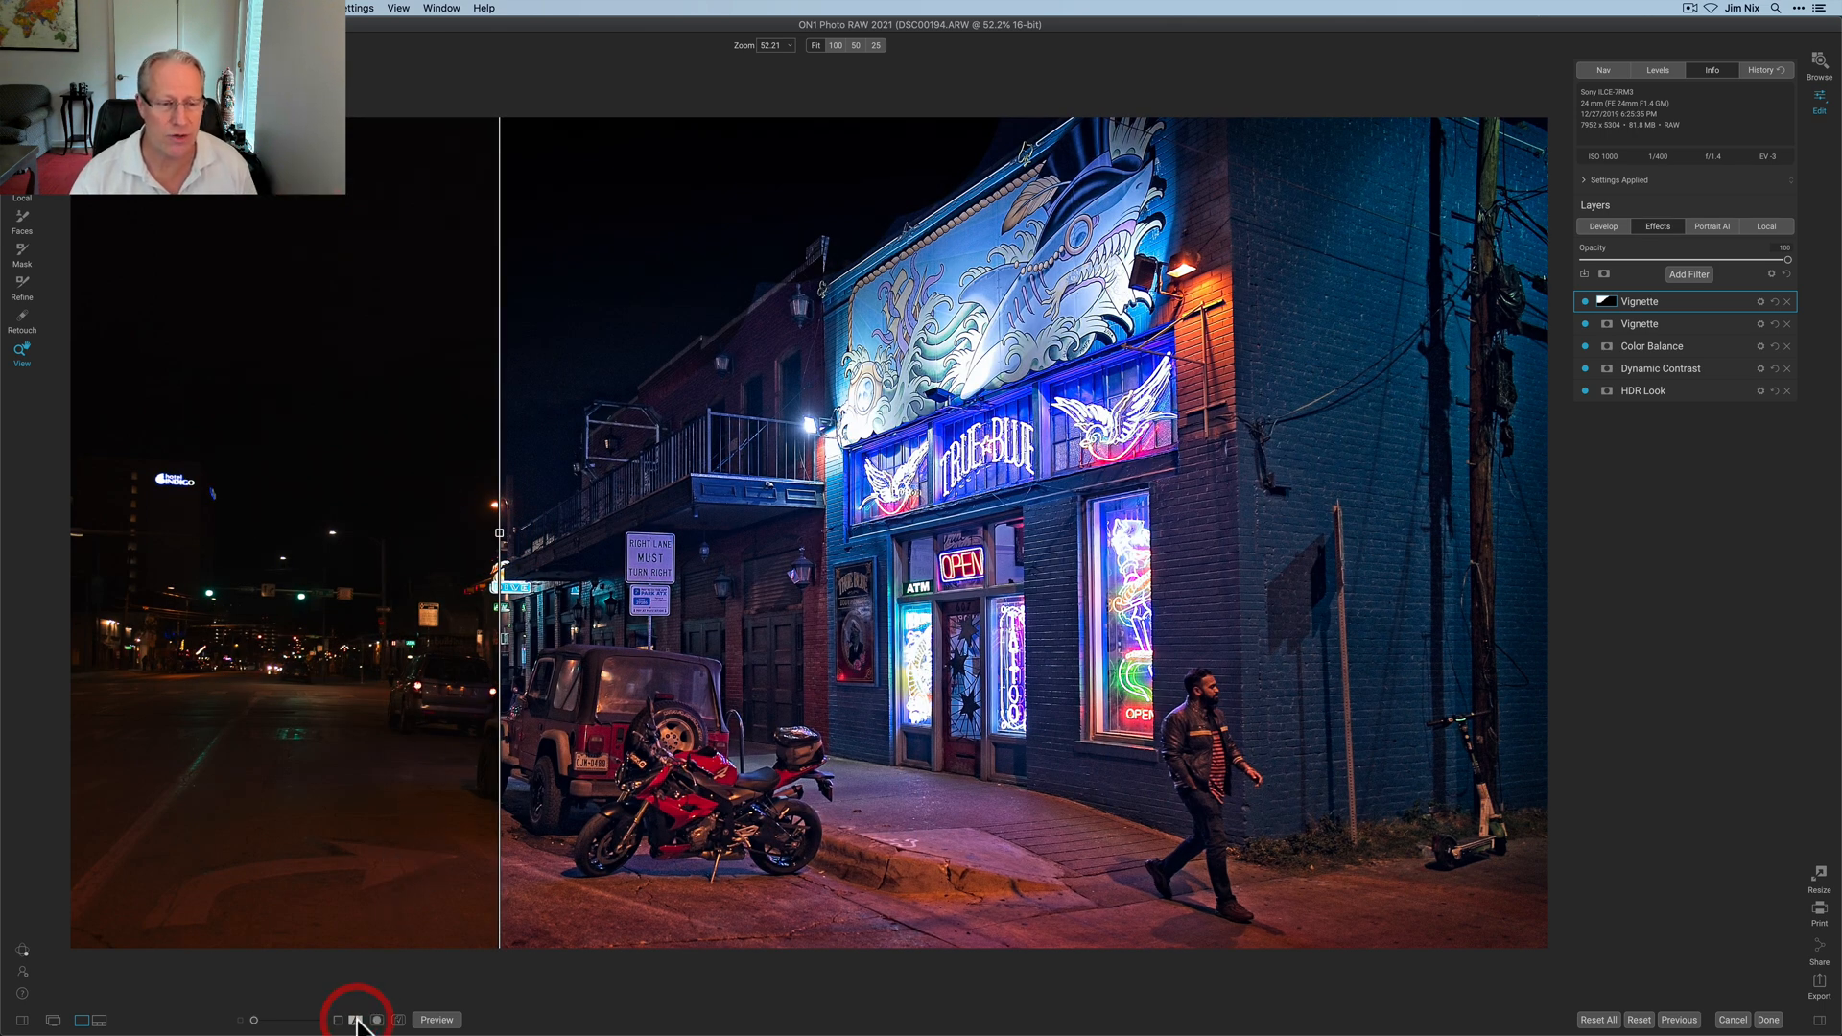